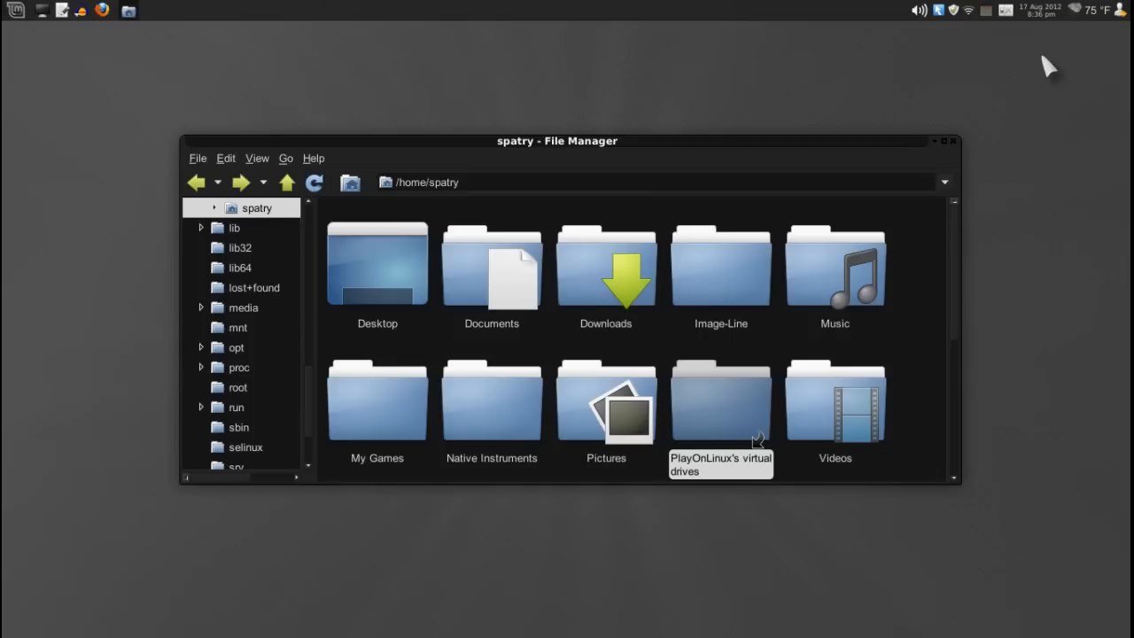
mouse_move(1023, 78)
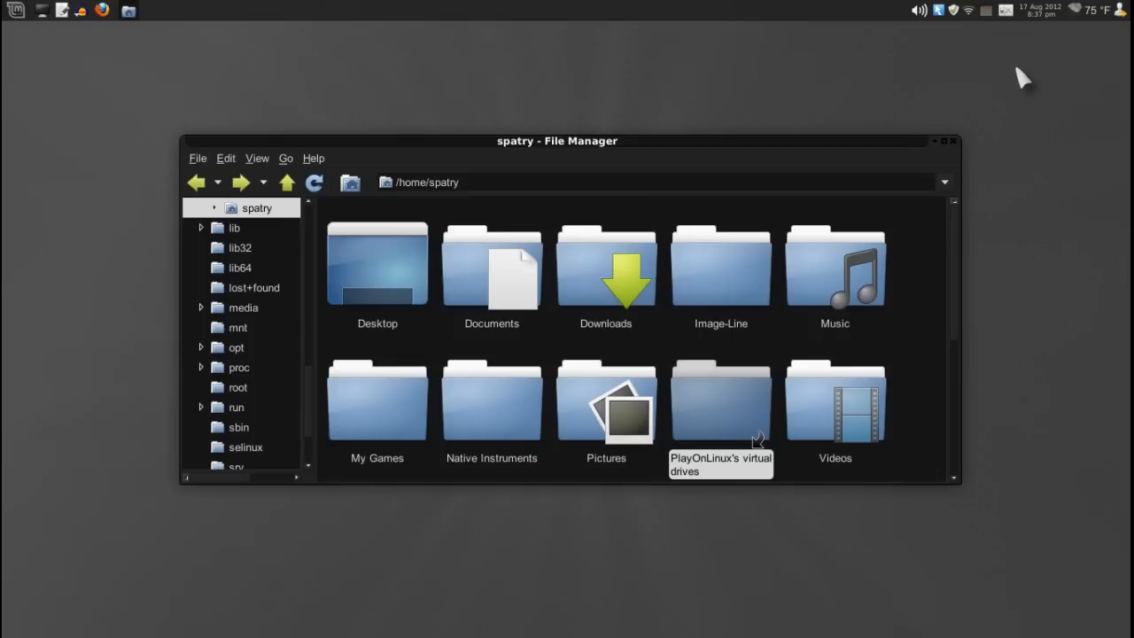
mouse_move(775, 132)
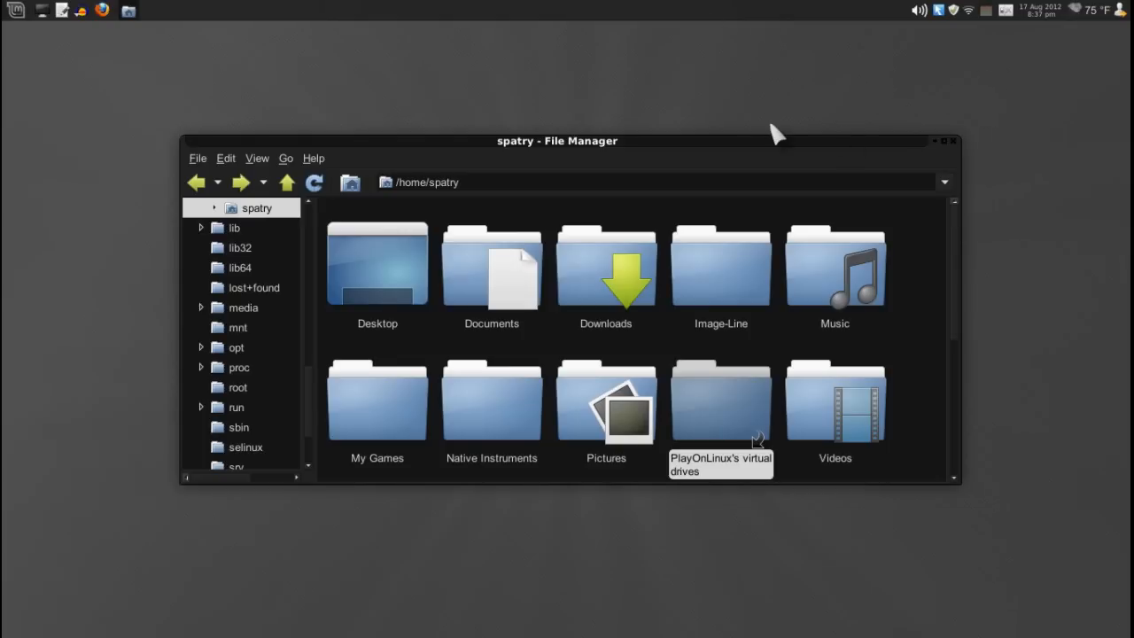
mouse_move(811, 111)
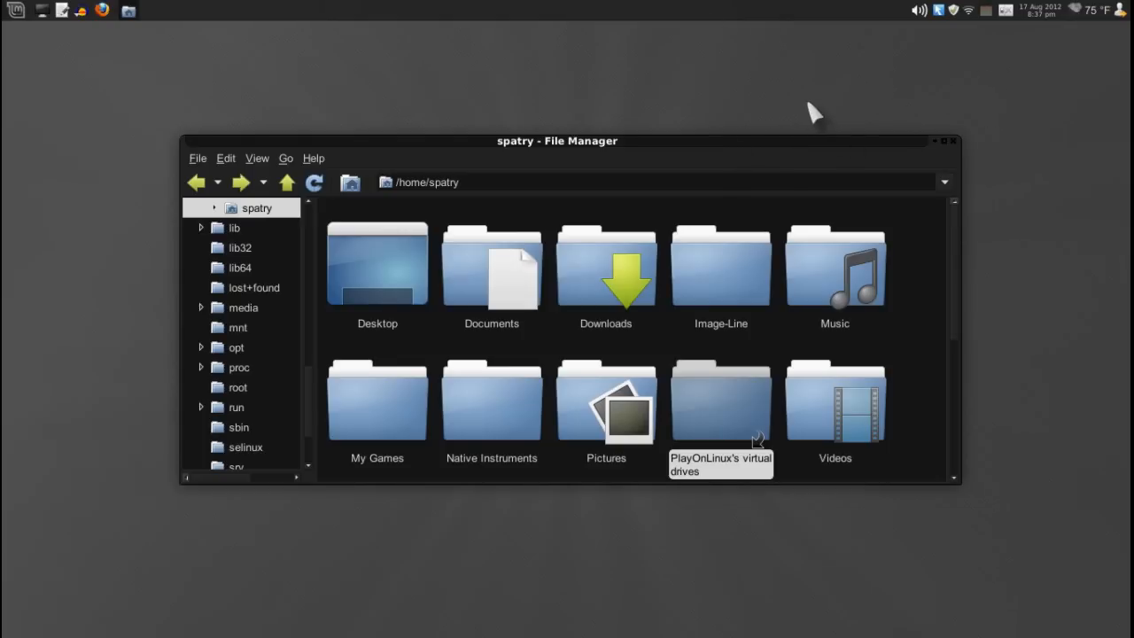
mouse_move(186, 75)
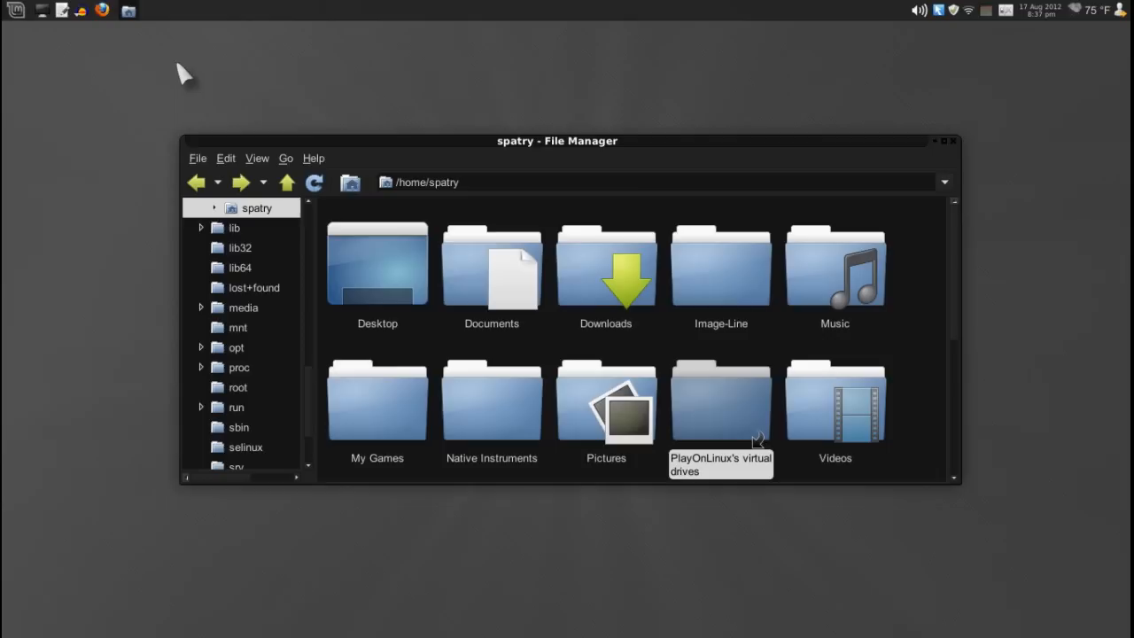
mouse_move(344, 155)
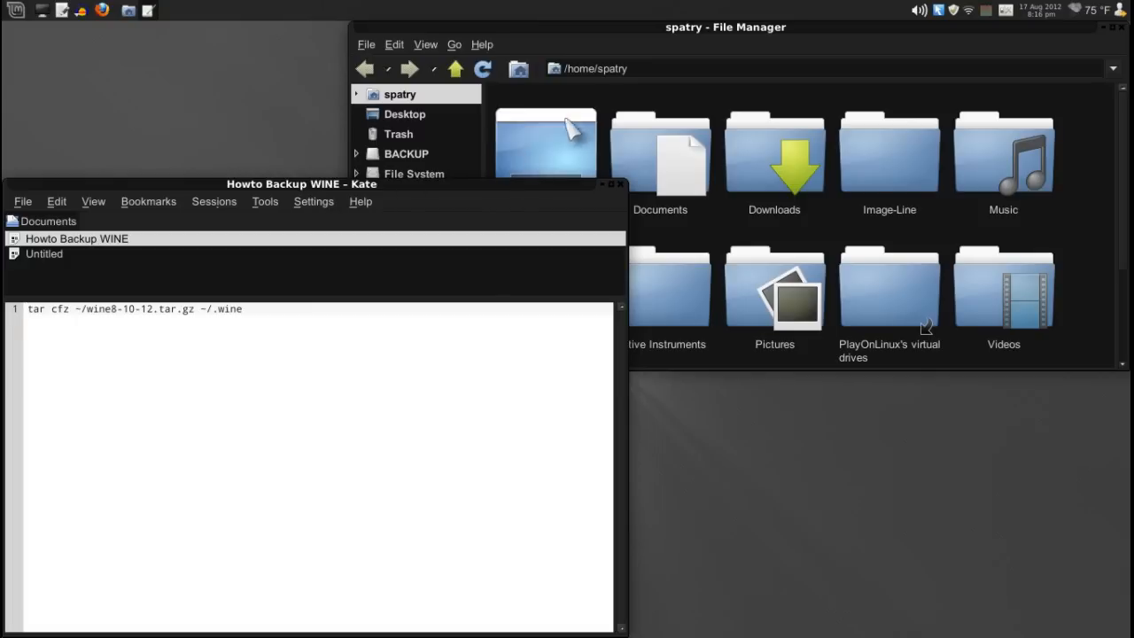
mouse_move(584, 68)
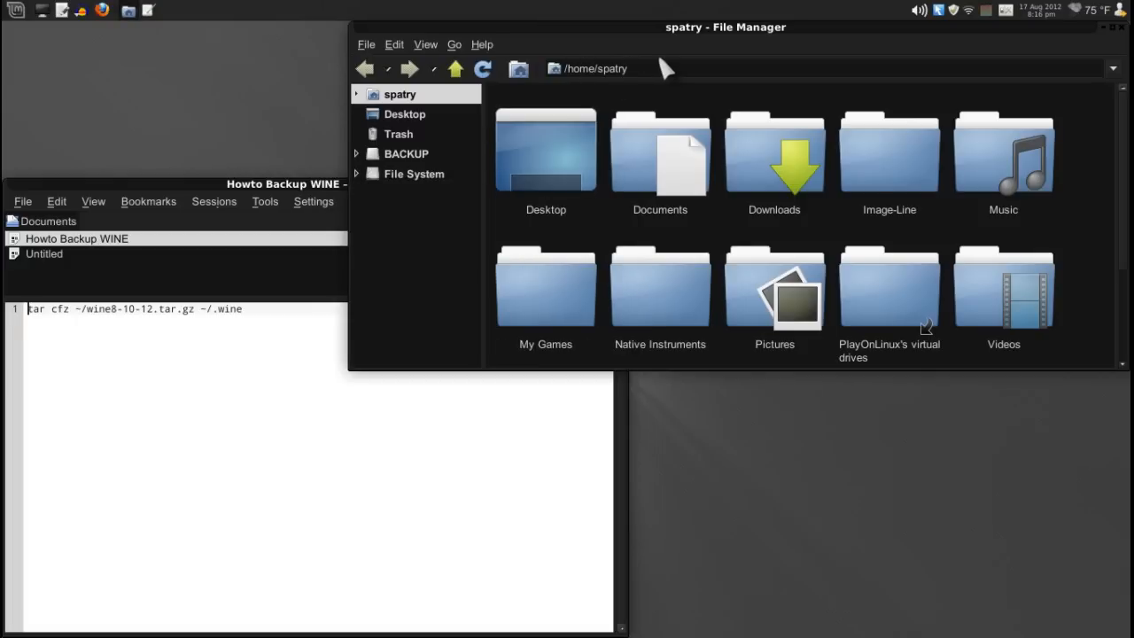
Navigate to /home/spatry/.wine via the location bar and enter drive_c to reach Program Files
click(611, 68)
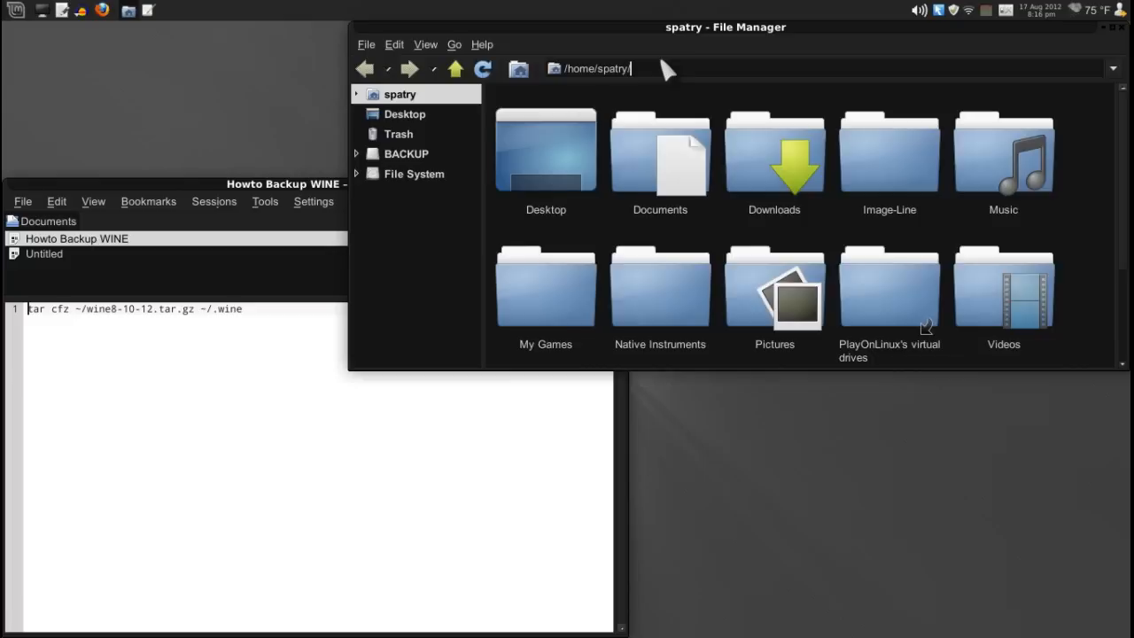
text(.wine)
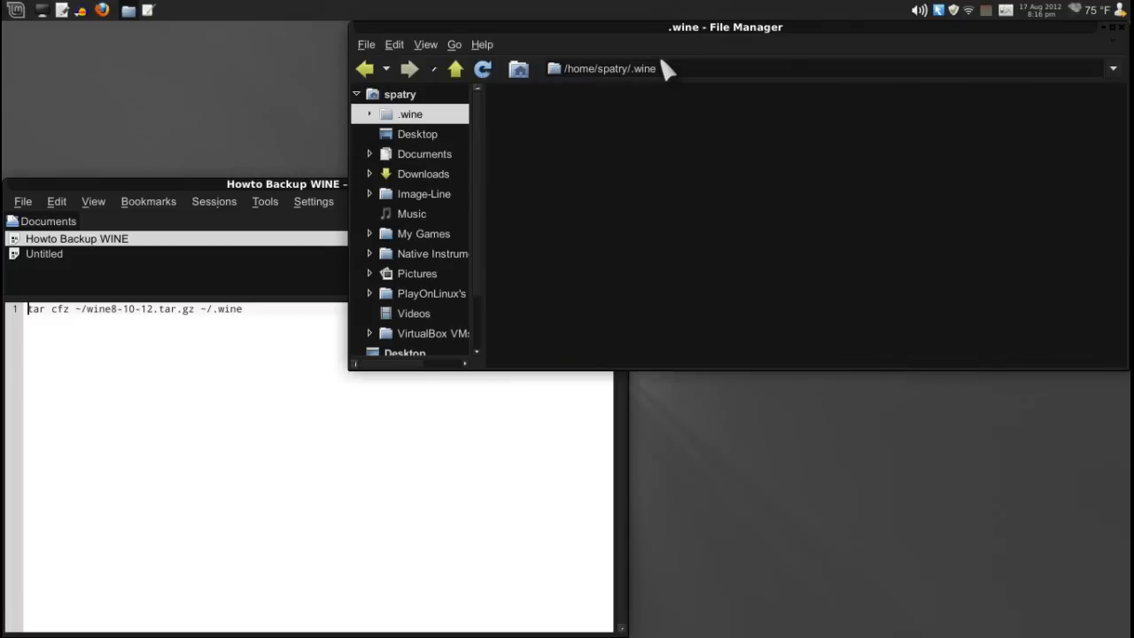
click(410, 113)
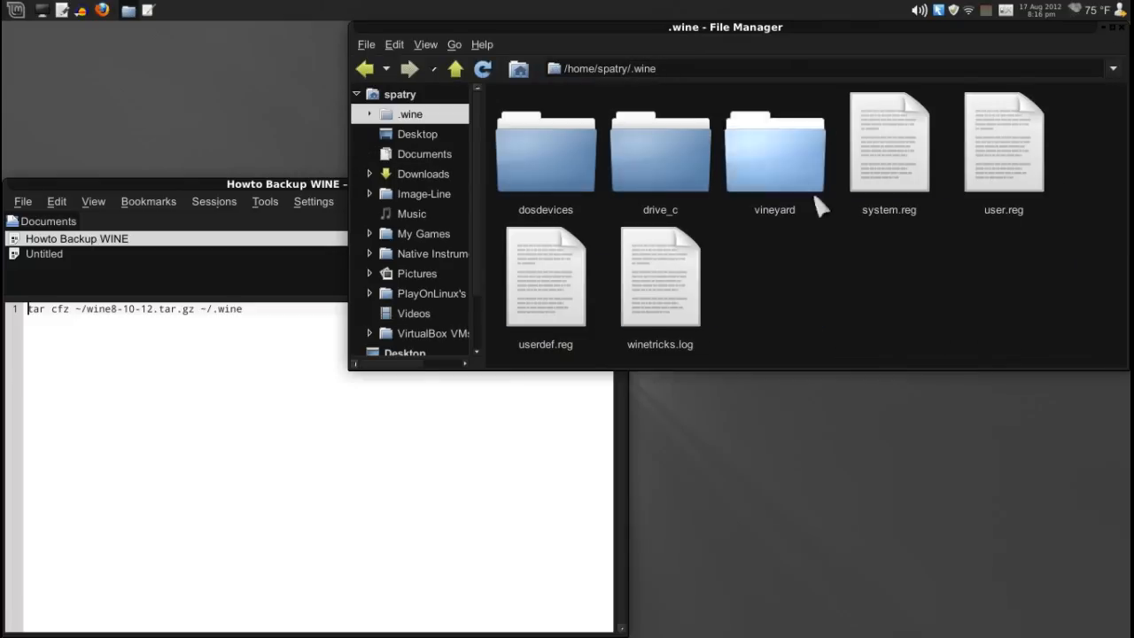
mouse_move(647, 182)
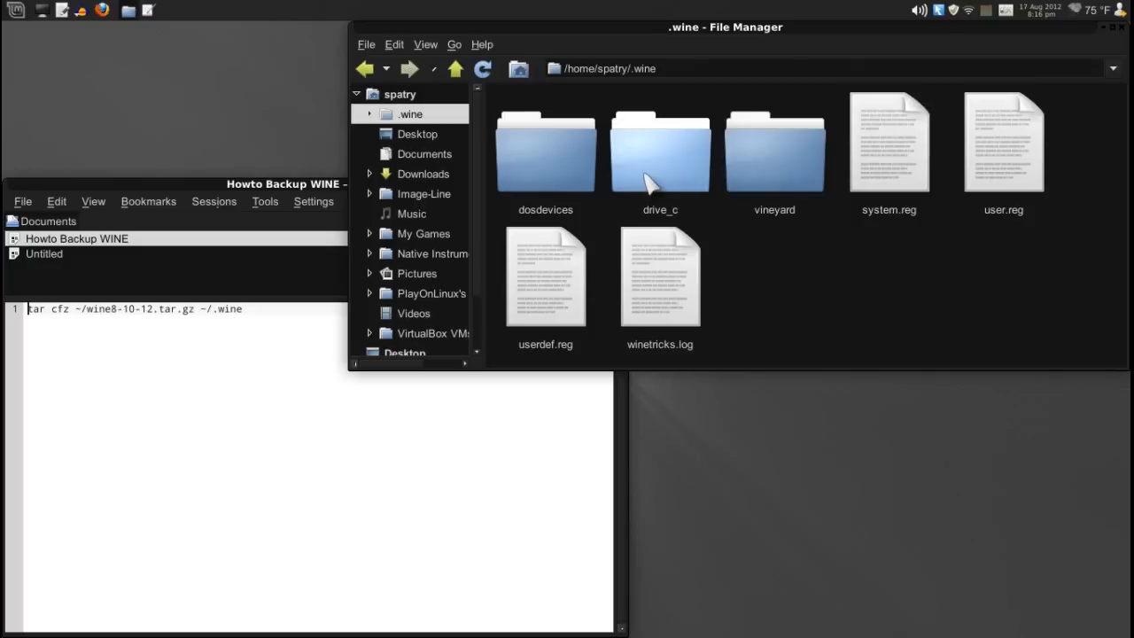
double_click(660, 151)
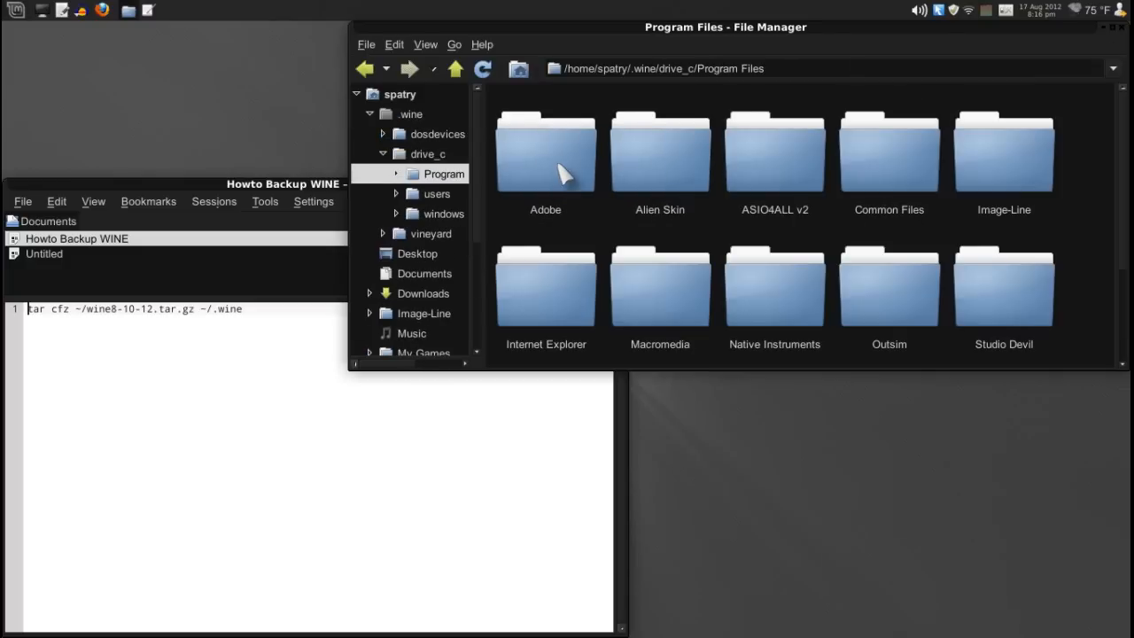
scroll(down, 3)
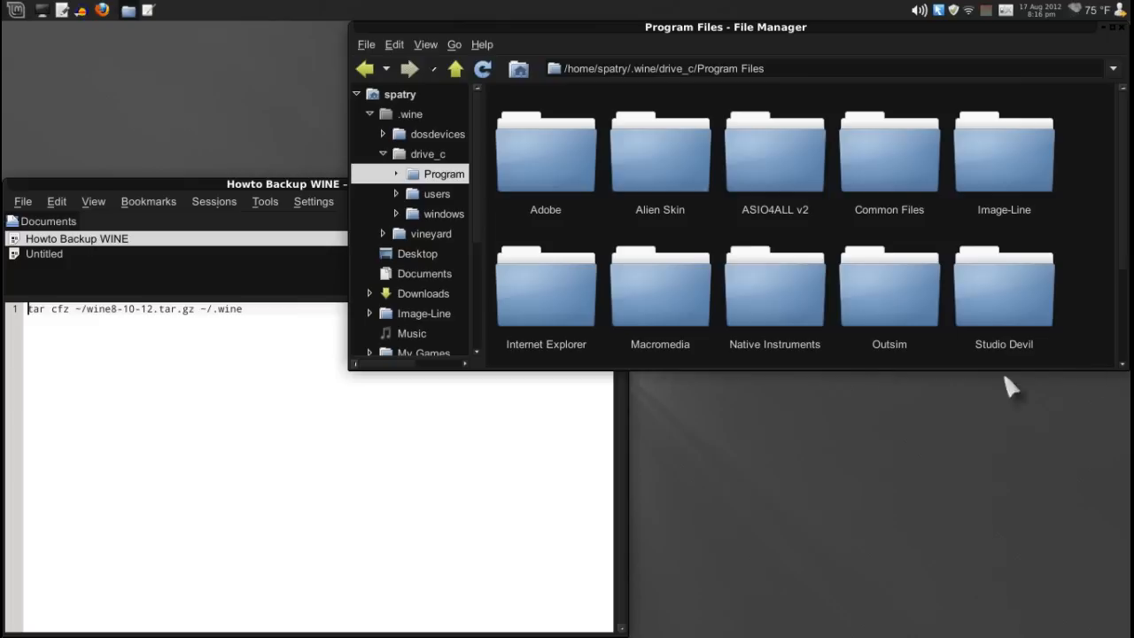
mouse_move(774, 288)
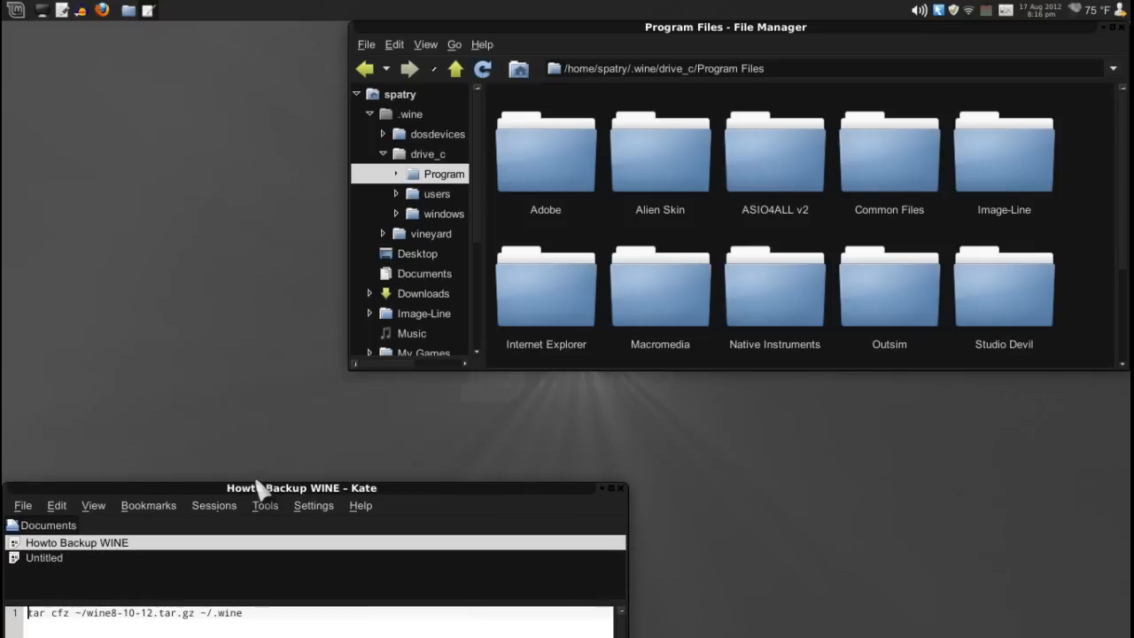
mouse_move(261, 481)
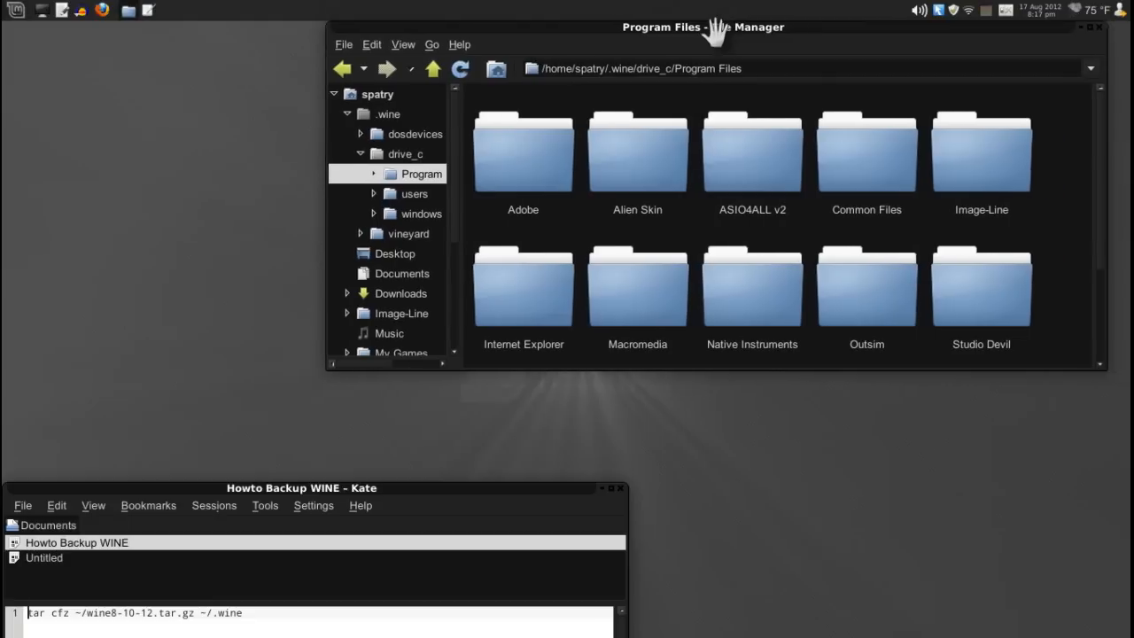
Reposition the file manager and Kate notes windows so Program Files stays uncovered
drag(703, 27, 726, 27)
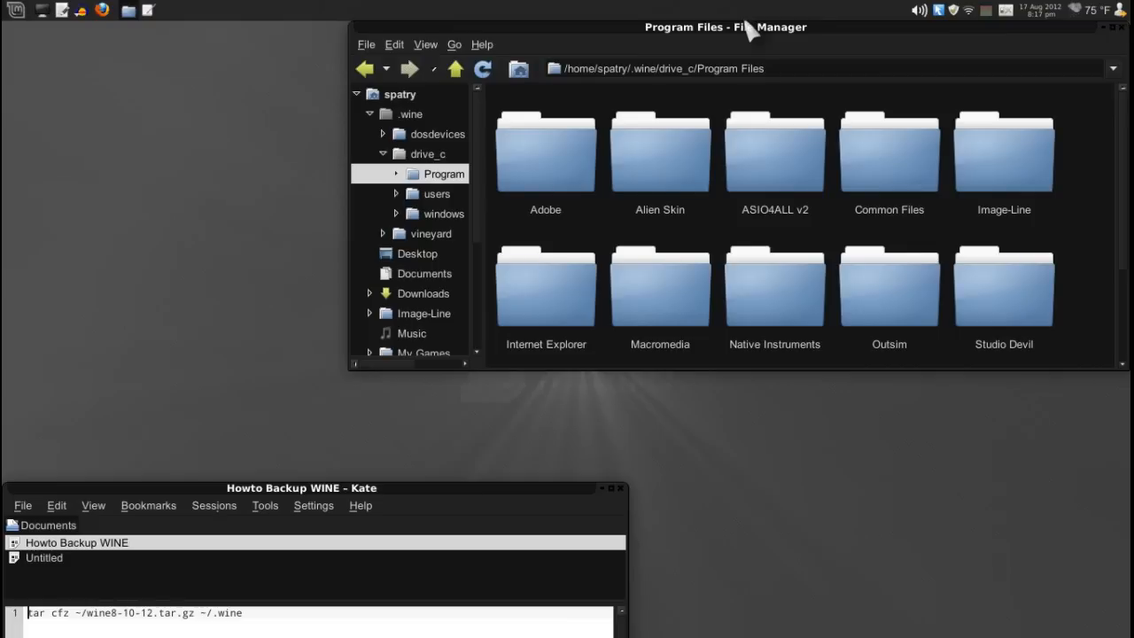
mouse_move(749, 31)
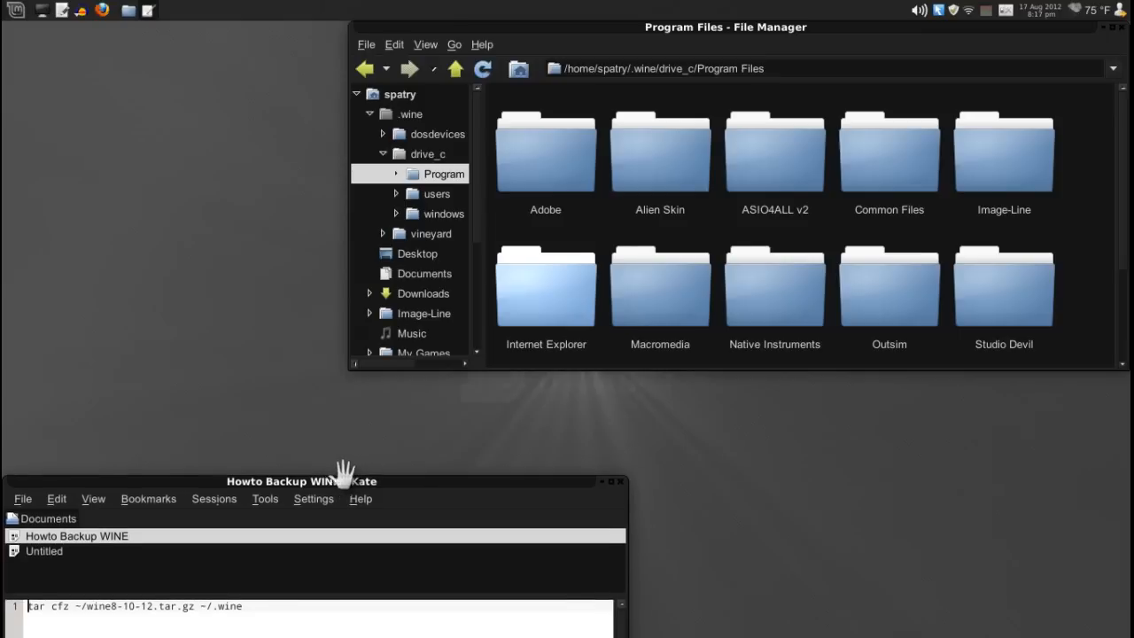
drag(301, 481, 301, 452)
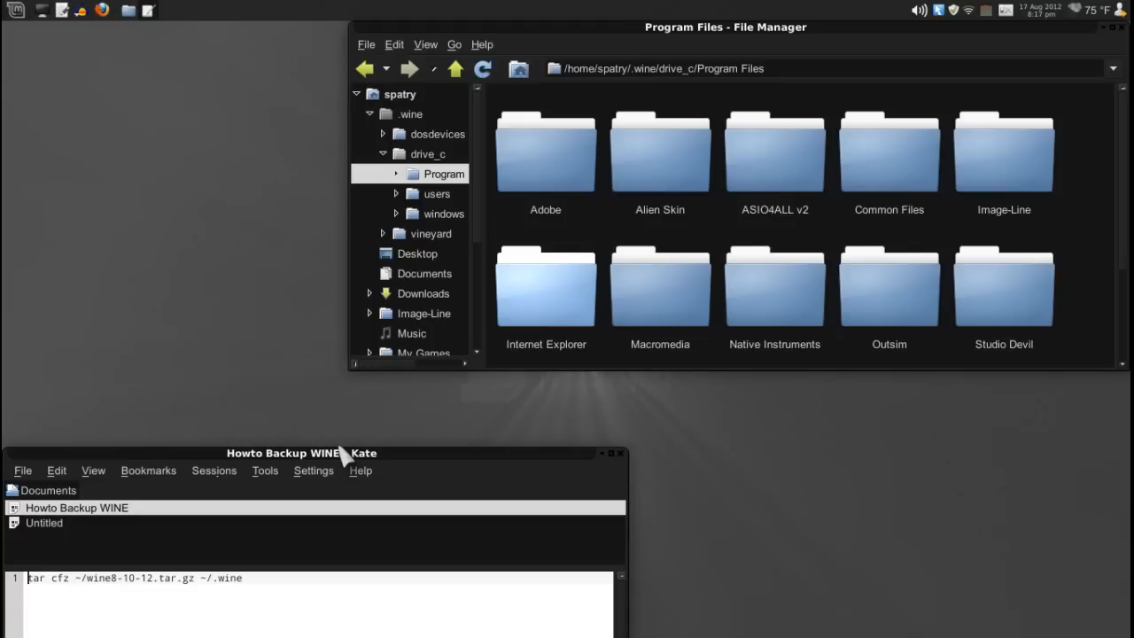
mouse_move(297, 537)
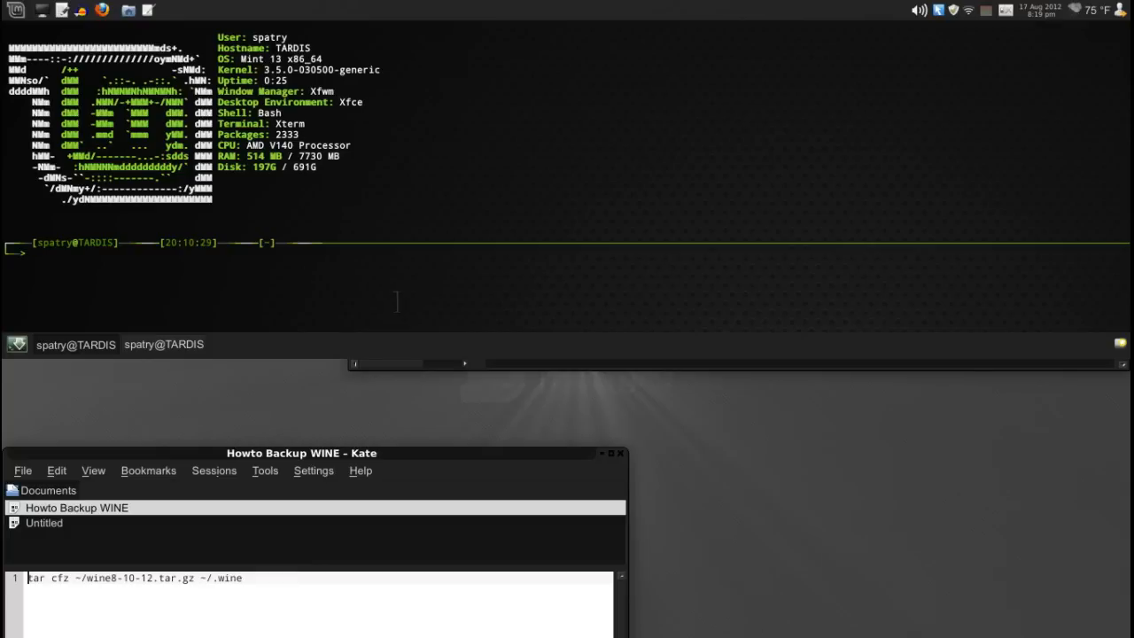
Enter the command tar cfz ~/wine82012.tar.gz ~/.wine at the terminal prompt
text(ta)
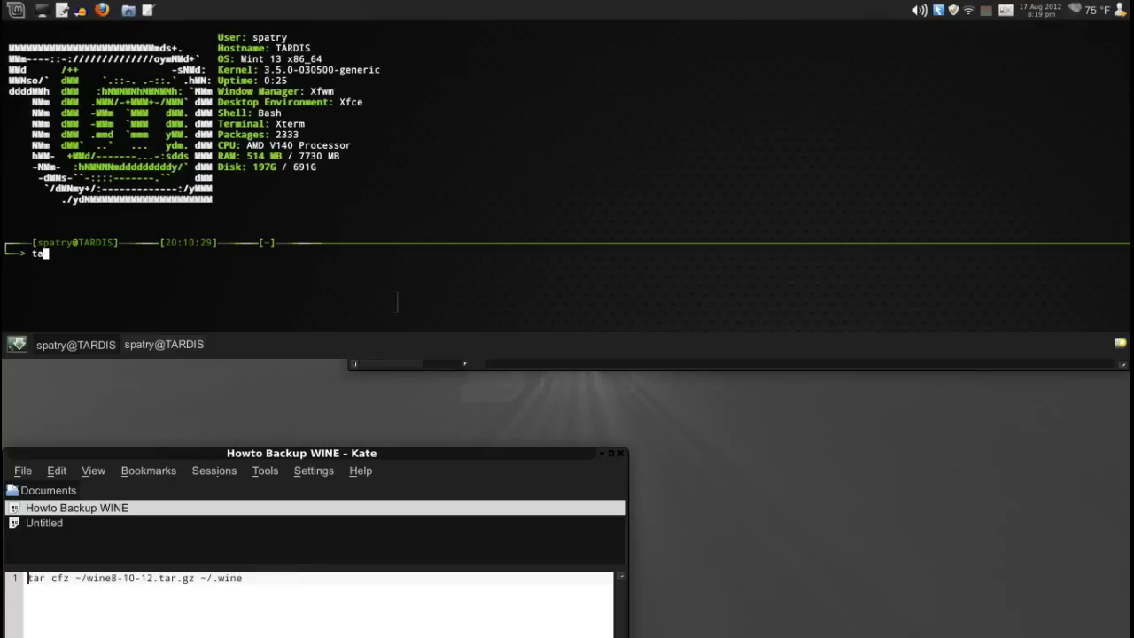
text(r cf)
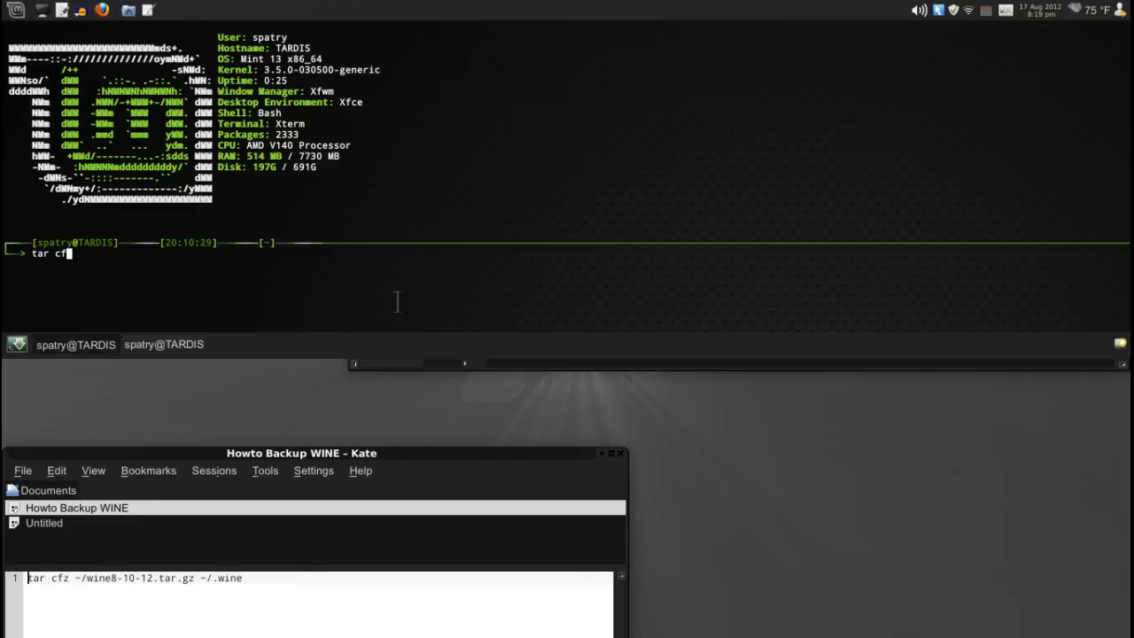
text(z)
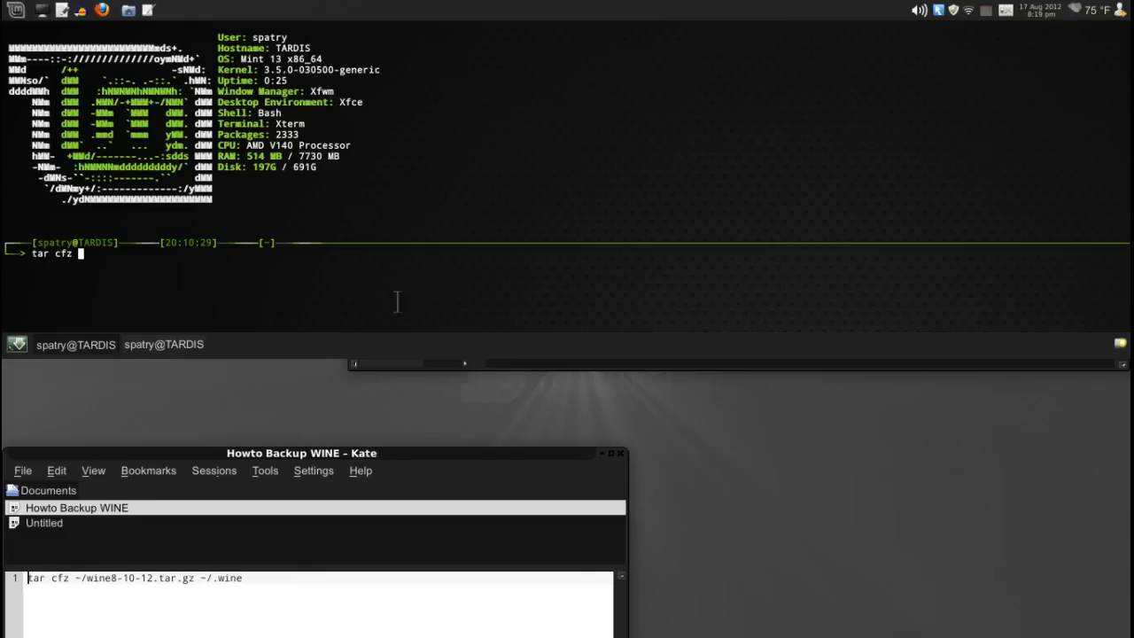
text(~)
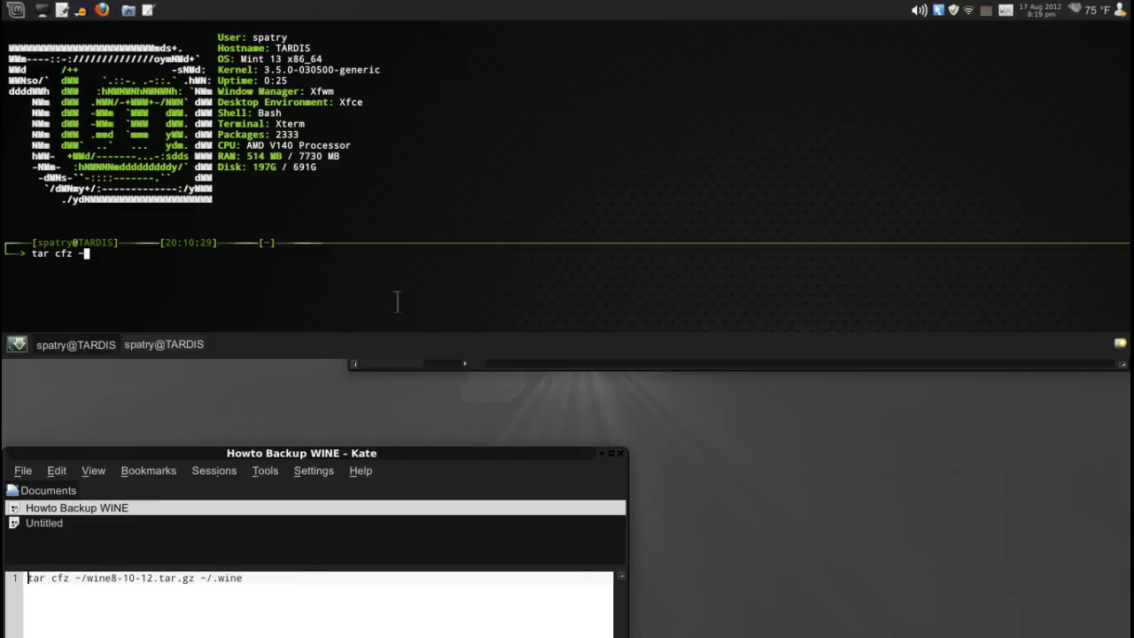
text(/)
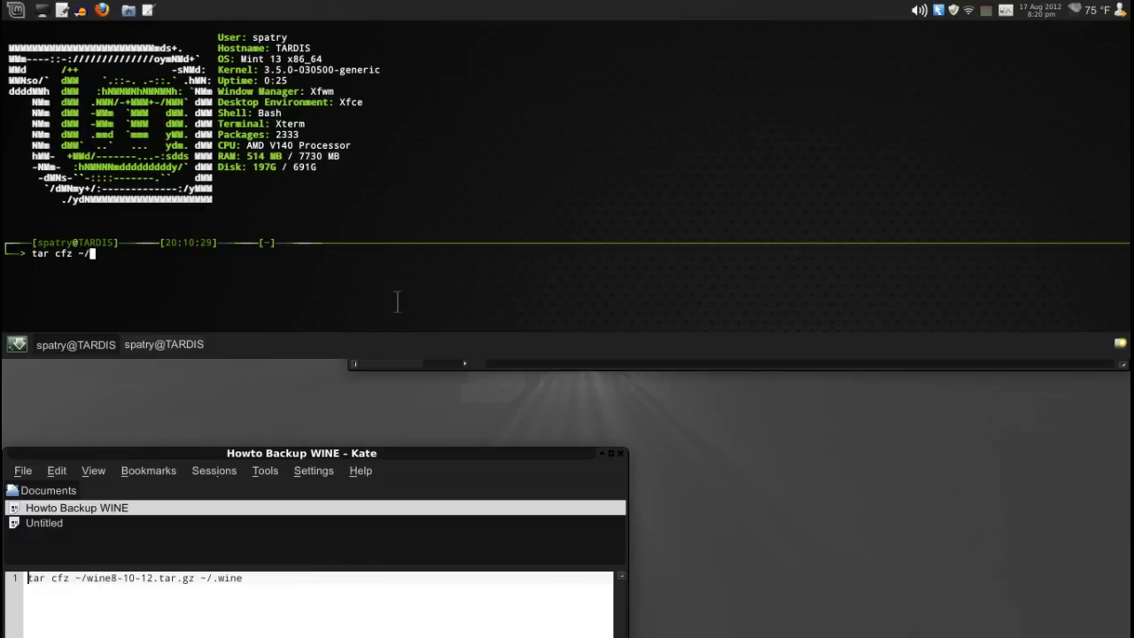
text(wine)
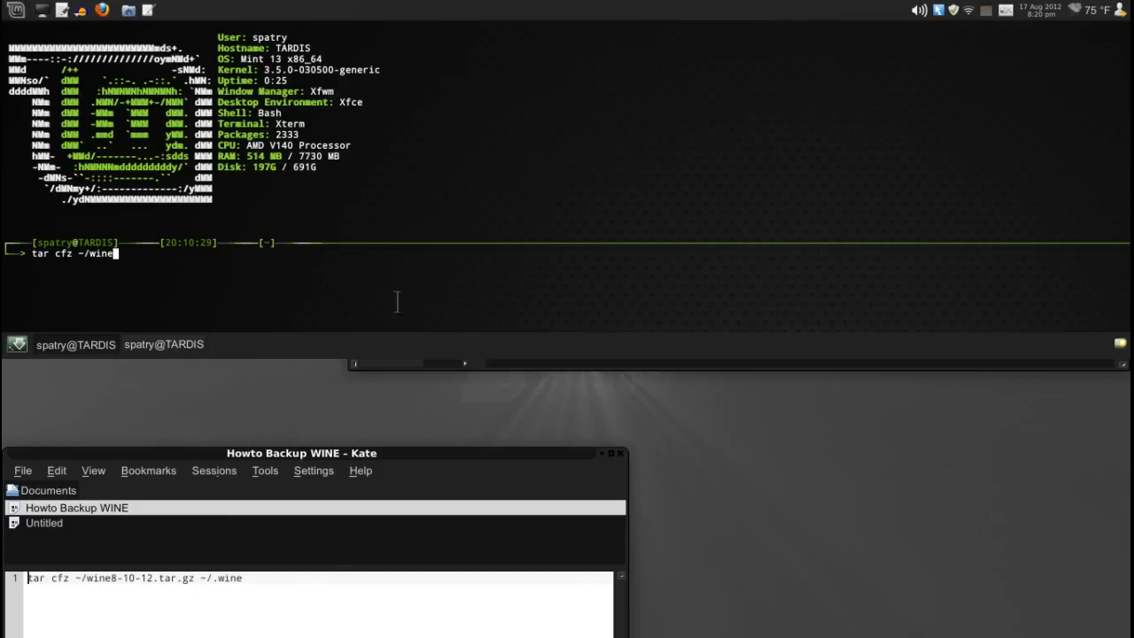
text(8)
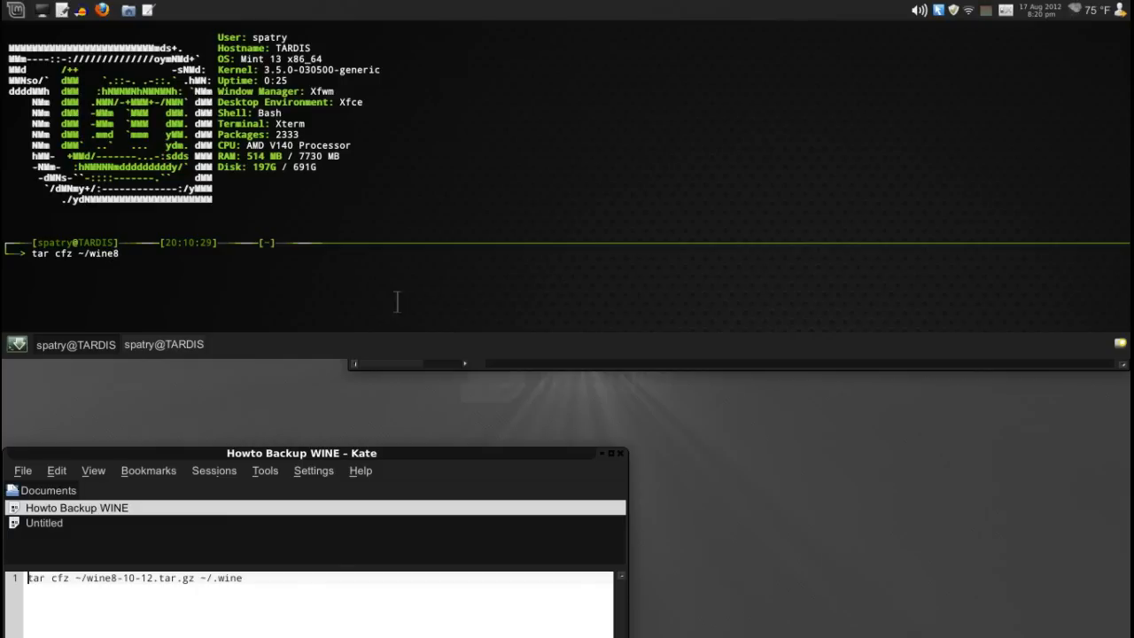
text(2012)
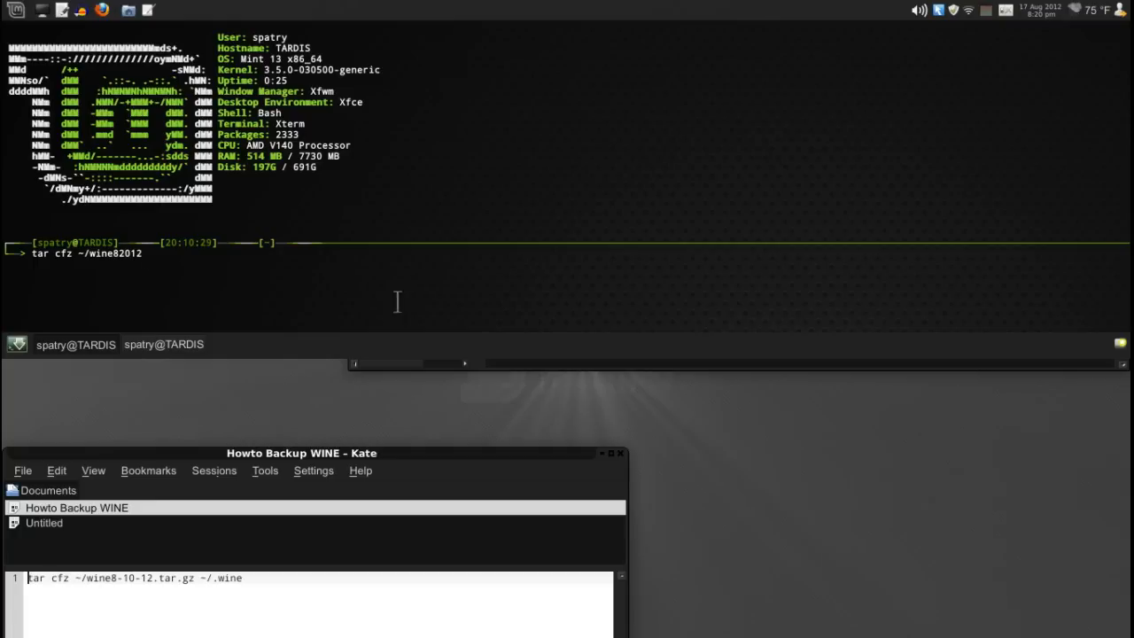
text(.t)
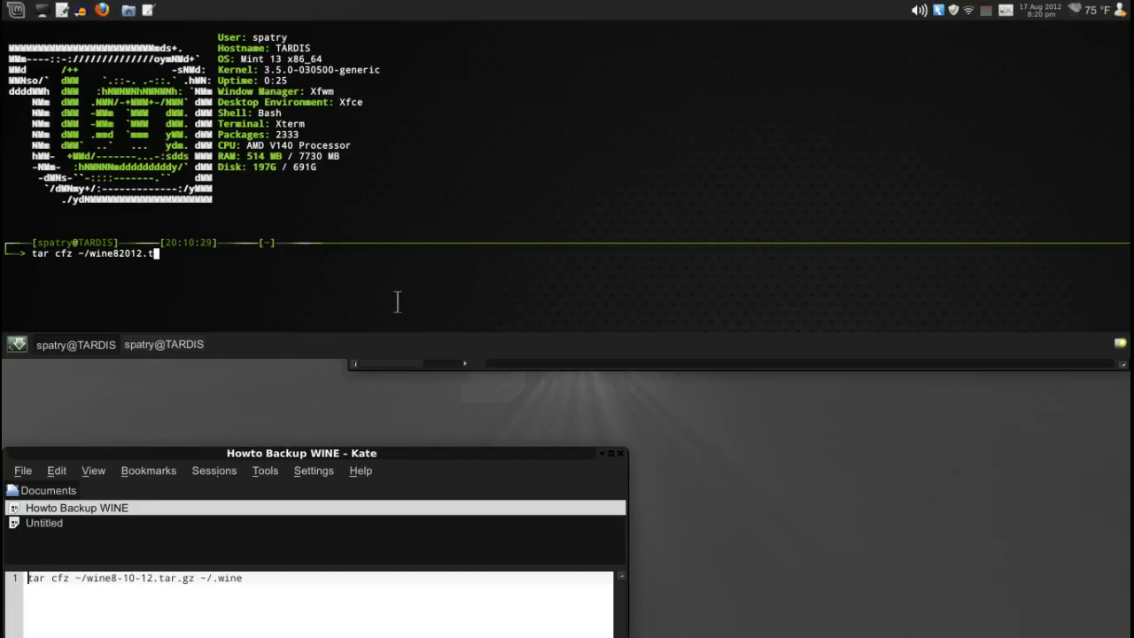
text(ar.g)
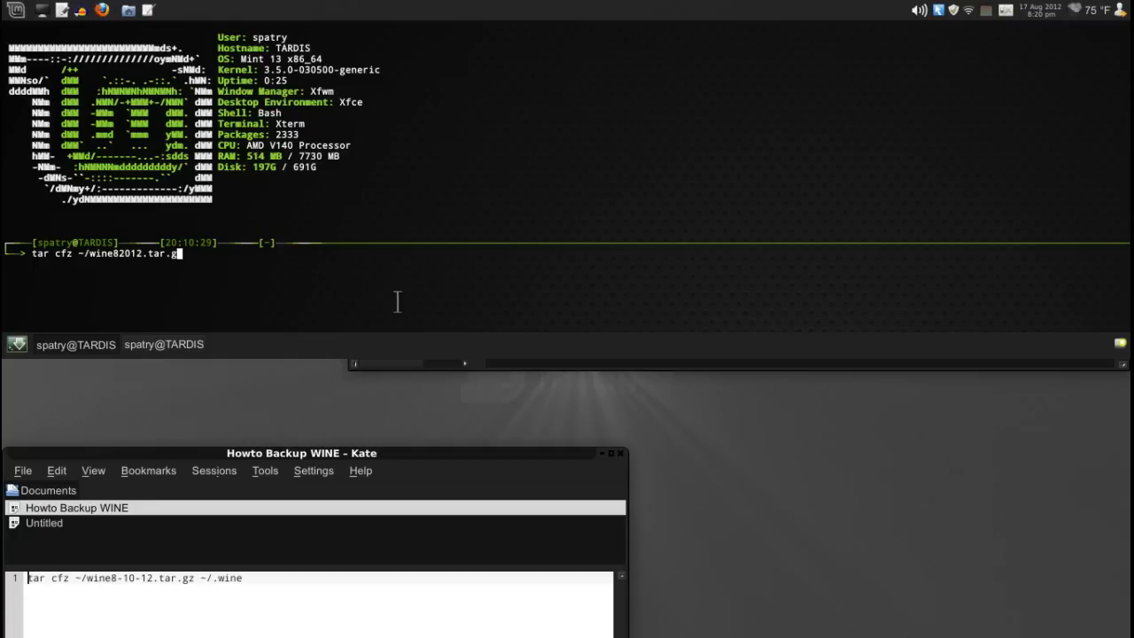
text(z)
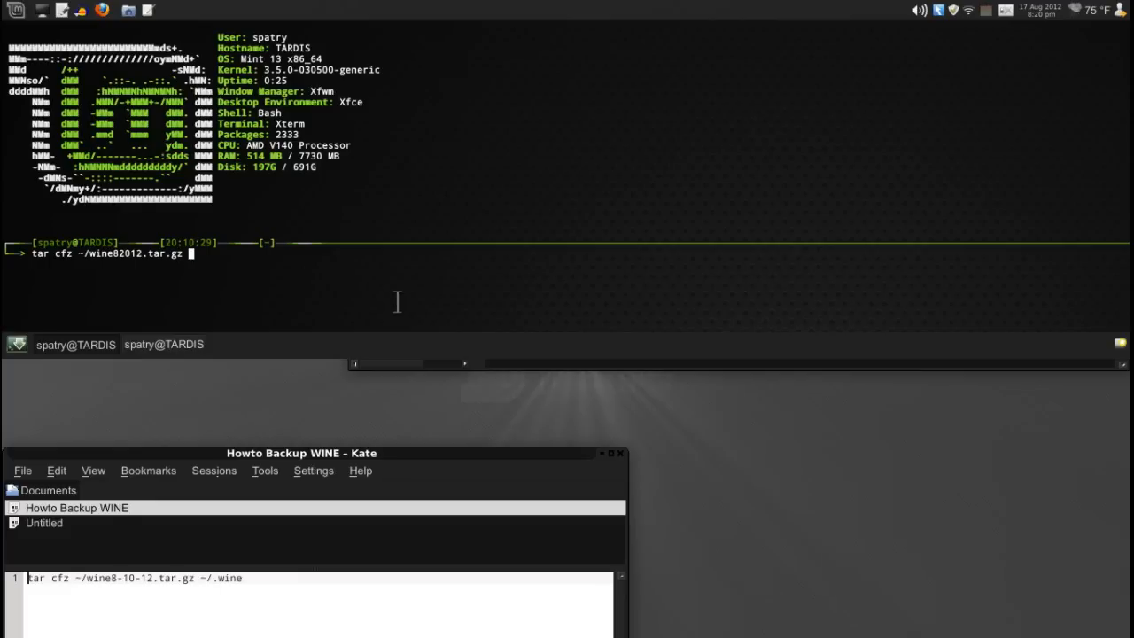
text(-)
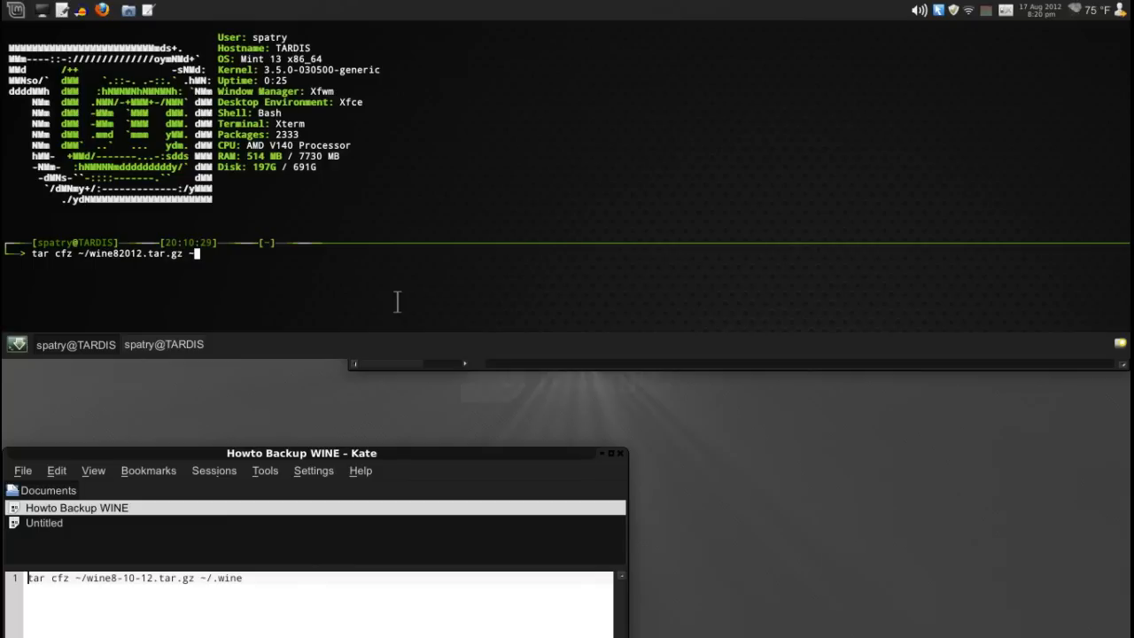
text(/)
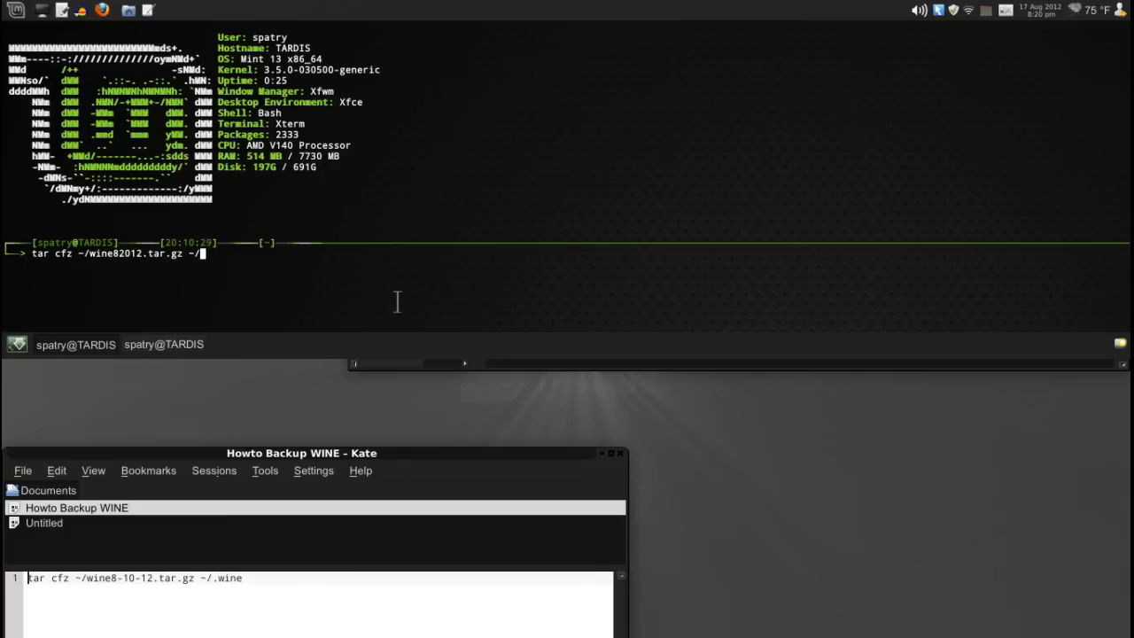
text(wine)
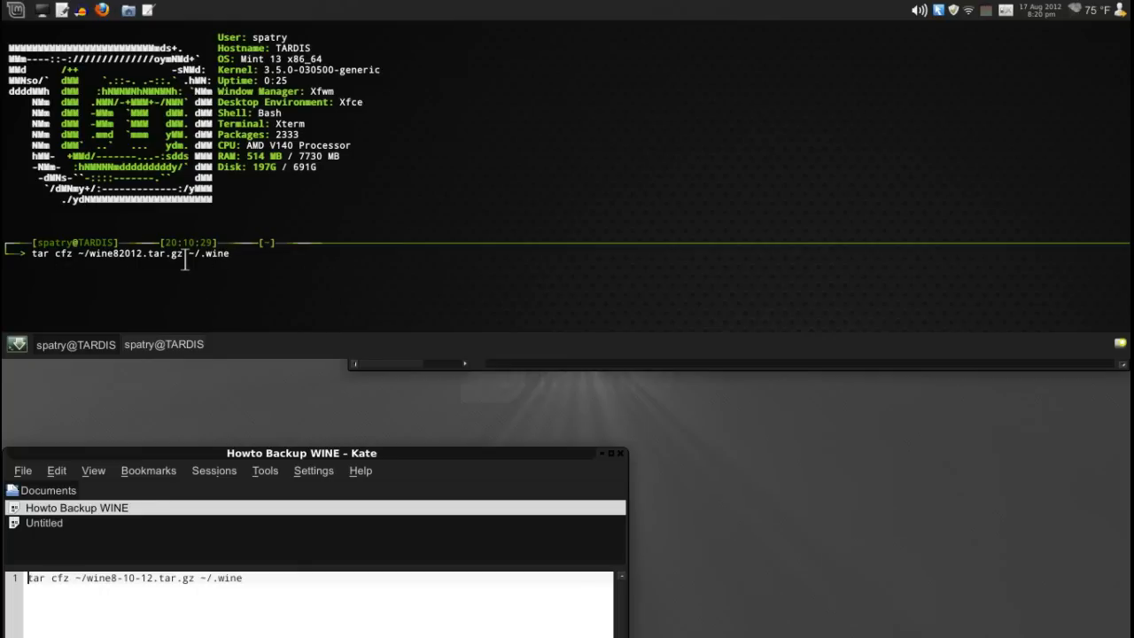
mouse_move(148, 279)
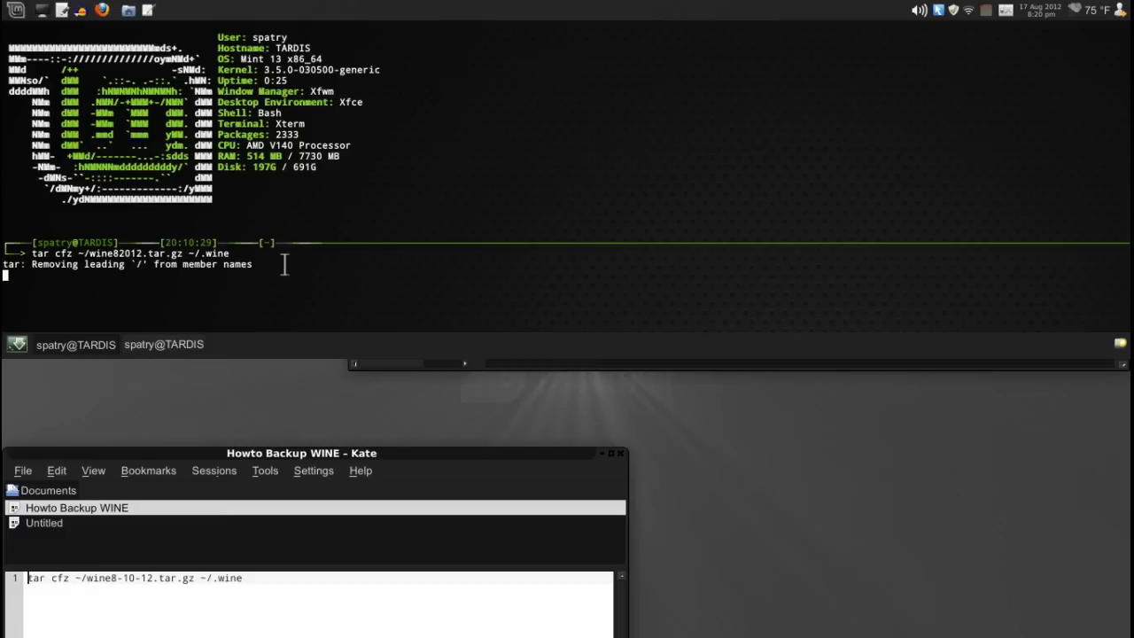
mouse_move(408, 275)
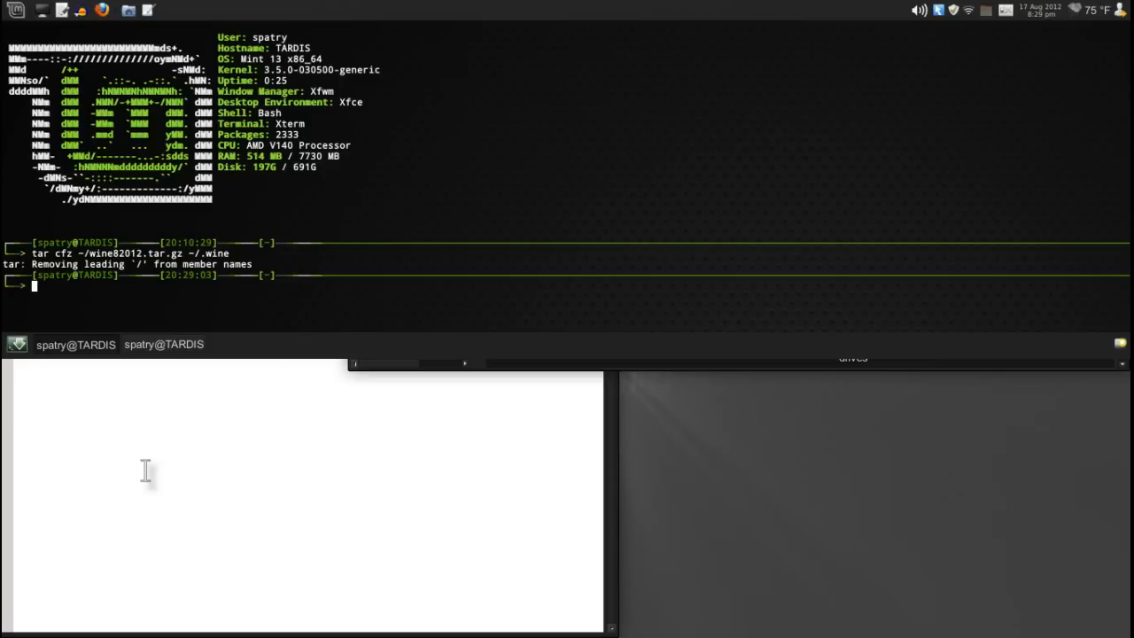
mouse_move(49, 301)
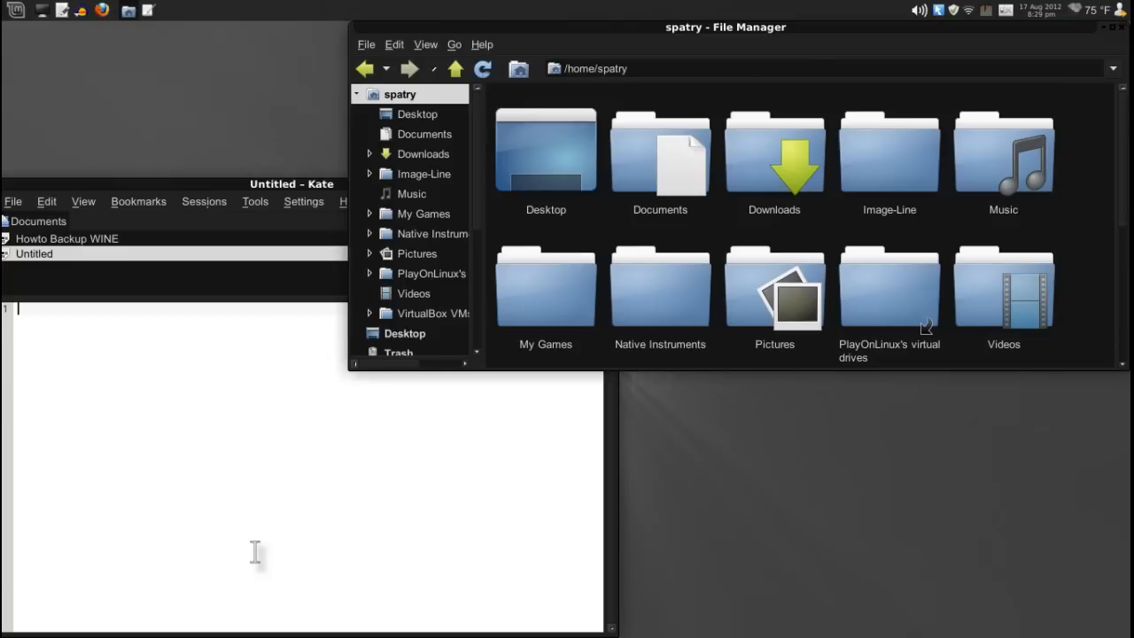
mouse_move(536, 496)
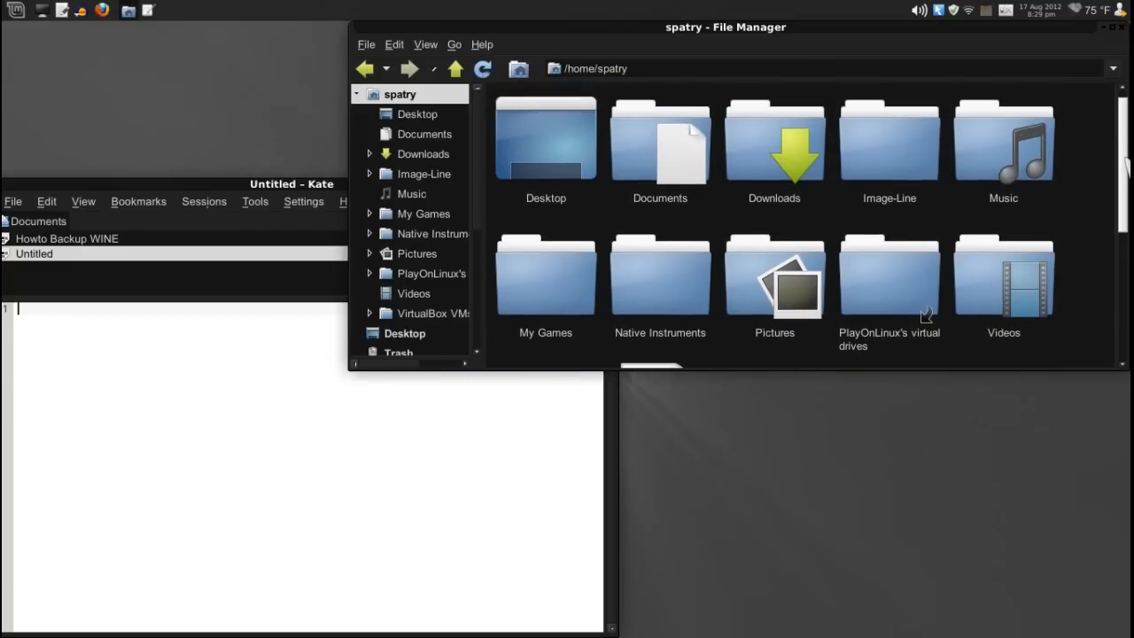
mouse_move(889, 155)
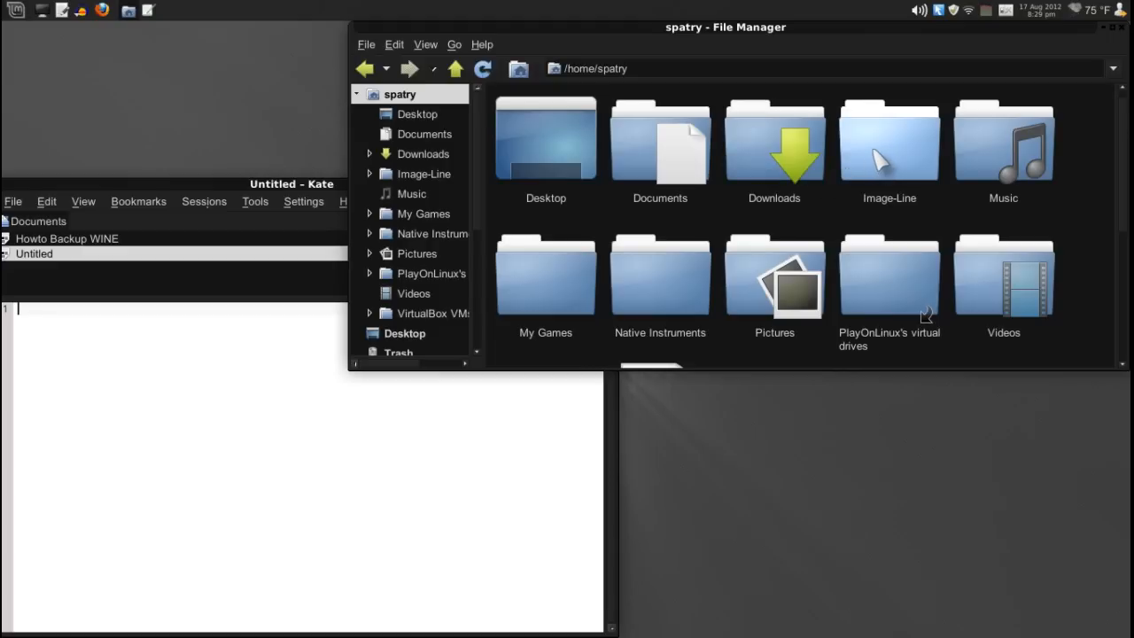
mouse_move(893, 157)
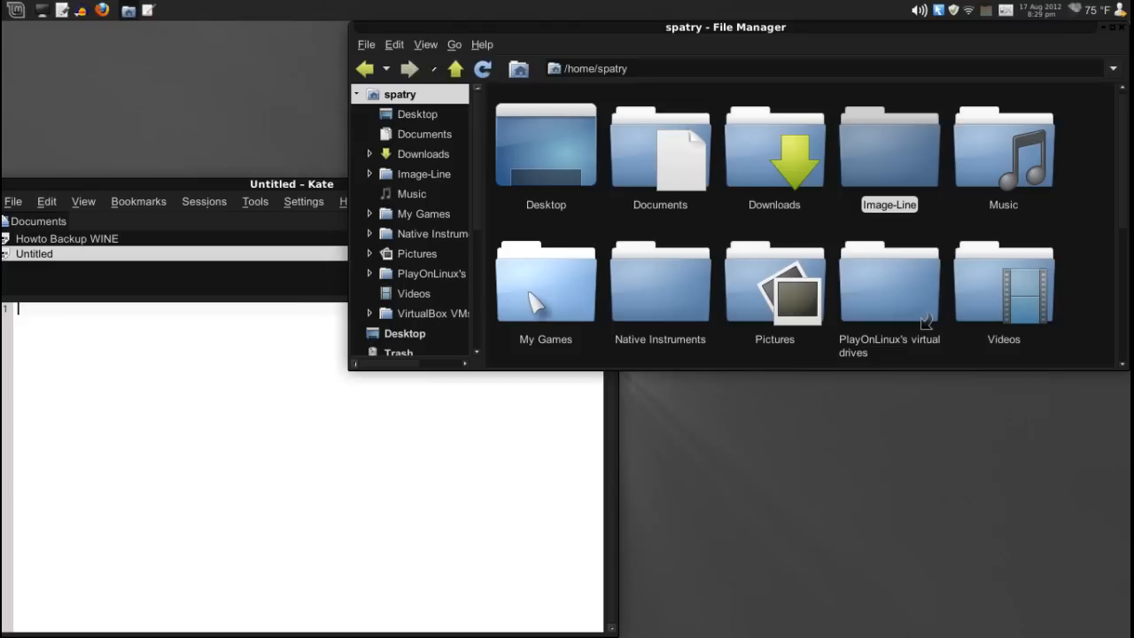
mouse_move(660, 283)
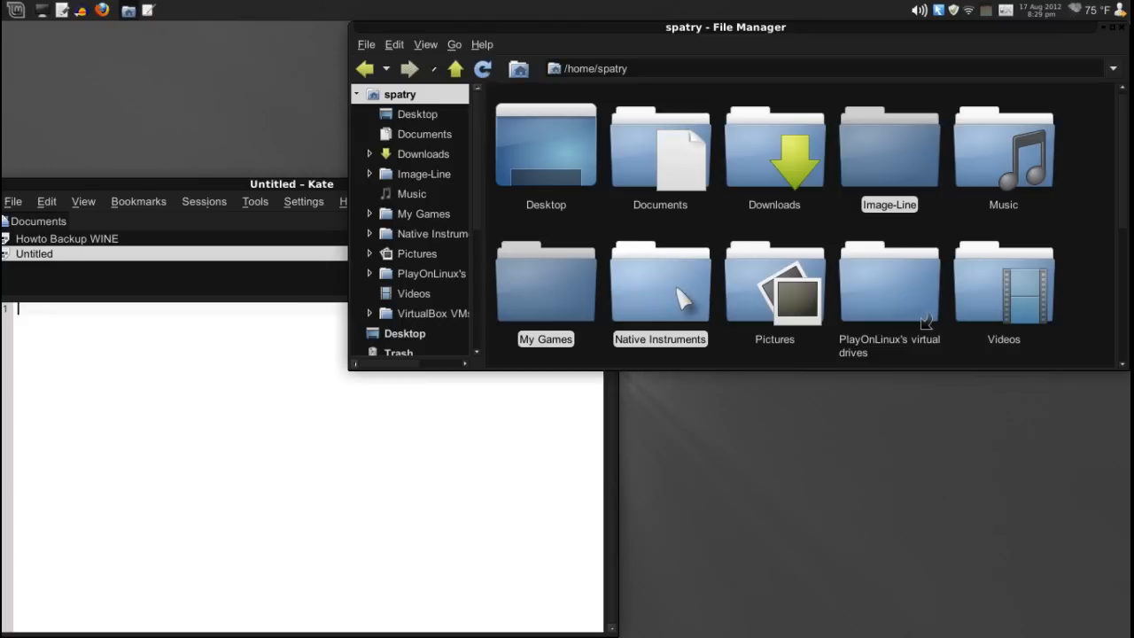
Scroll the home folder down to the Image-Line, My Games and Native Instruments folders
scroll(down, 3)
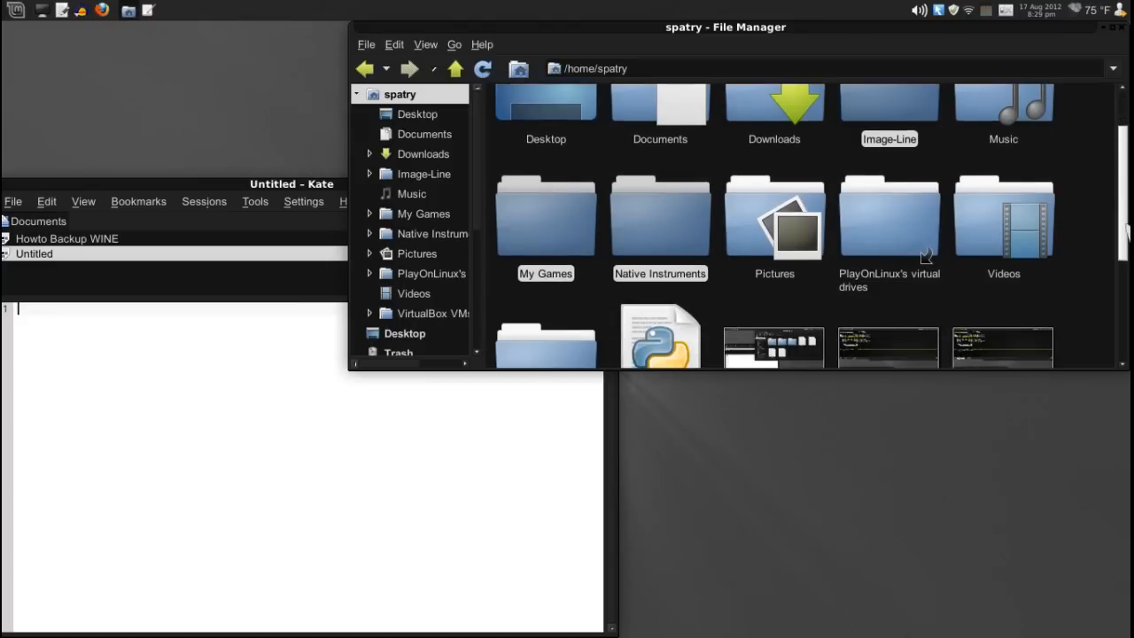
scroll(down, 3)
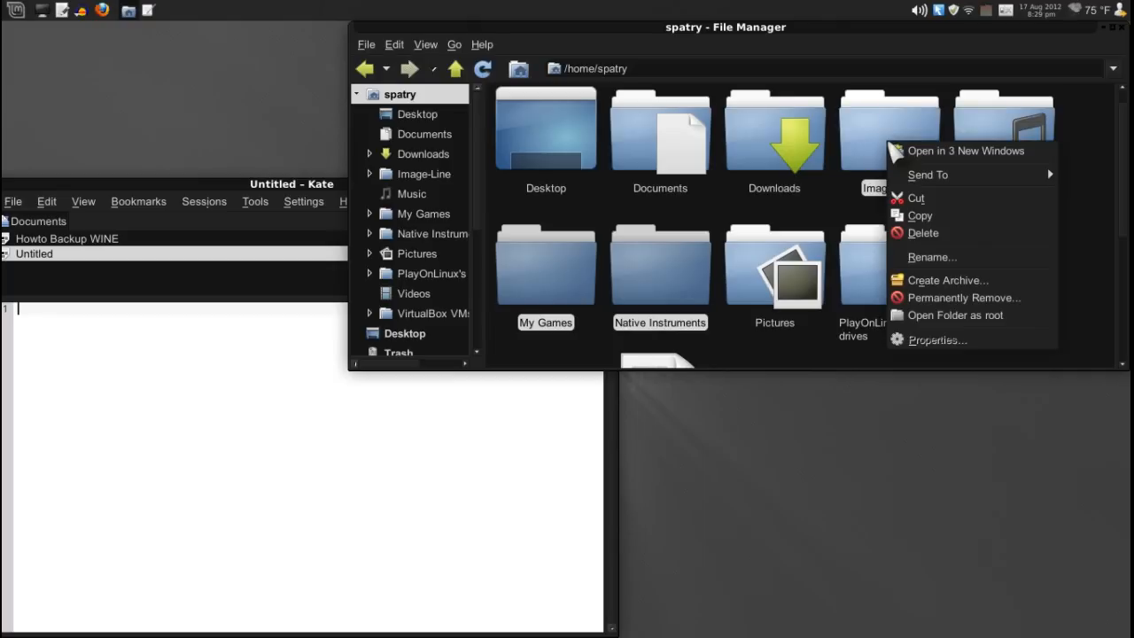
mouse_move(947, 280)
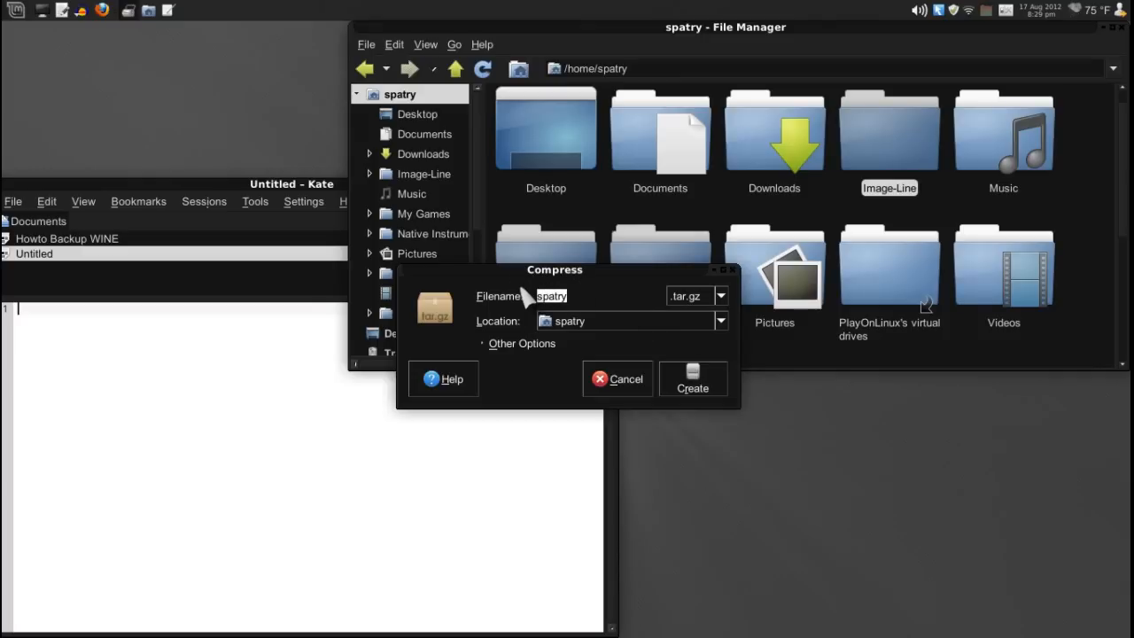
Name the archive WineHOME.tar.gz and create it from the three selected folders
text(Wine)
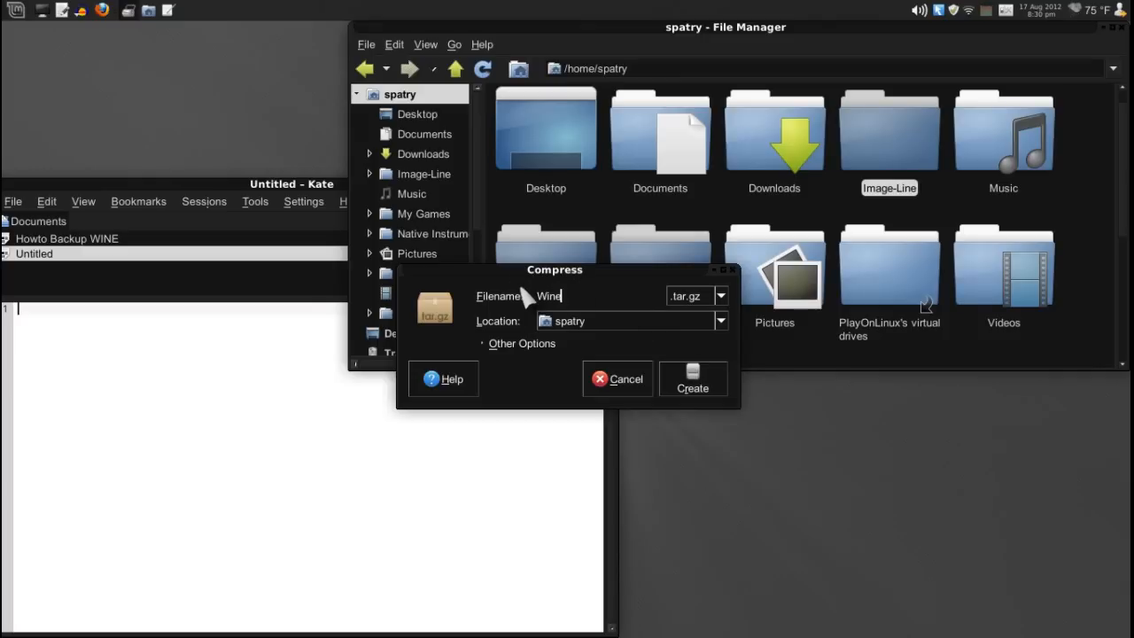
text(HOME)
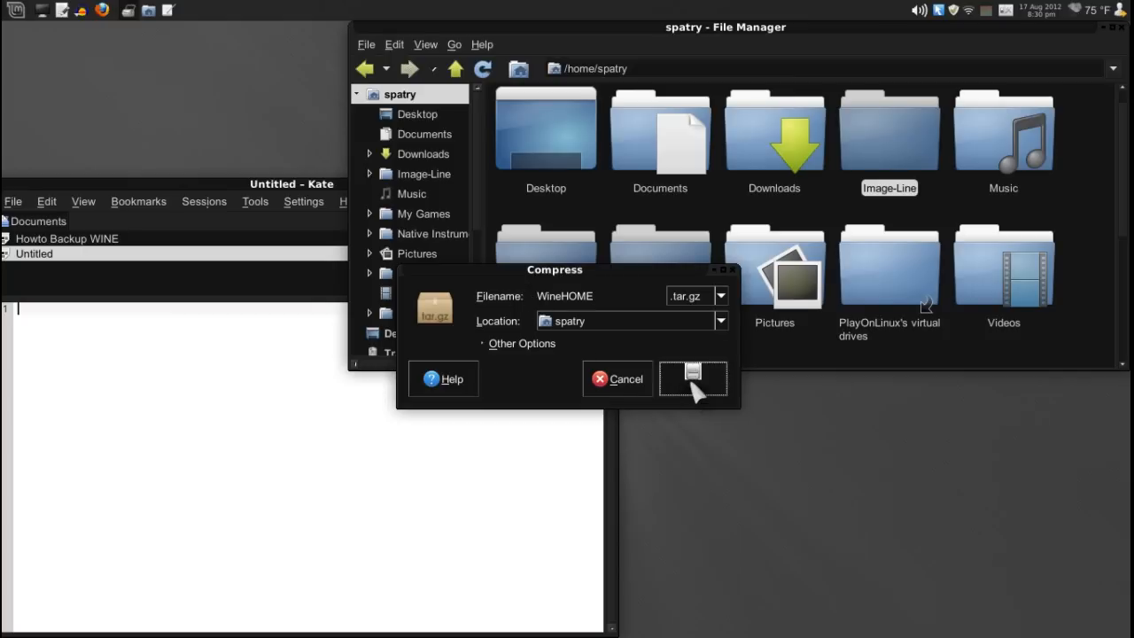
click(694, 378)
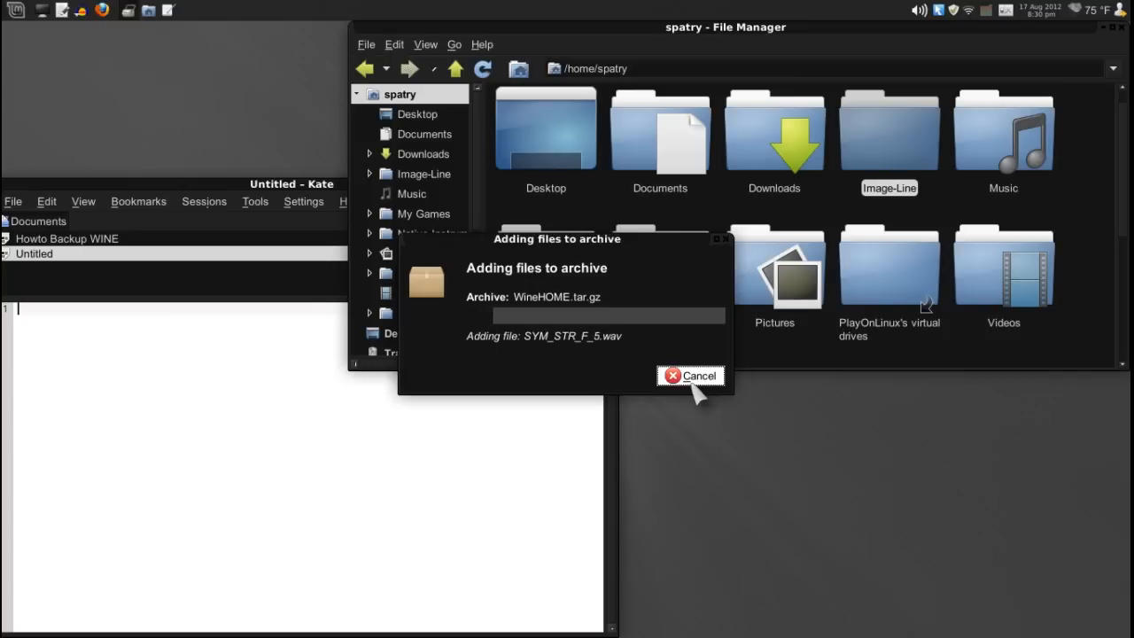
click(691, 375)
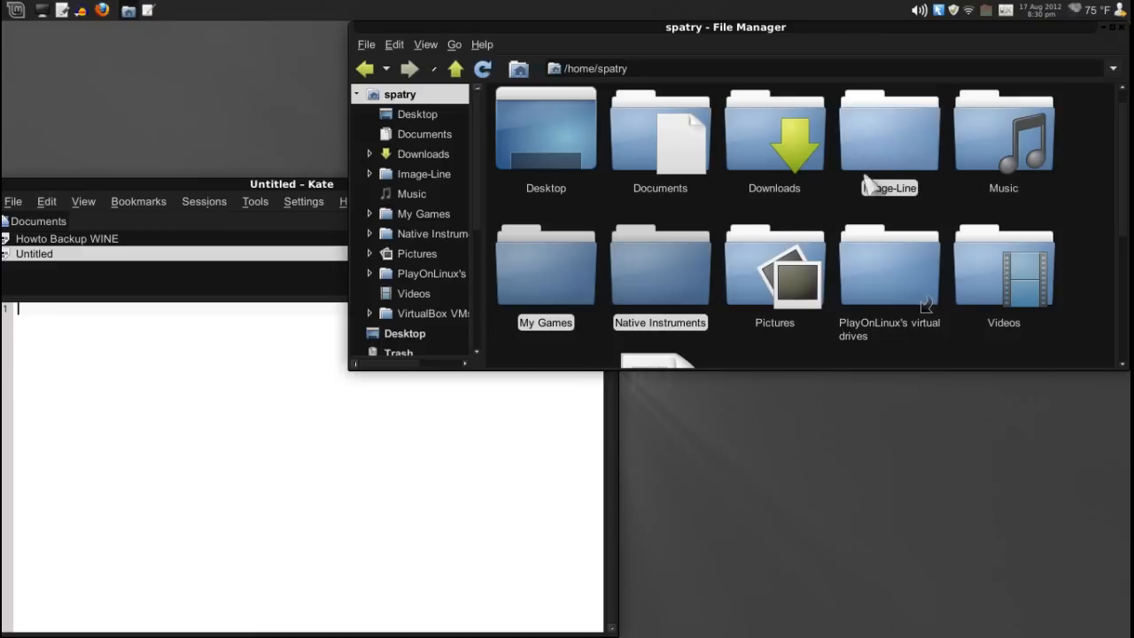
mouse_move(546, 266)
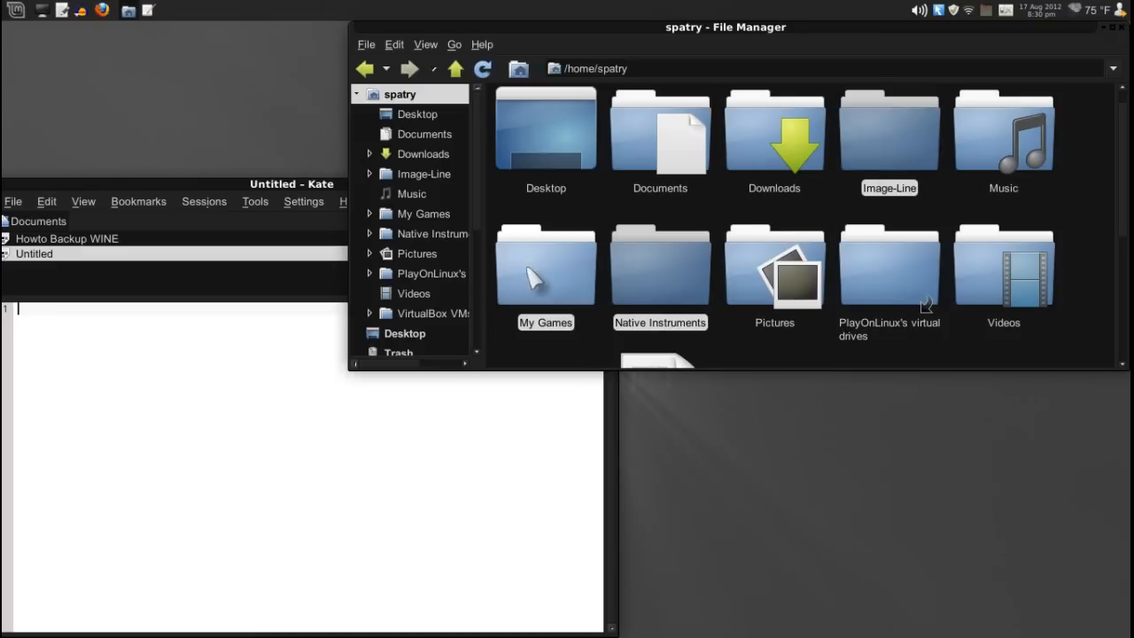
Scroll to the new archives and bring up actions for WineHOME.tar.gz
scroll(down, 3)
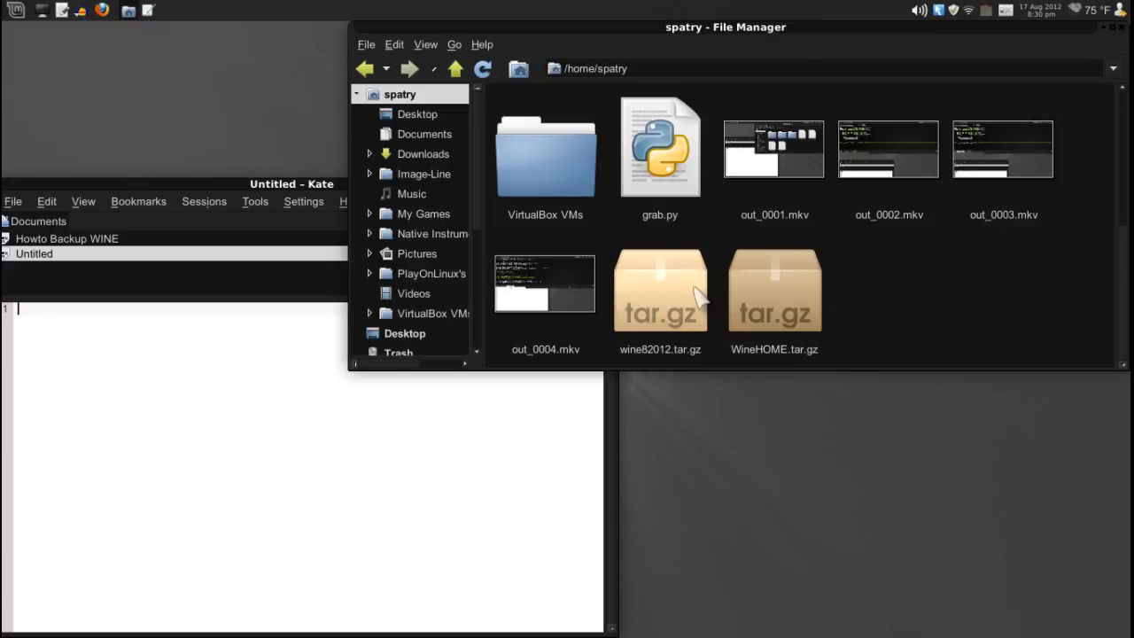
right_click(773, 288)
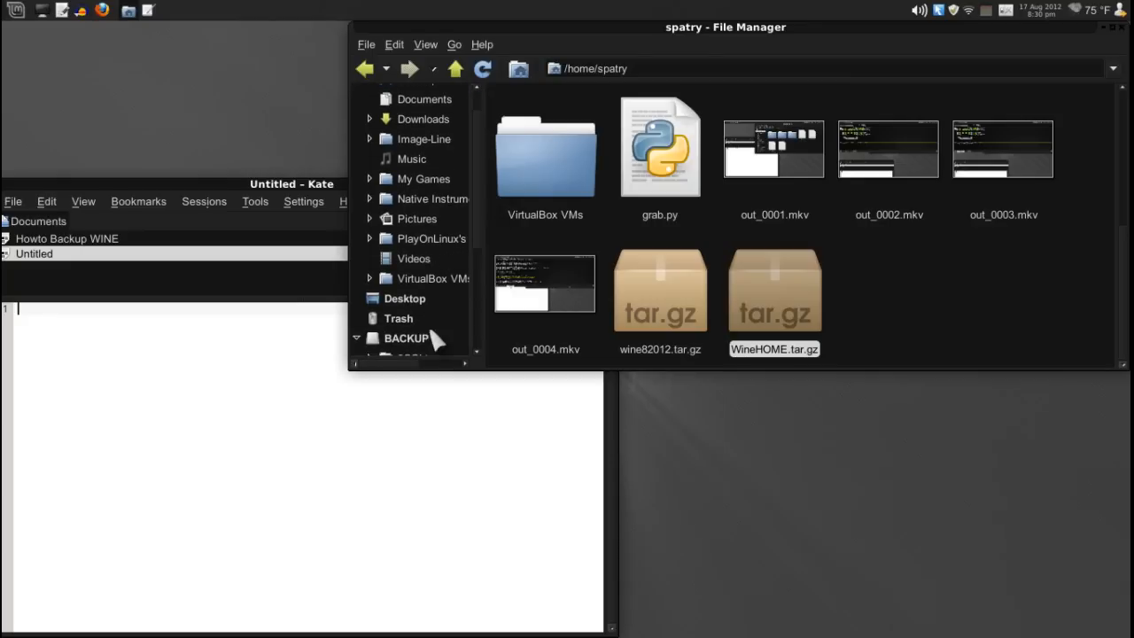
Go to the BACKUP drive's Archive/WINE folder holding WineHOME.tar.gz, then raise Kate
click(406, 338)
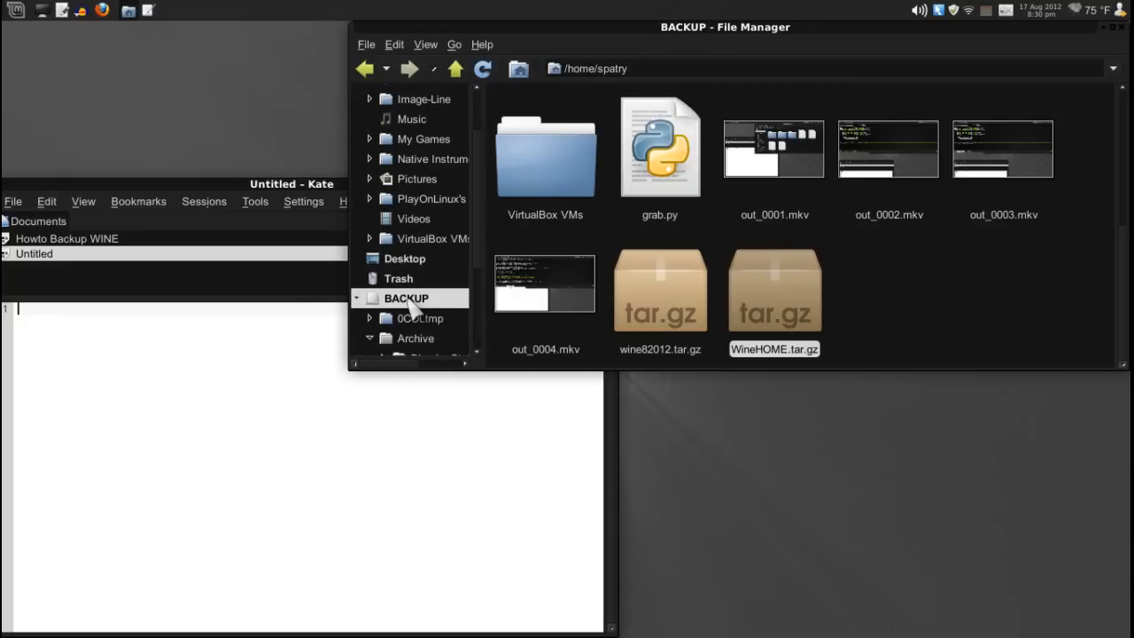
click(416, 337)
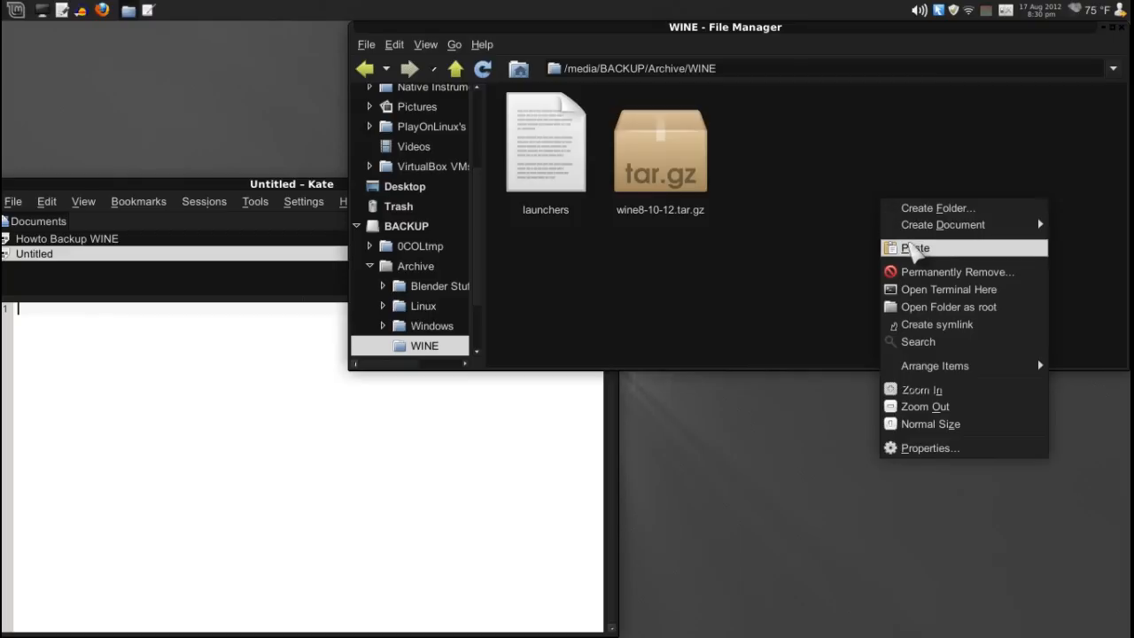
click(915, 248)
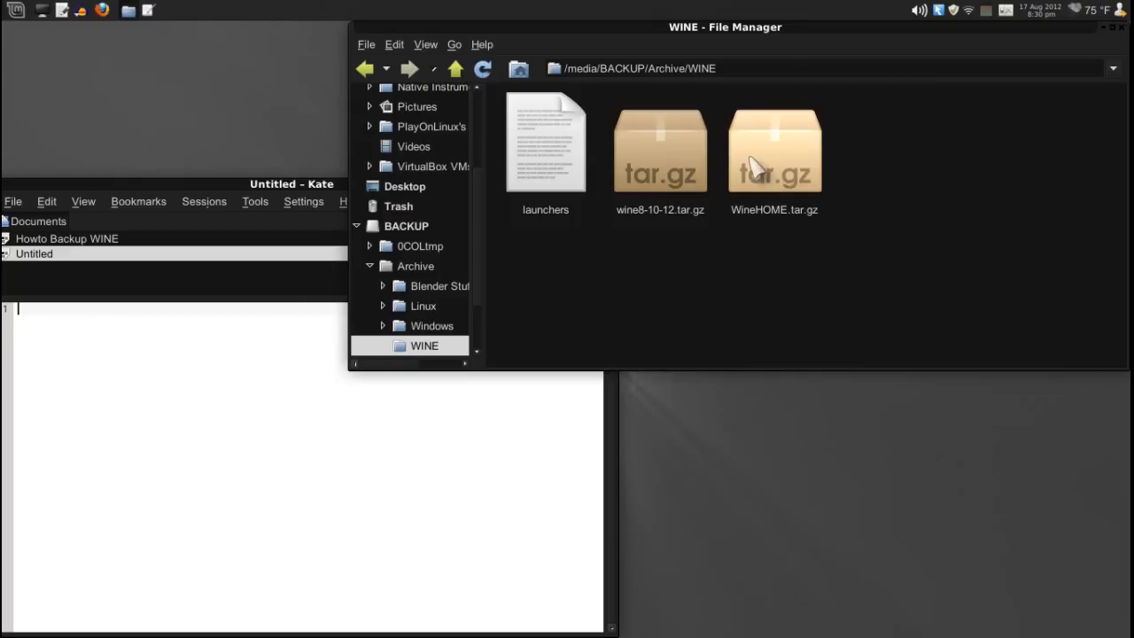
mouse_move(831, 193)
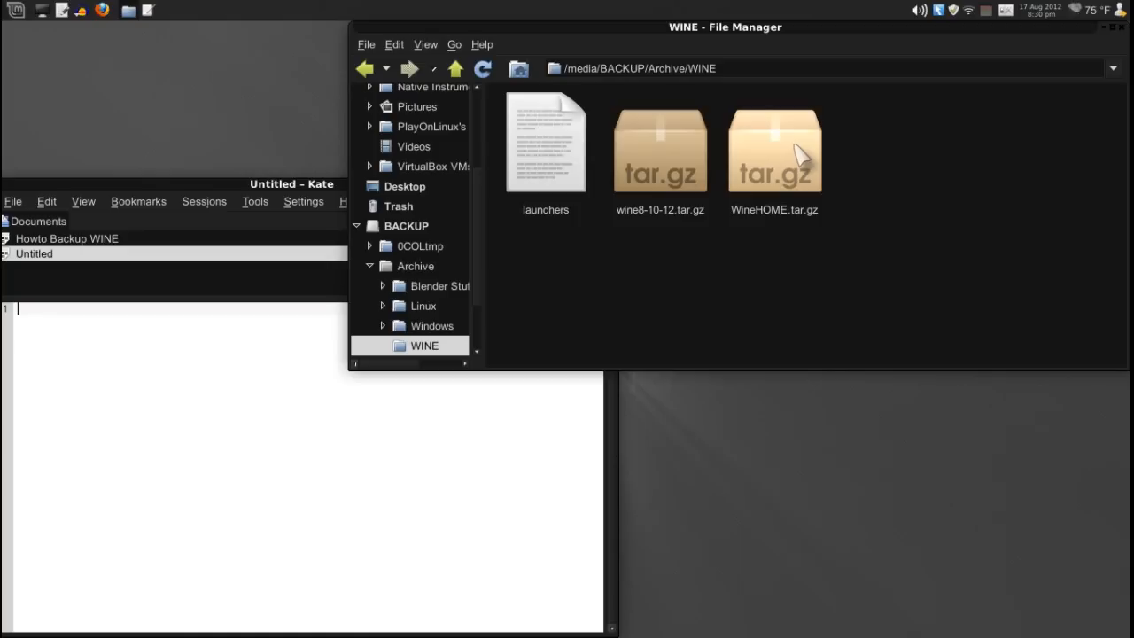
mouse_move(802, 164)
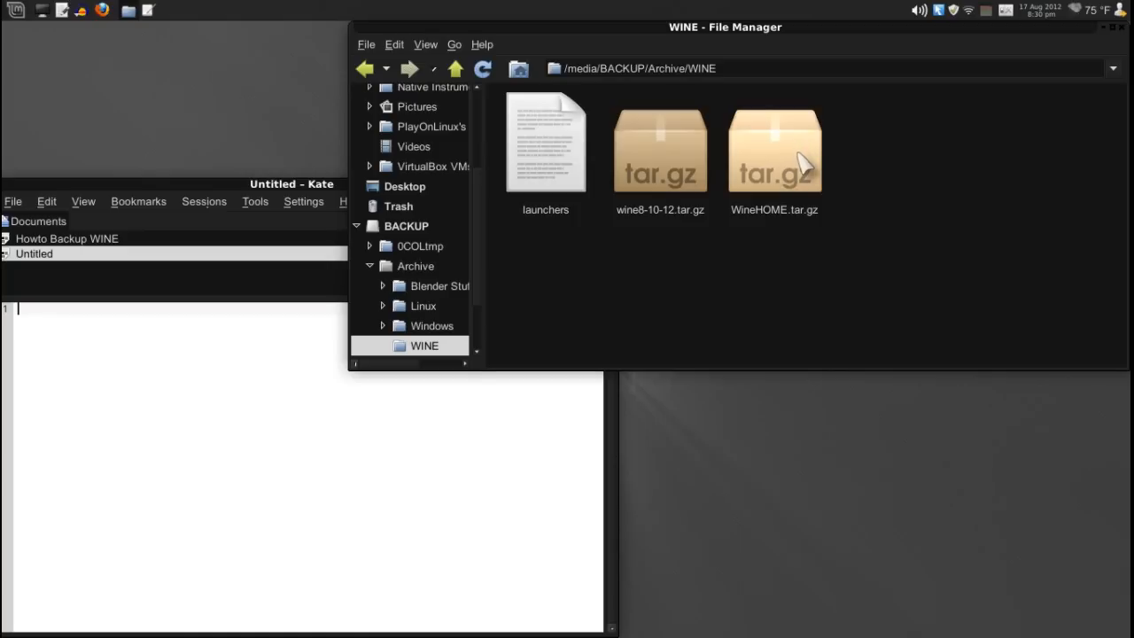
mouse_move(548, 147)
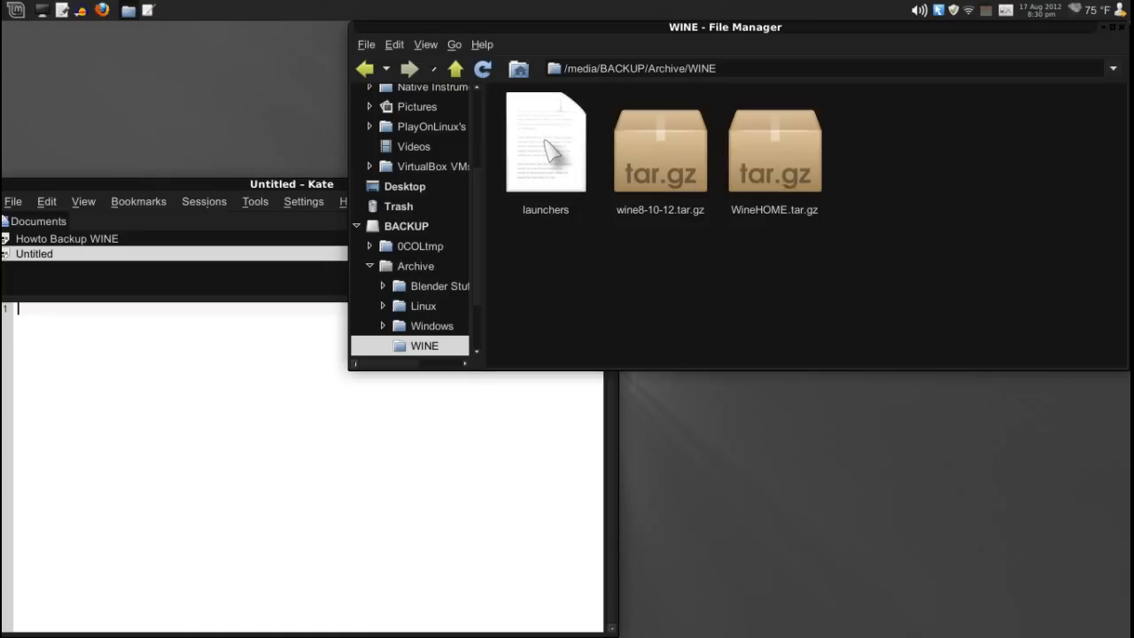
mouse_move(256, 209)
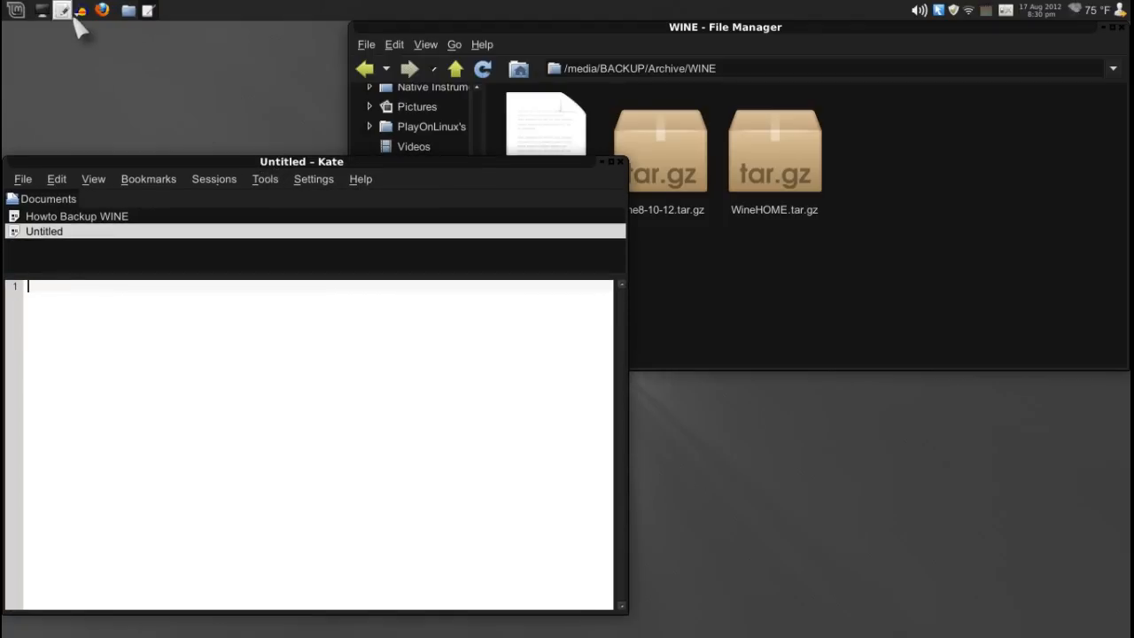
mouse_move(102, 67)
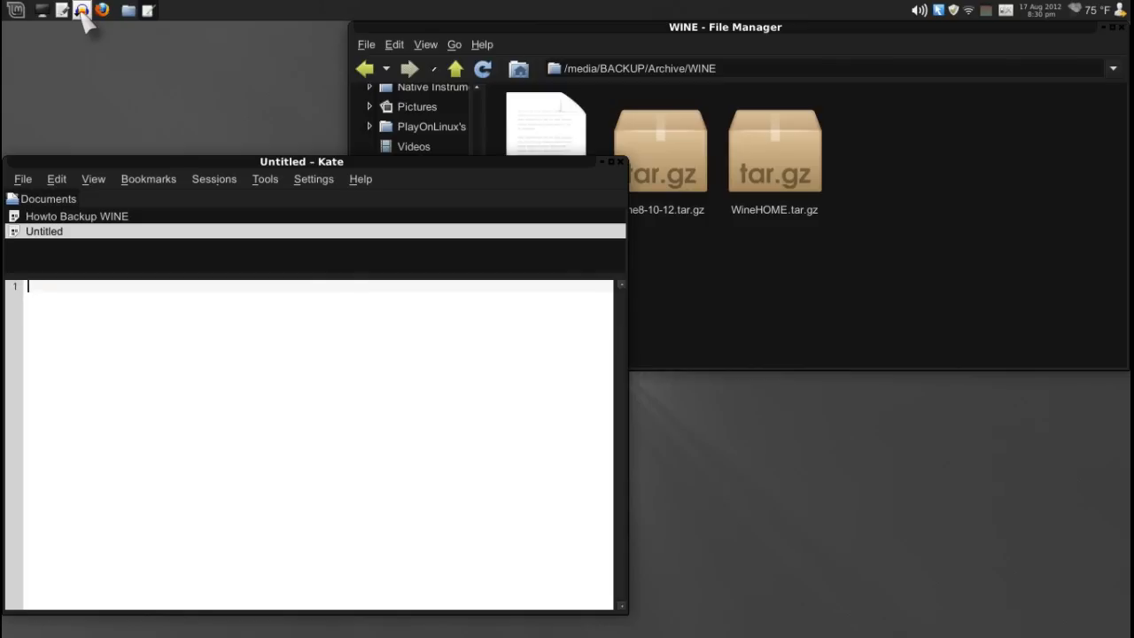
Drop down the panel's Wine launcher list of program entries
click(81, 10)
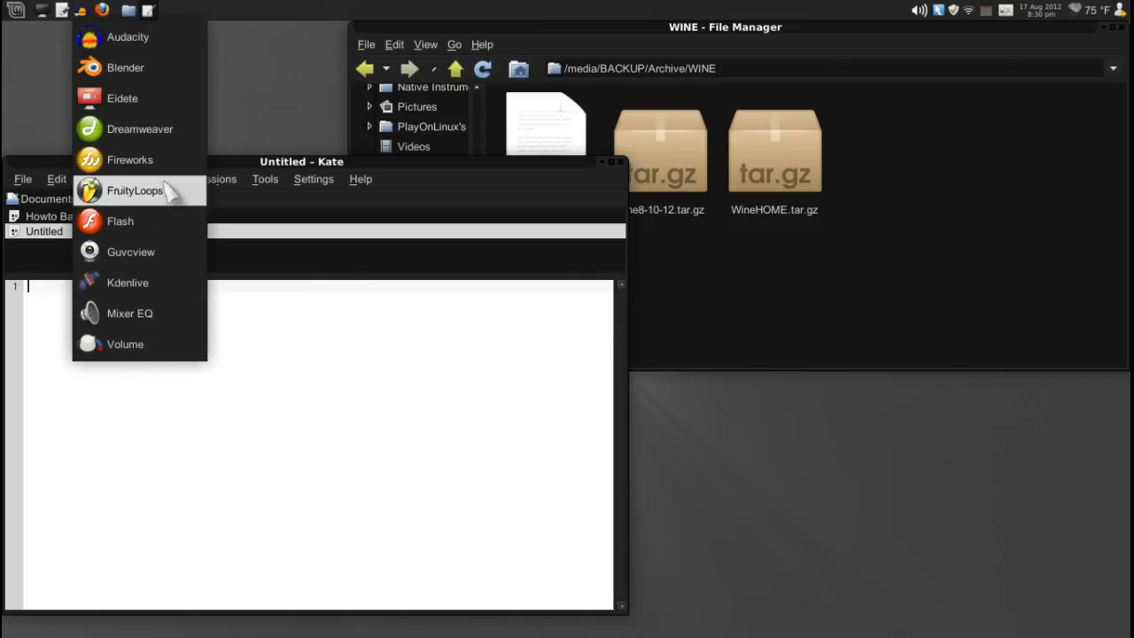
mouse_move(139, 128)
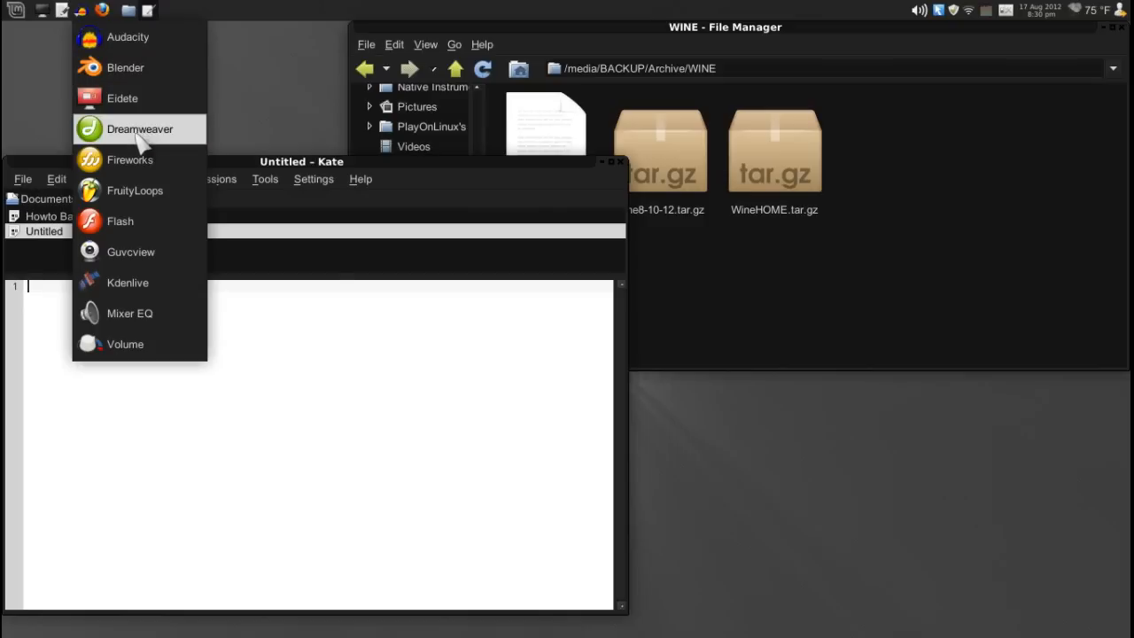
mouse_move(135, 190)
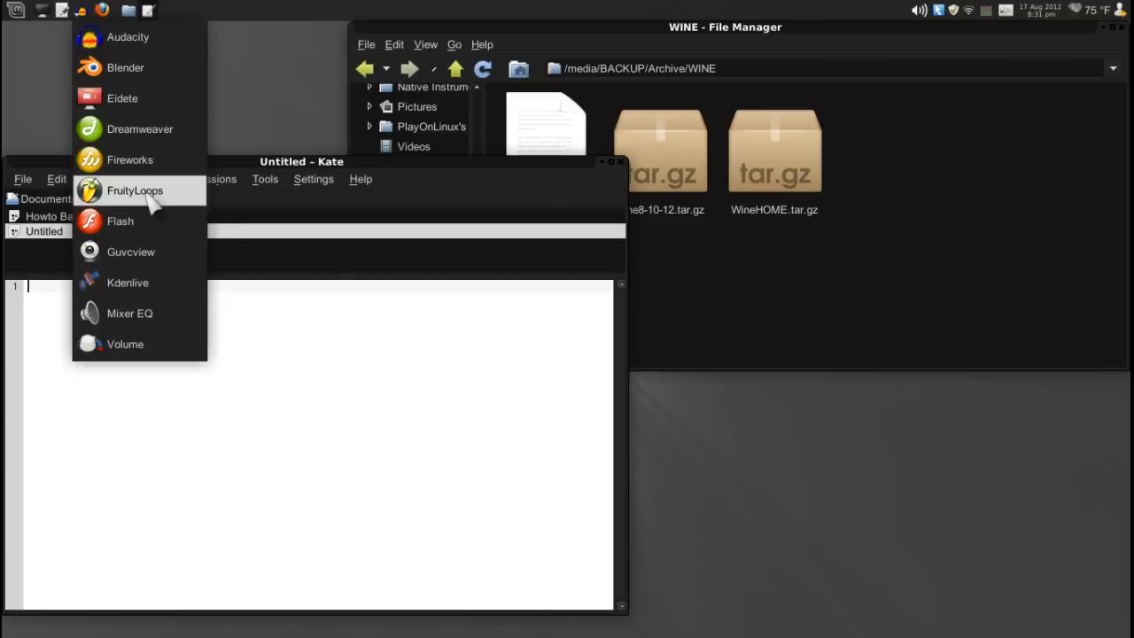
mouse_move(84, 18)
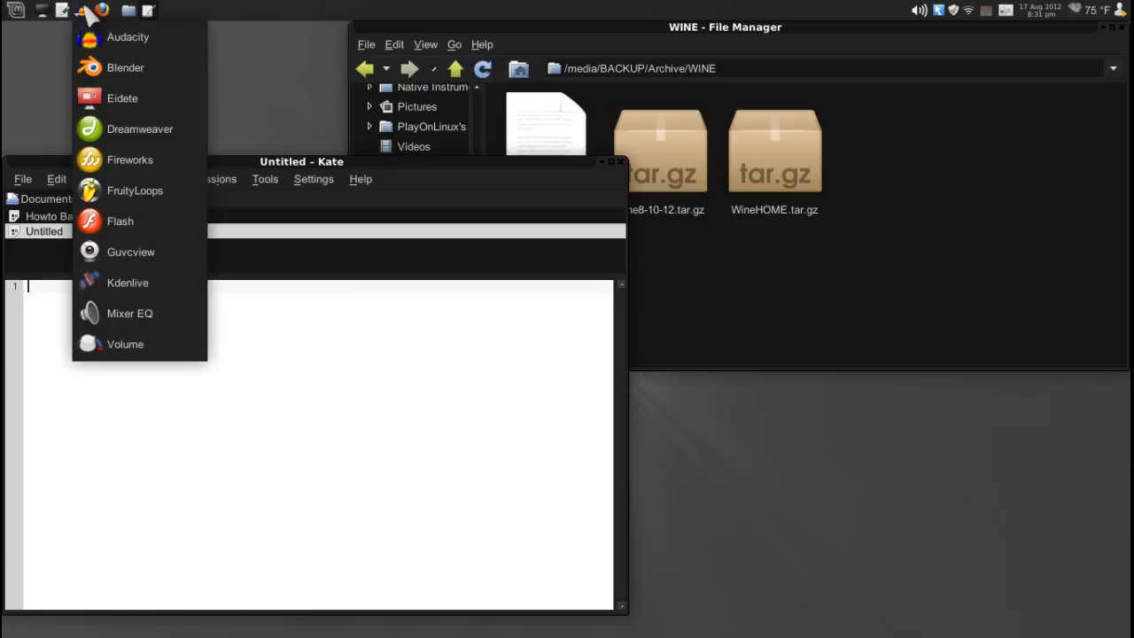
mouse_move(139, 128)
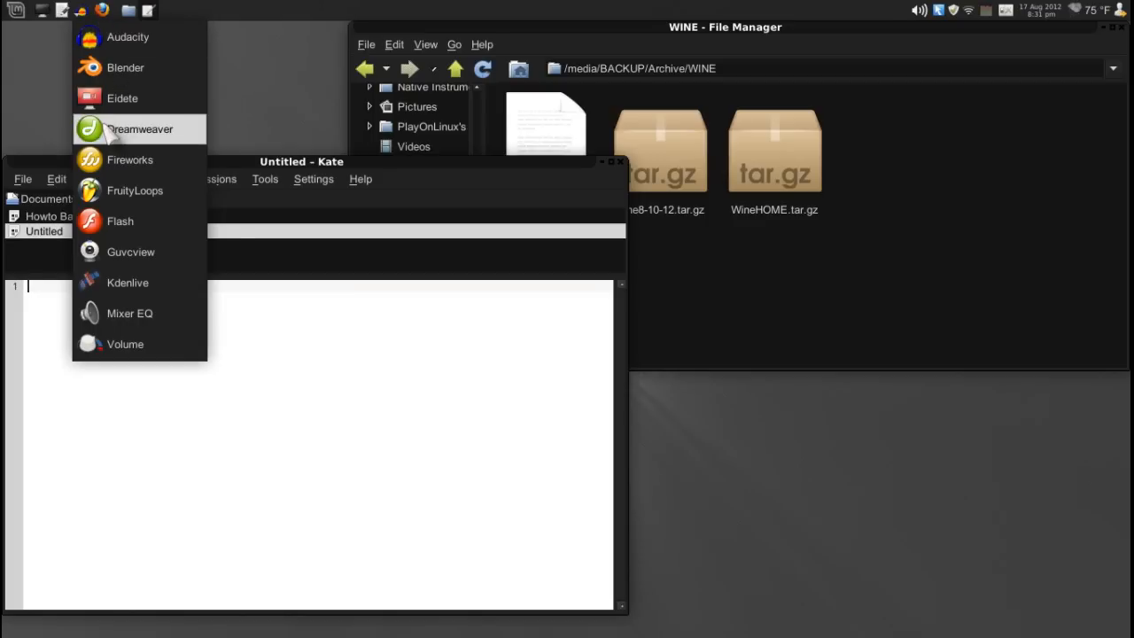
mouse_move(128, 135)
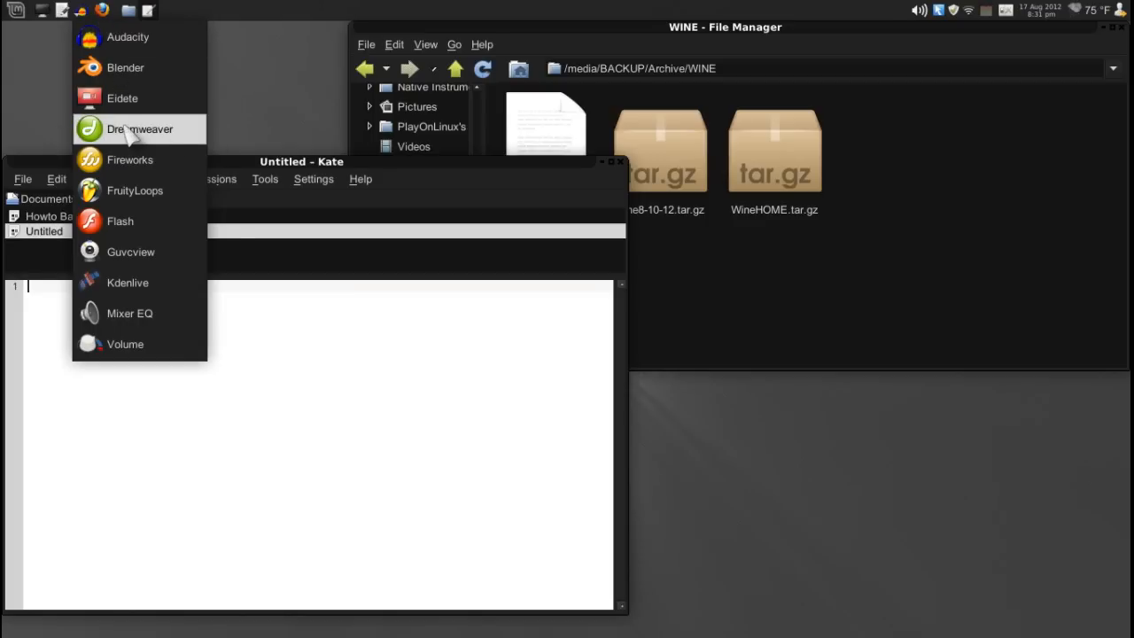
mouse_move(133, 190)
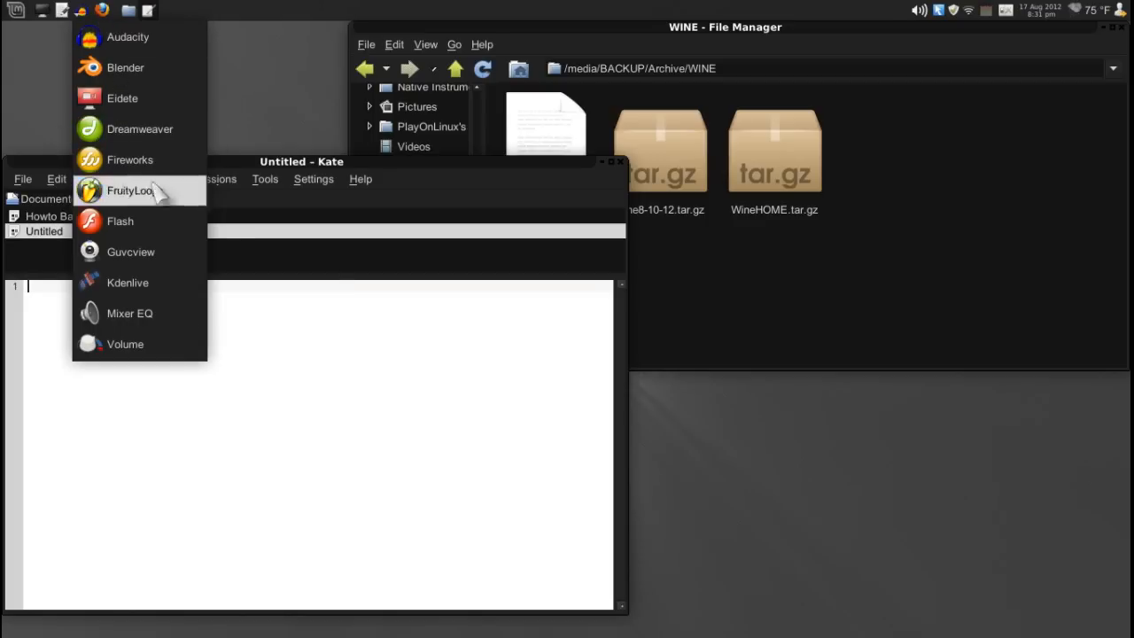
mouse_move(434, 485)
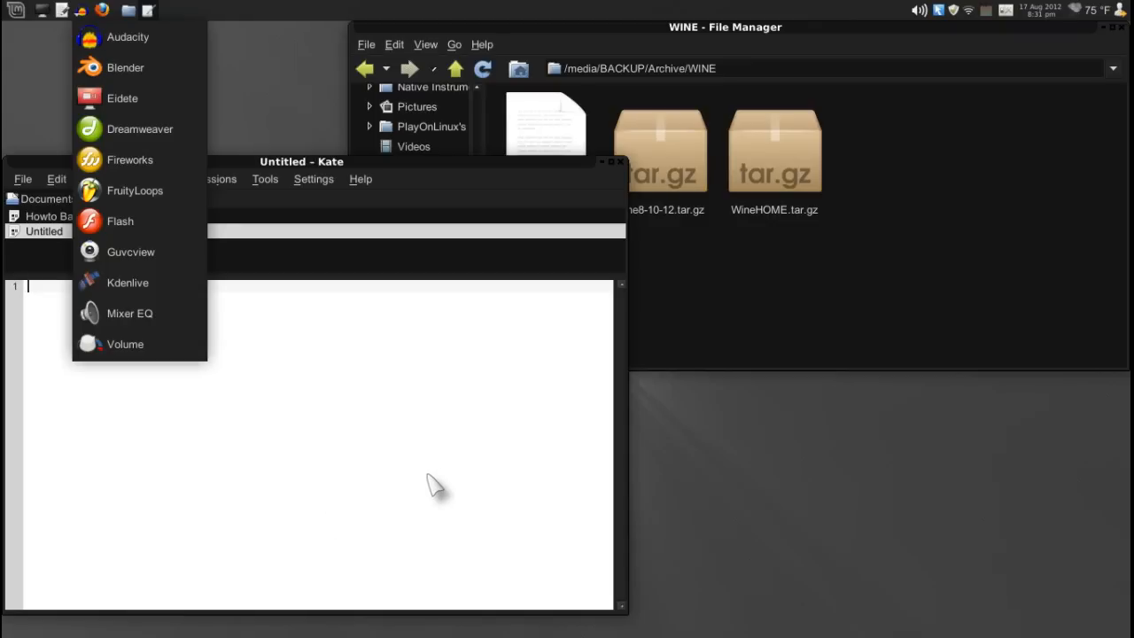
mouse_move(434, 481)
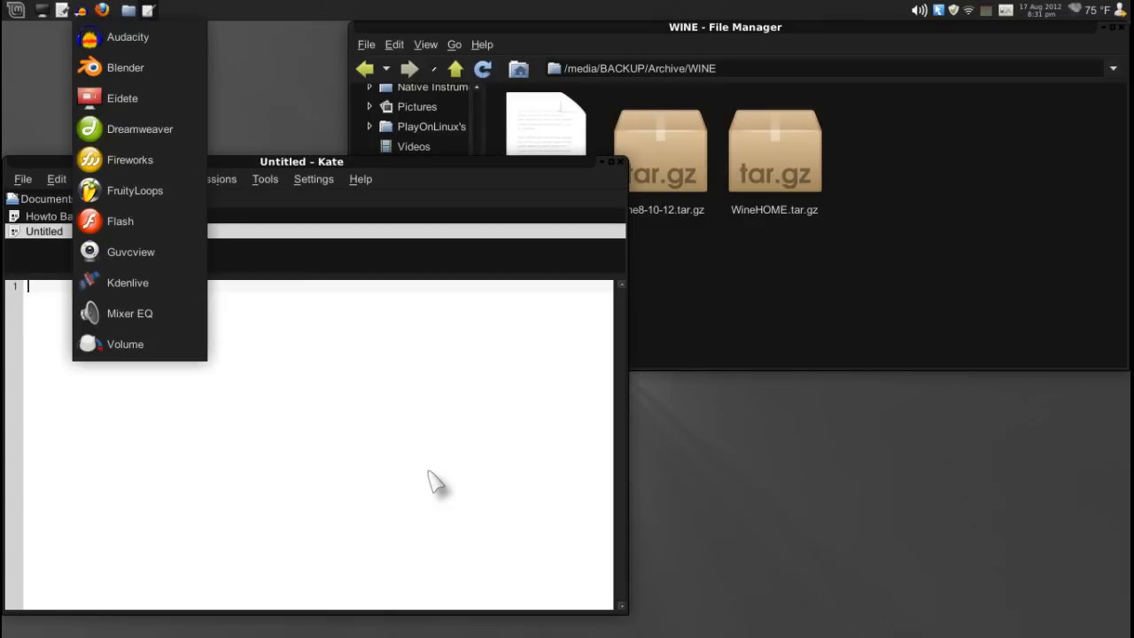
mouse_move(125, 67)
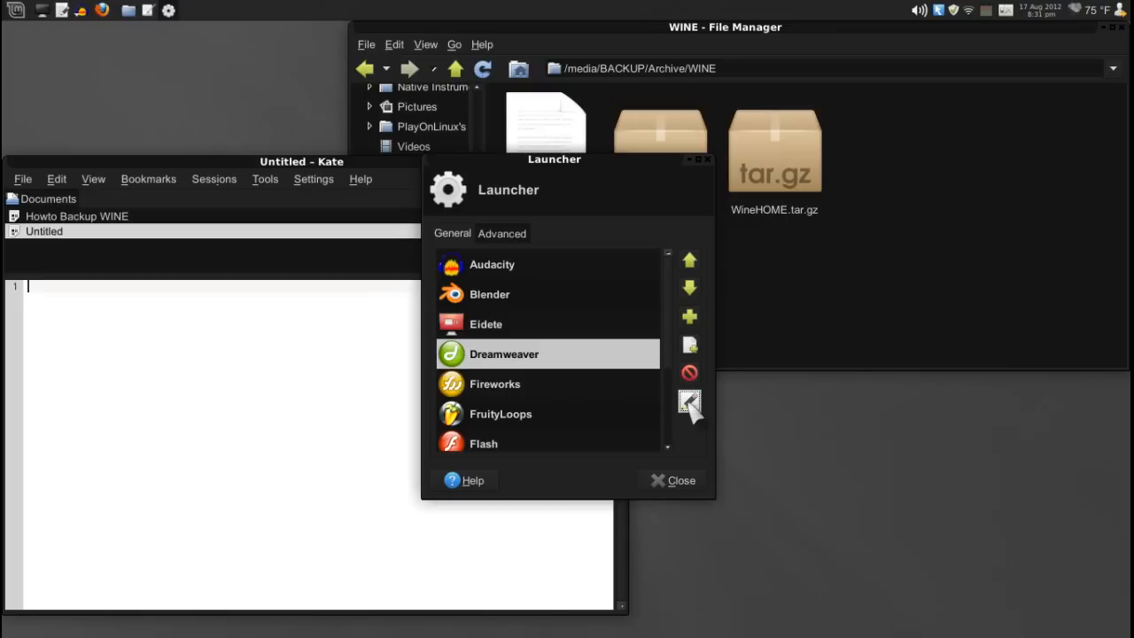
Copy the Dreamweaver launcher's Wine command and paste it into the blank Kate document
click(689, 405)
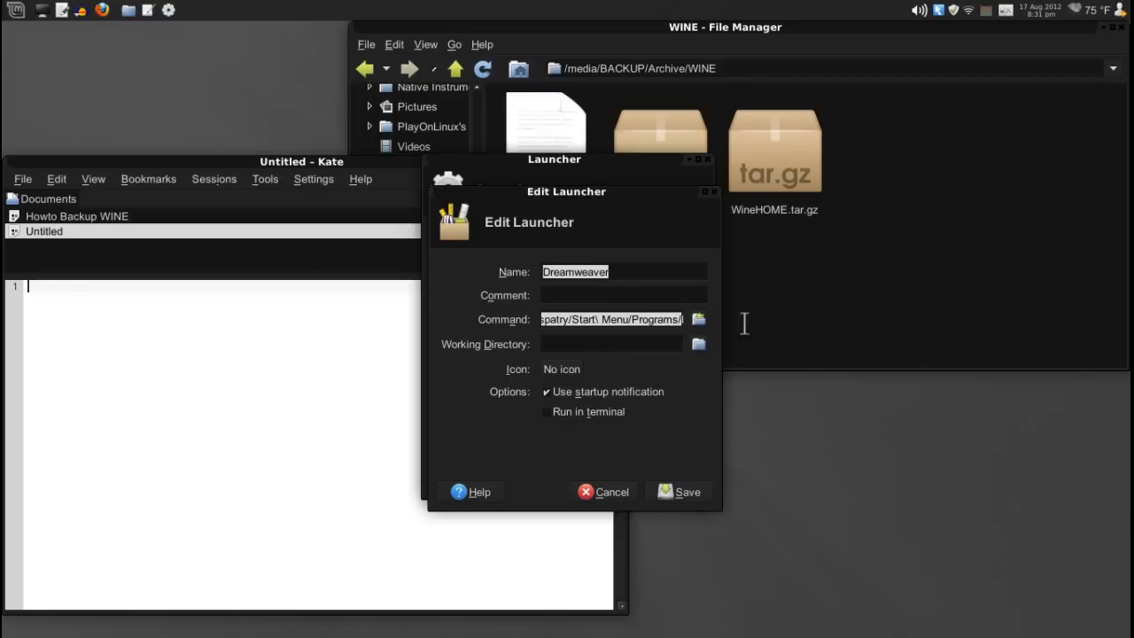
right_click(612, 319)
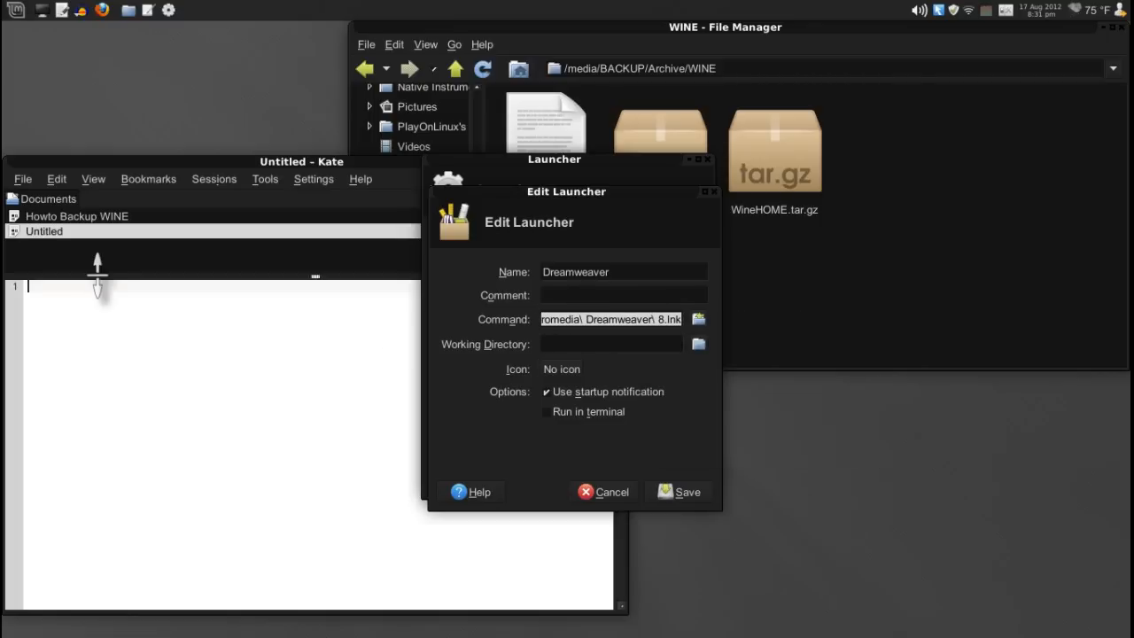
right_click(177, 346)
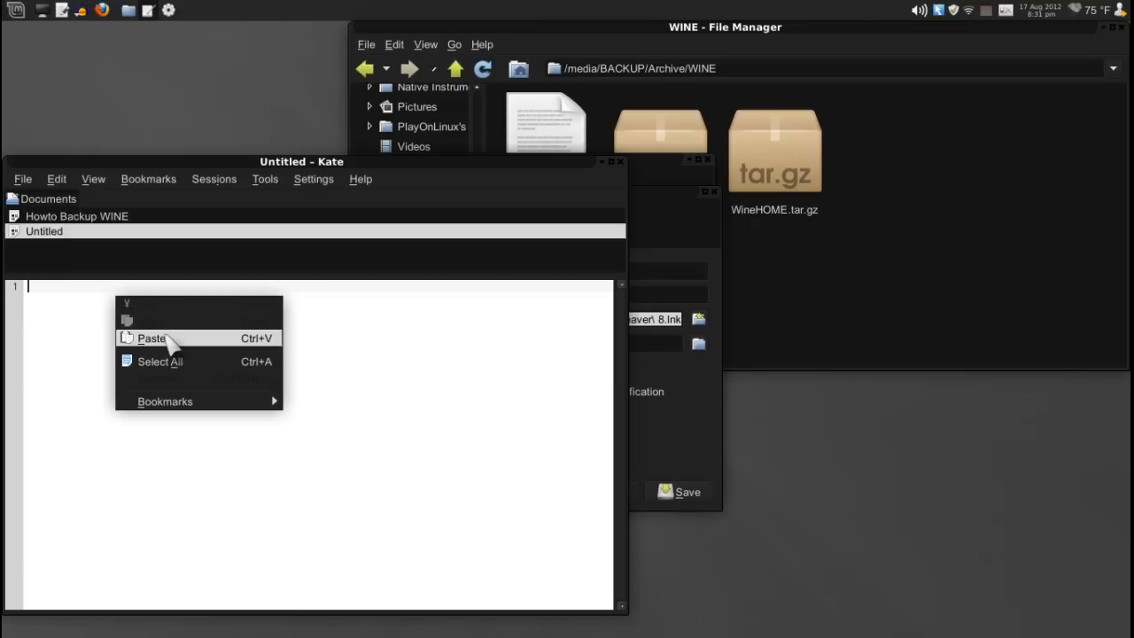
click(152, 338)
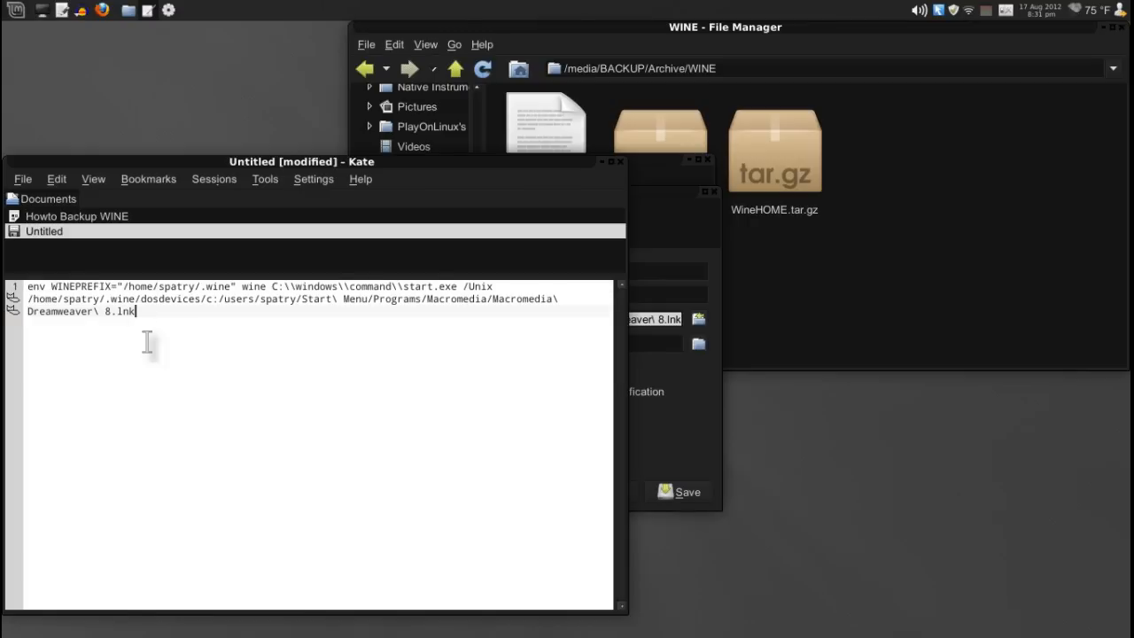
mouse_move(212, 328)
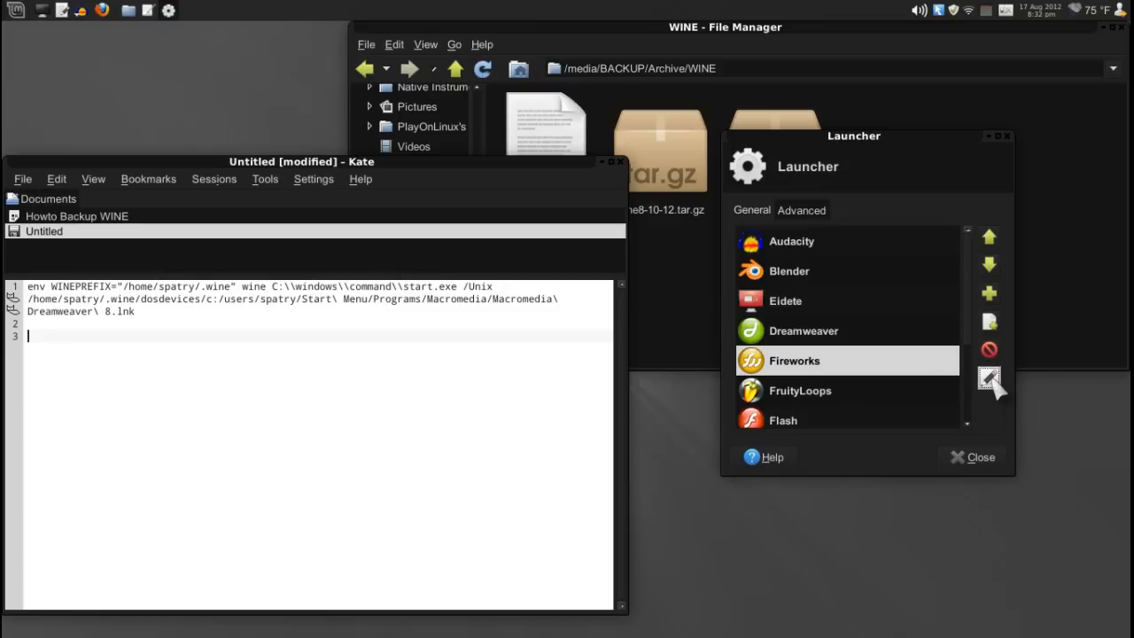
Copy the Fireworks and FruityLoops launch commands into Kate, cancelling each launcher dialog
click(990, 380)
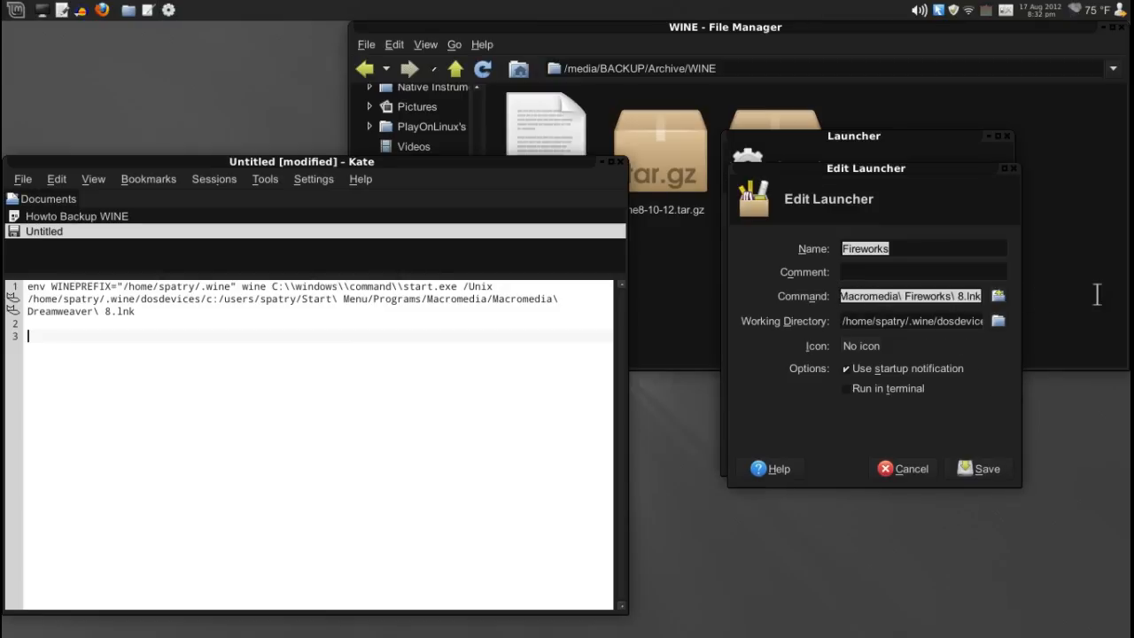
right_click(911, 295)
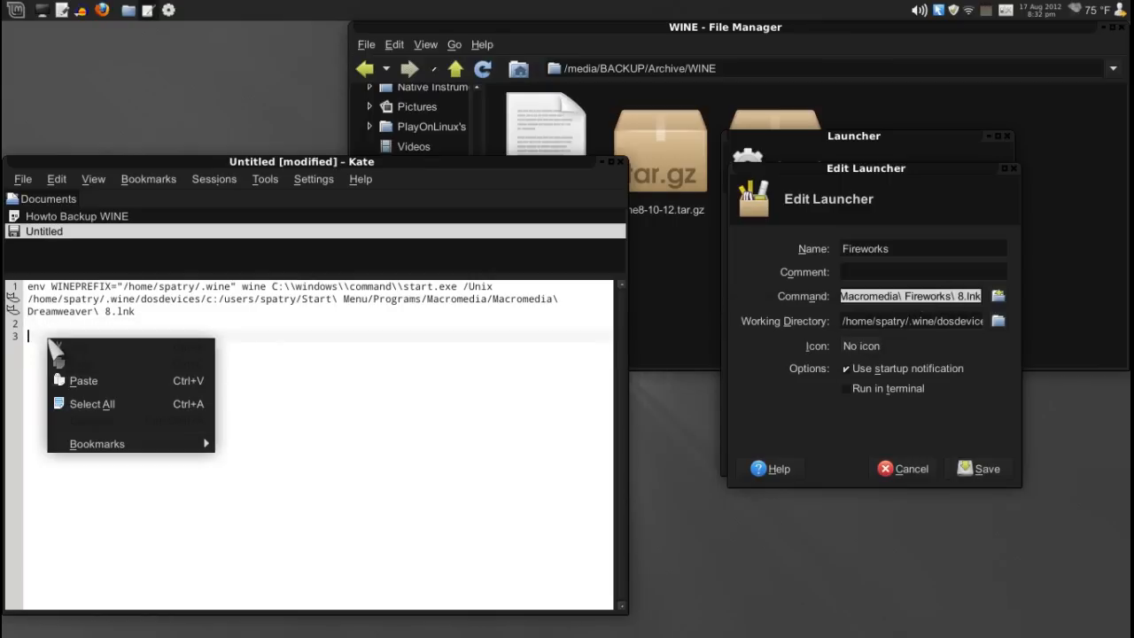
click(83, 380)
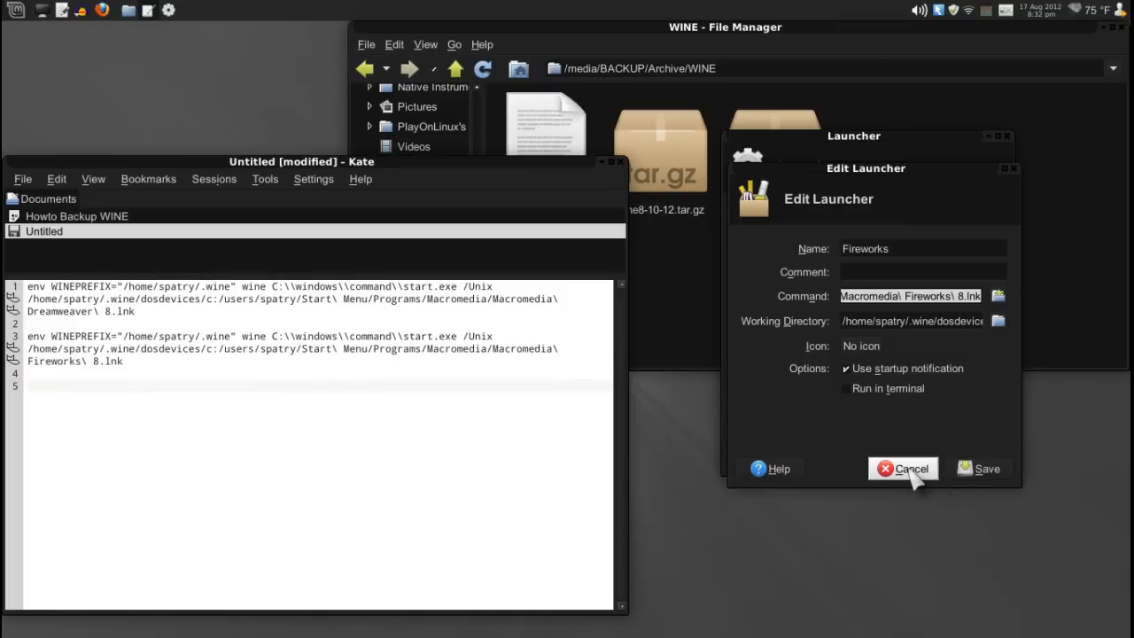
click(903, 468)
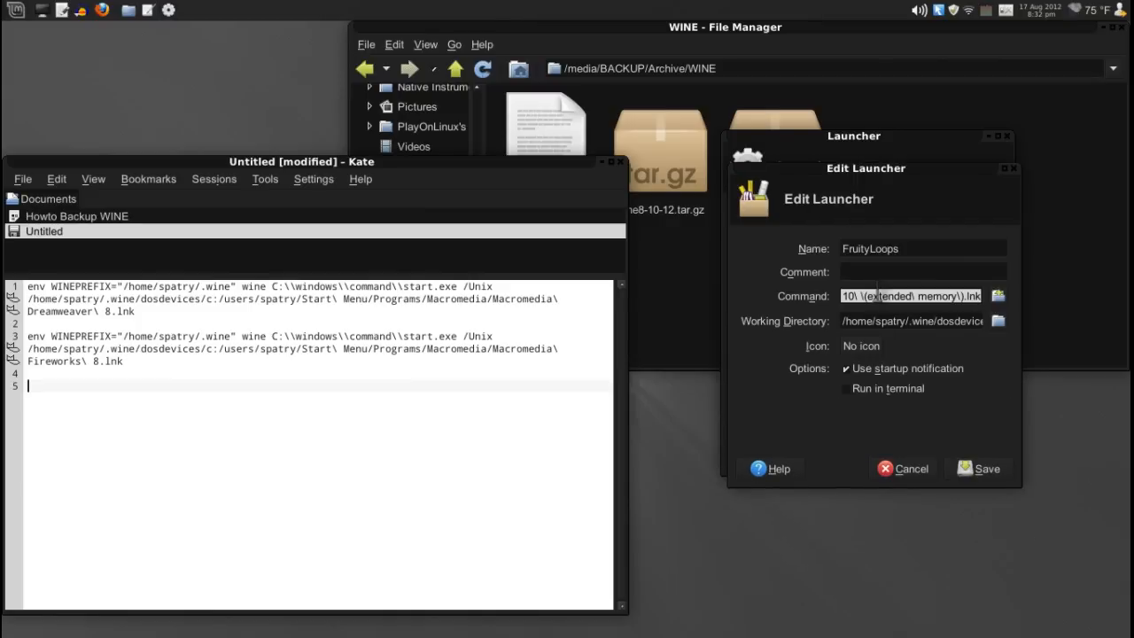
right_click(911, 296)
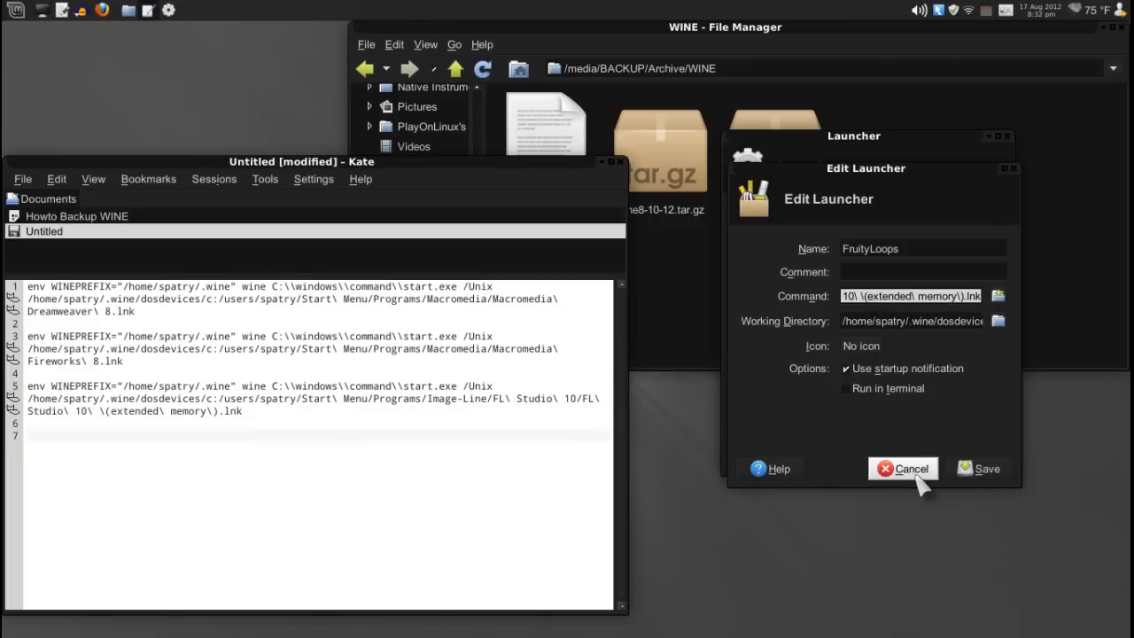
click(903, 467)
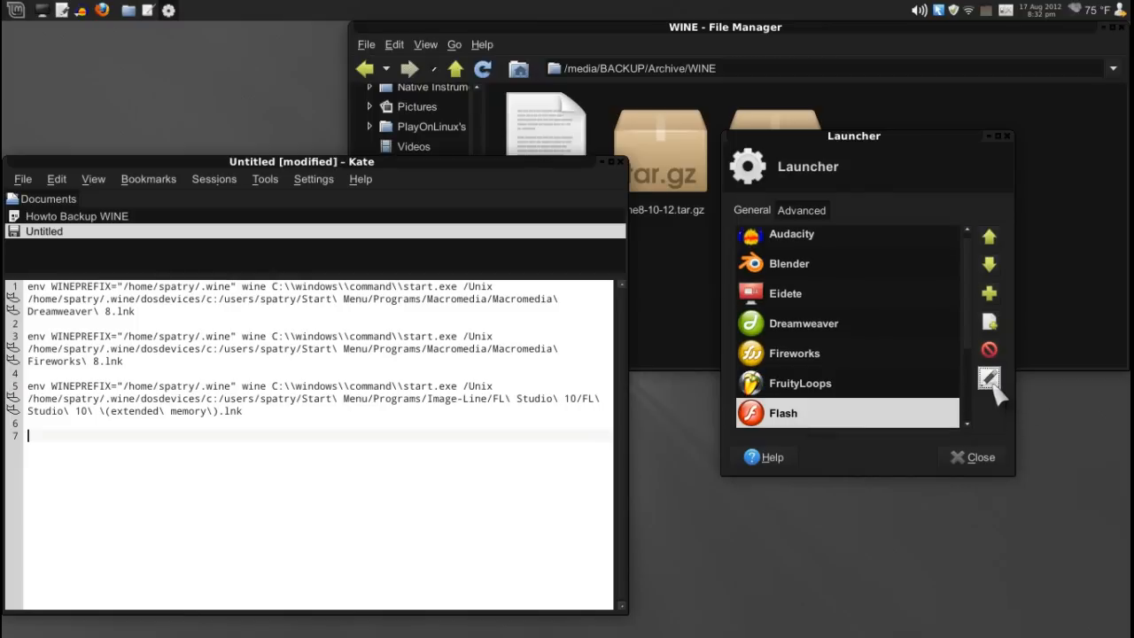
Paste the Flash launcher's Command into the last line of the Kate notes
click(989, 381)
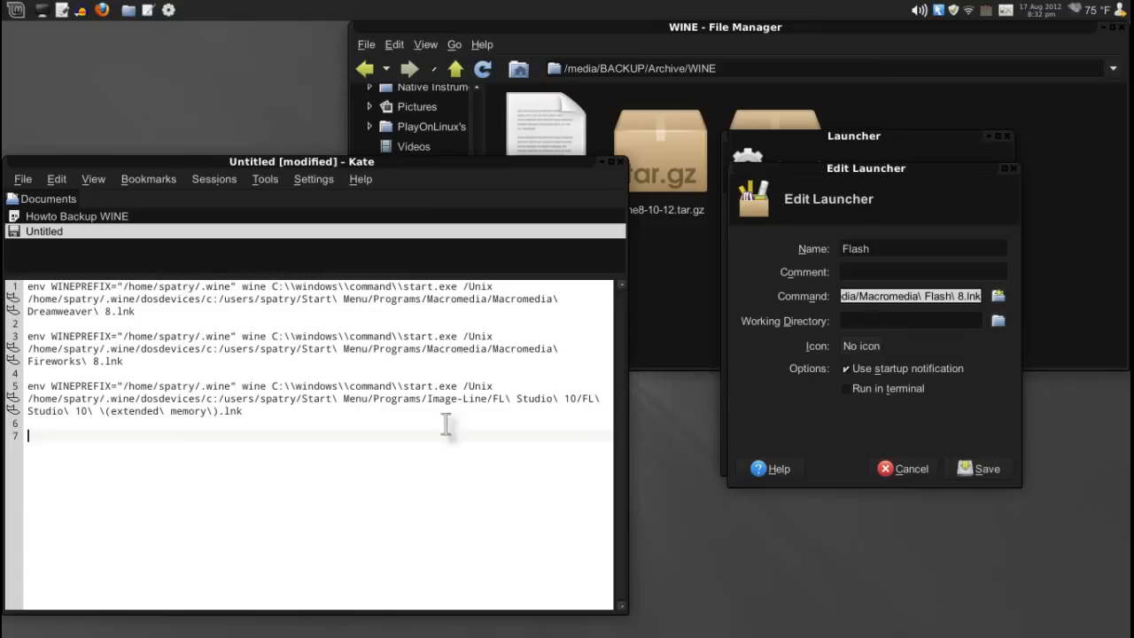
right_click(445, 434)
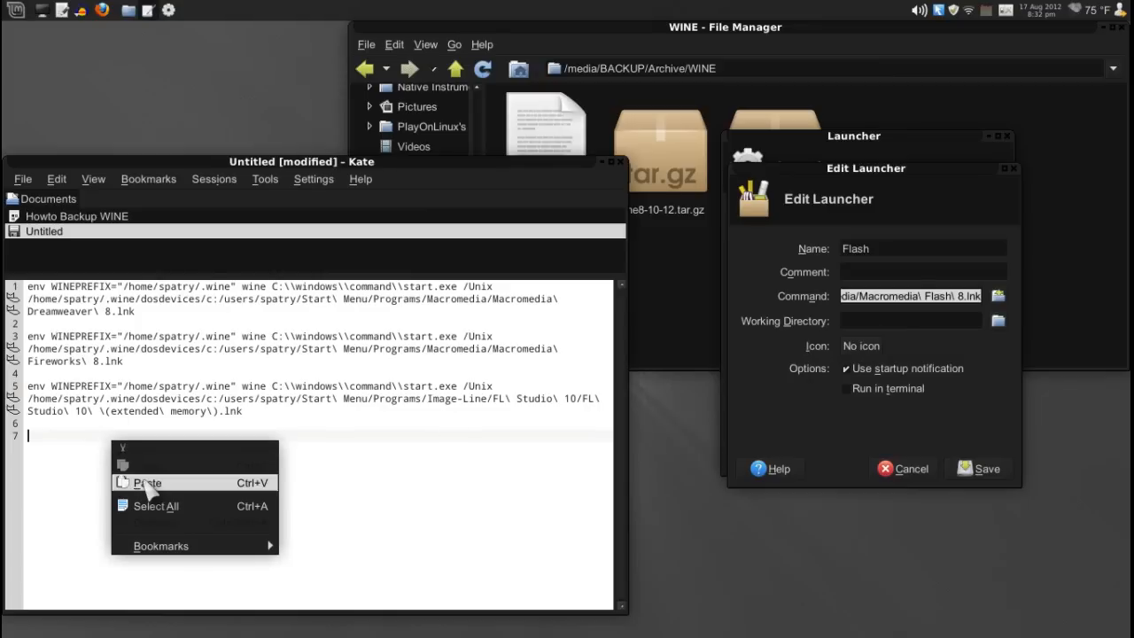
click(145, 482)
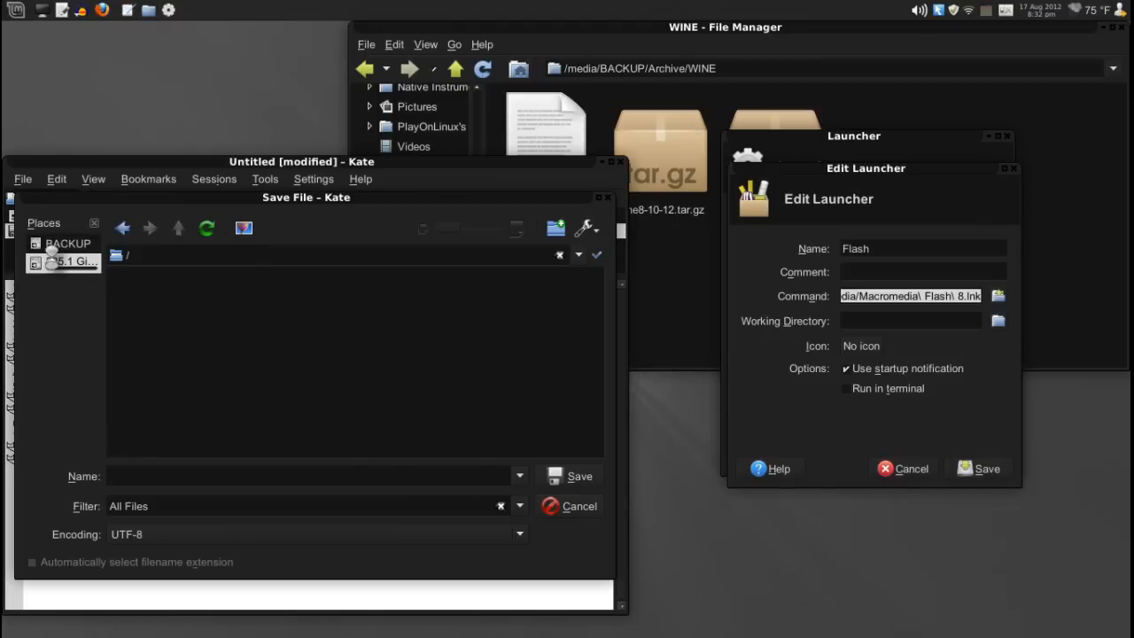
Save the notes as 'launchers' in BACKUP/Archive/WINE, overwriting the existing file
click(62, 261)
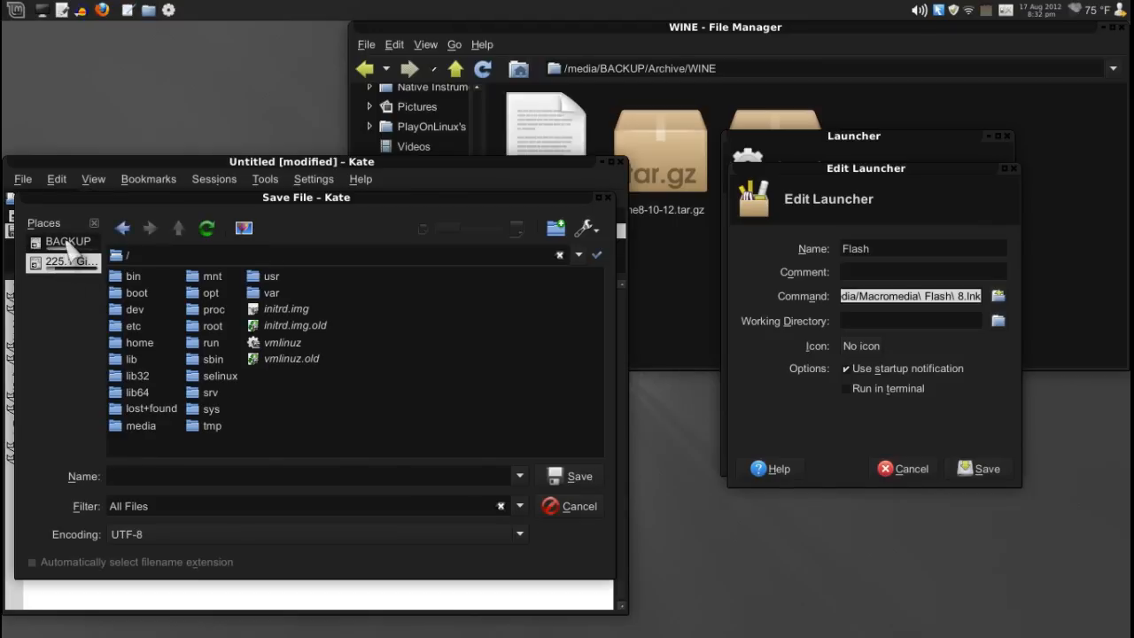
click(67, 241)
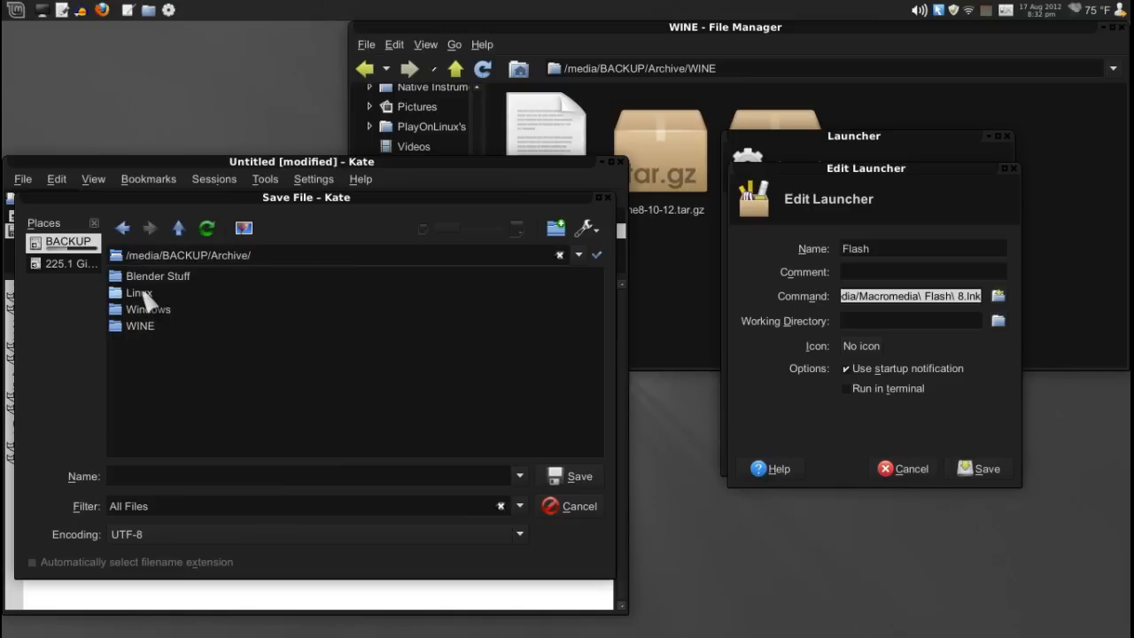
double_click(140, 325)
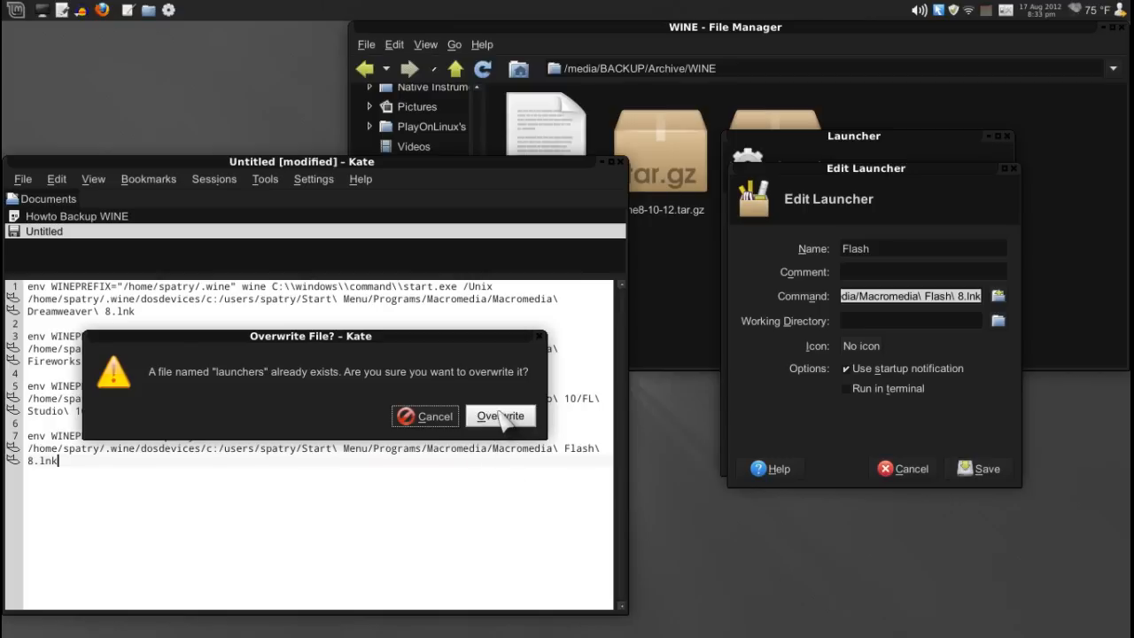
click(499, 416)
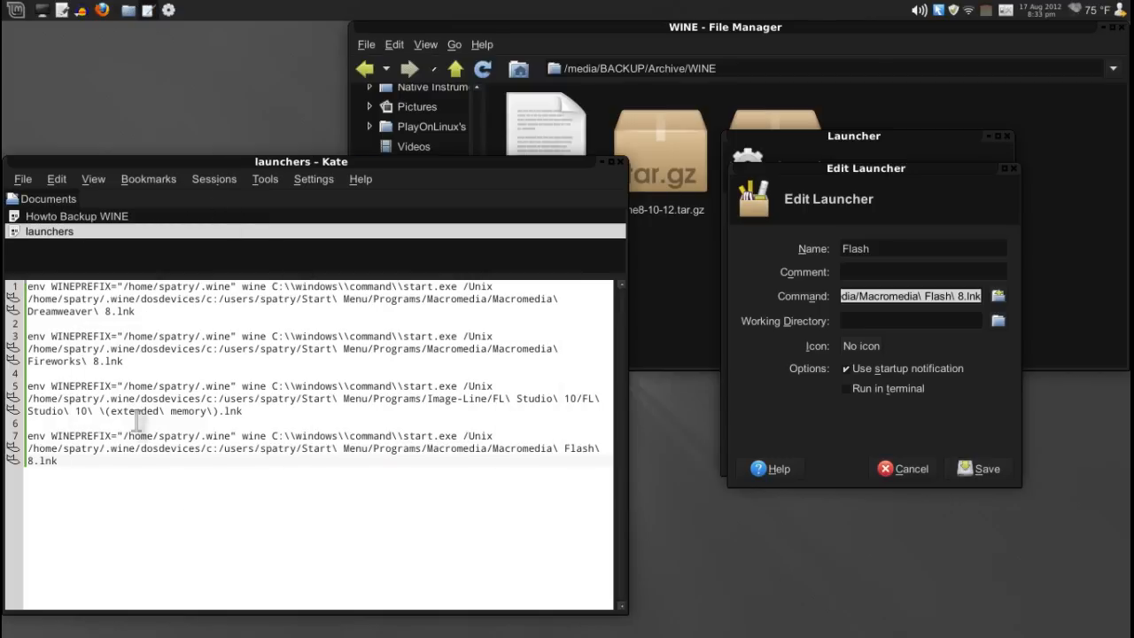
mouse_move(913, 199)
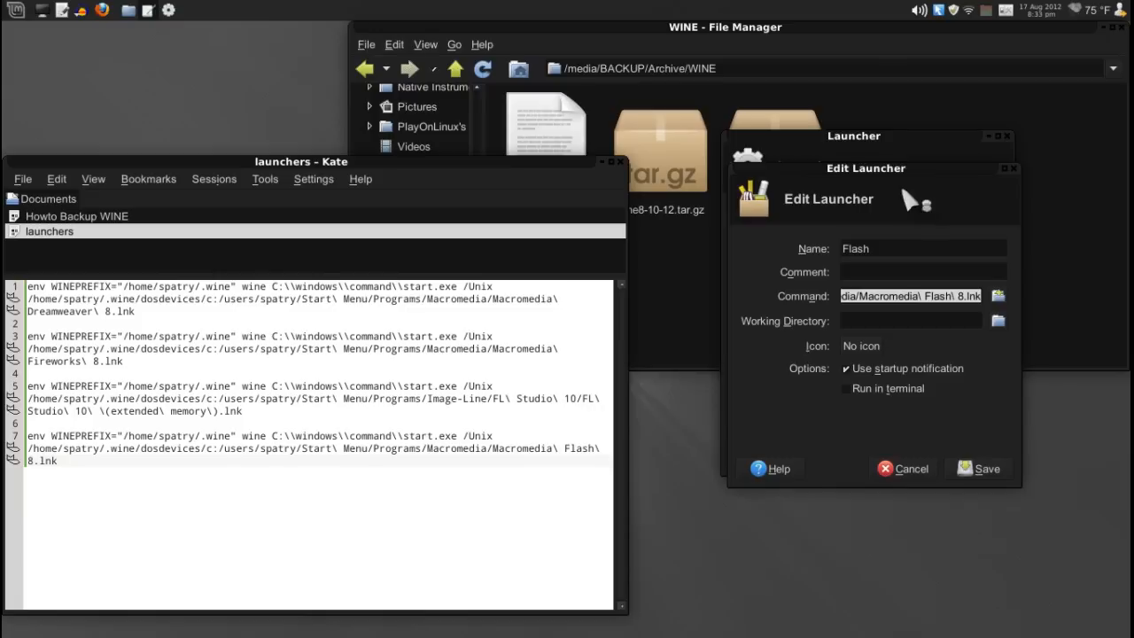
mouse_move(378, 498)
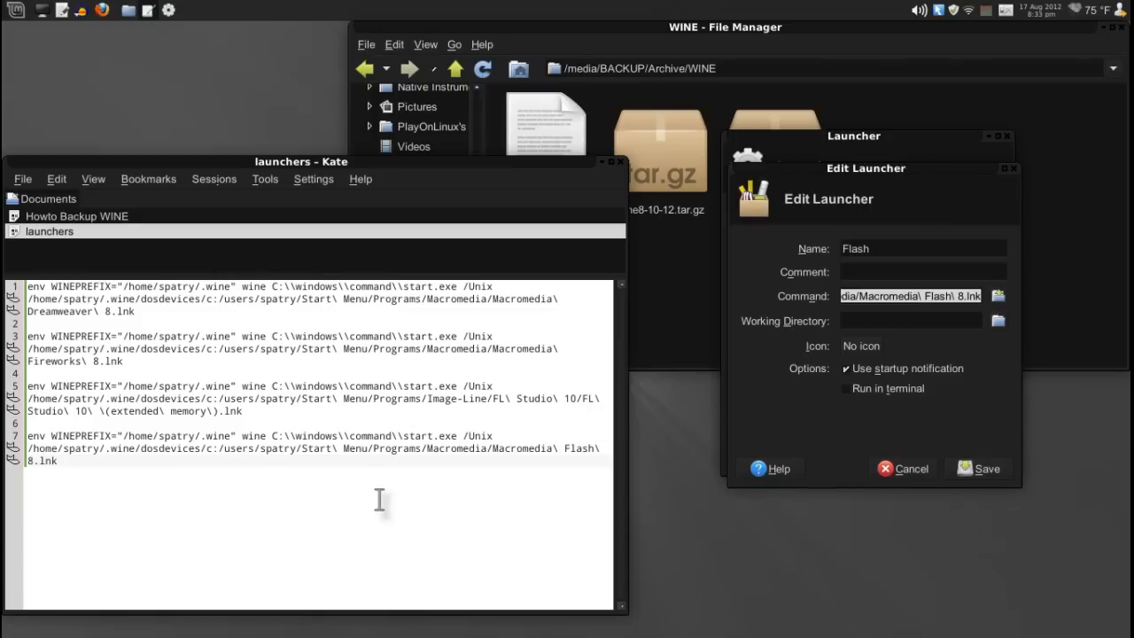
mouse_move(429, 479)
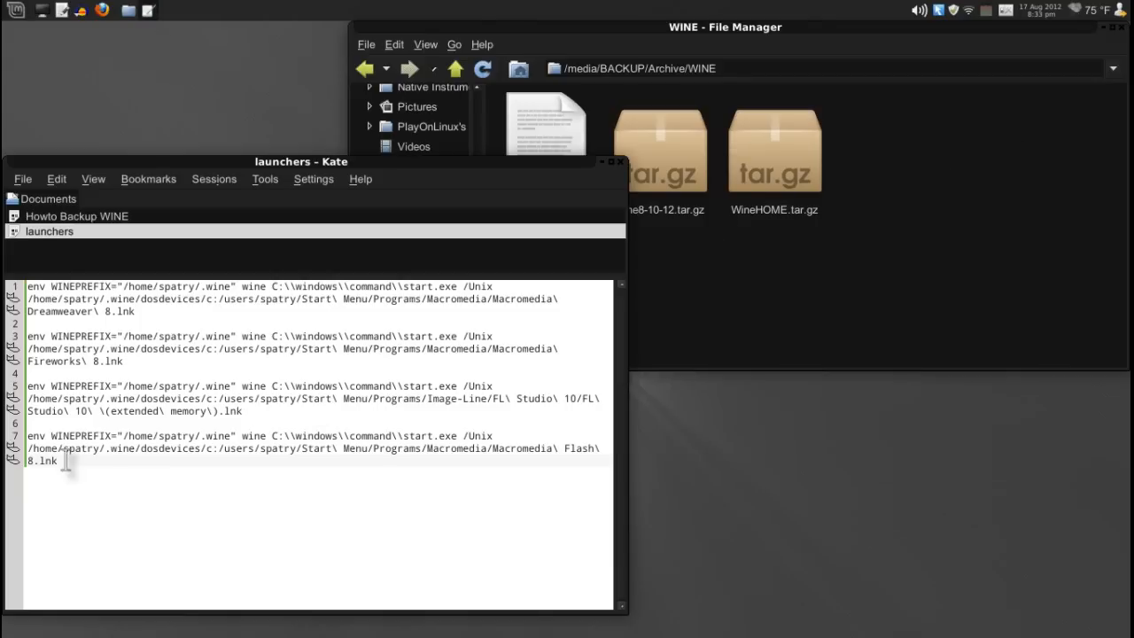
mouse_move(194, 465)
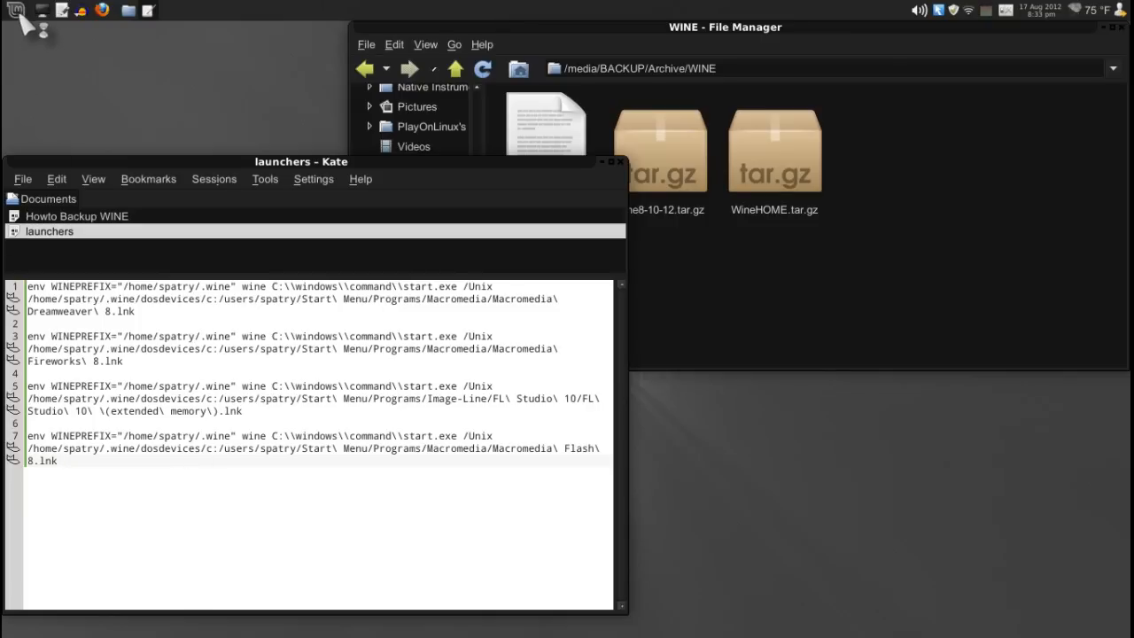
mouse_move(133, 177)
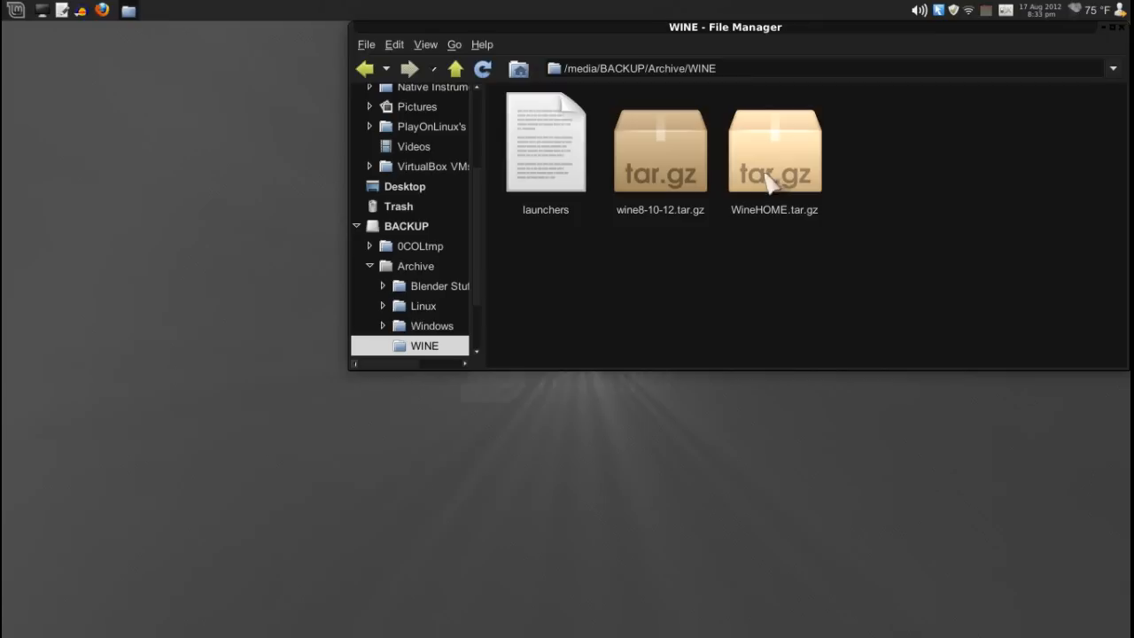
mouse_move(811, 146)
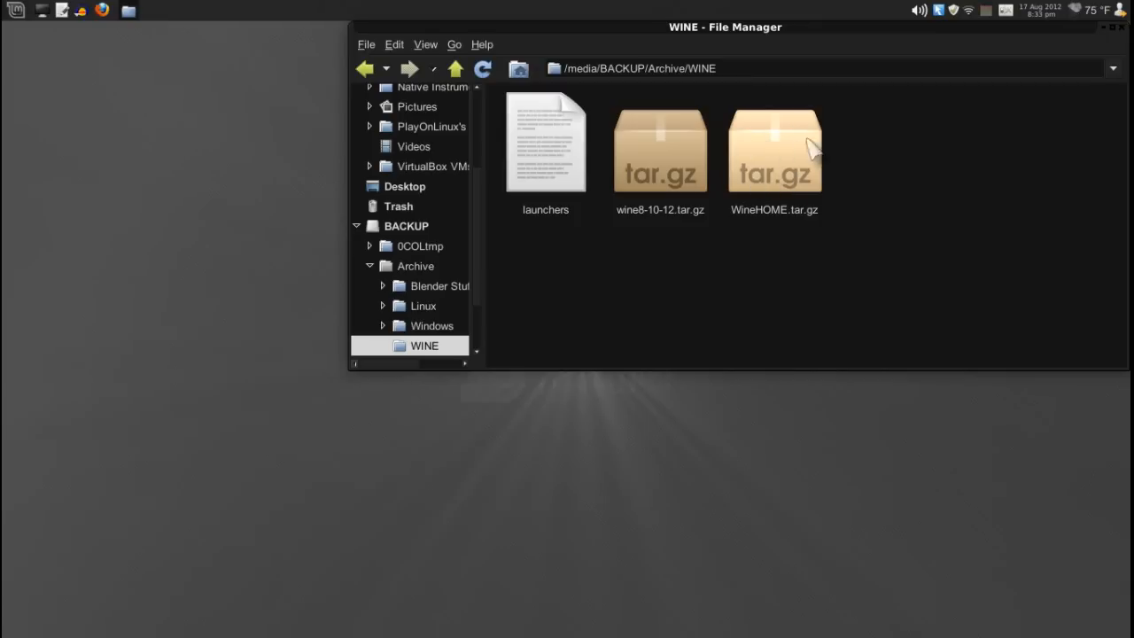
mouse_move(960, 196)
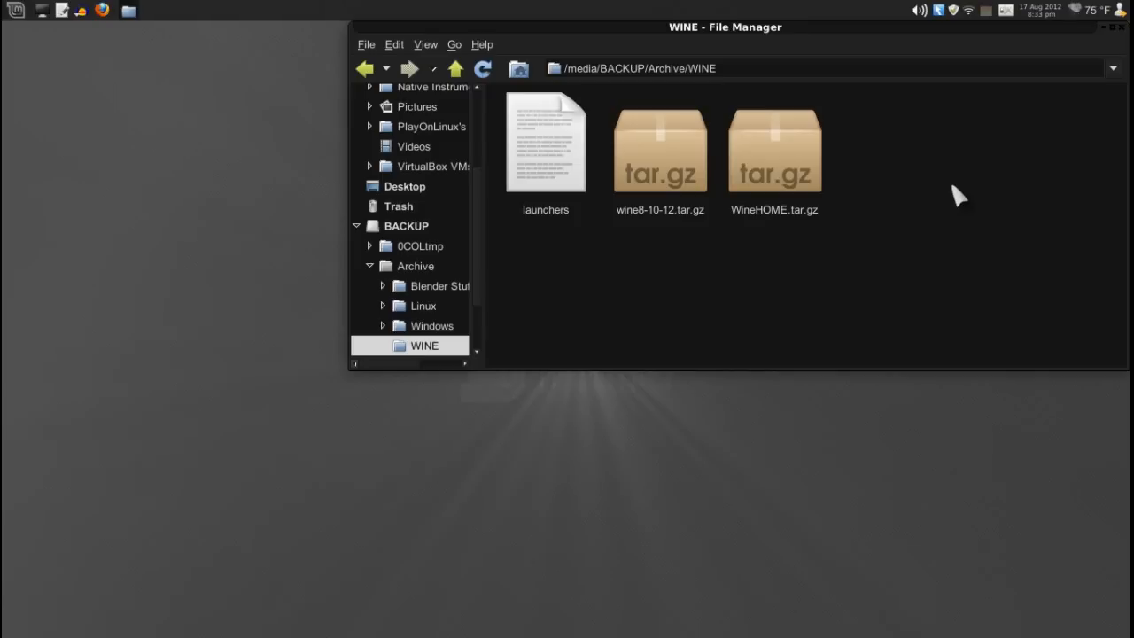
mouse_move(936, 262)
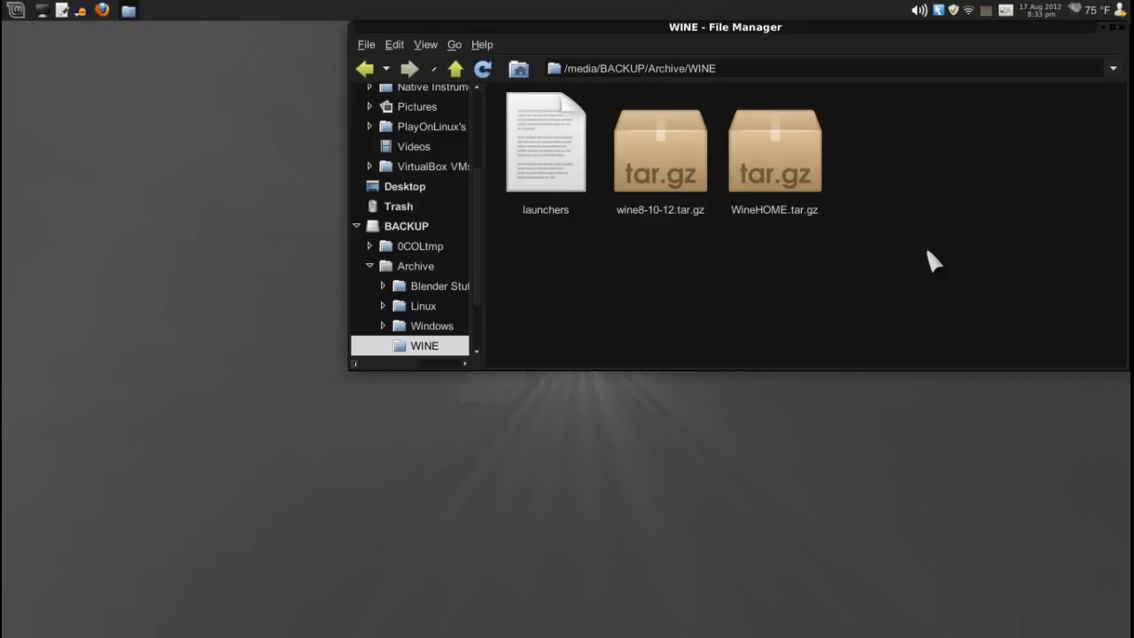
mouse_move(936, 303)
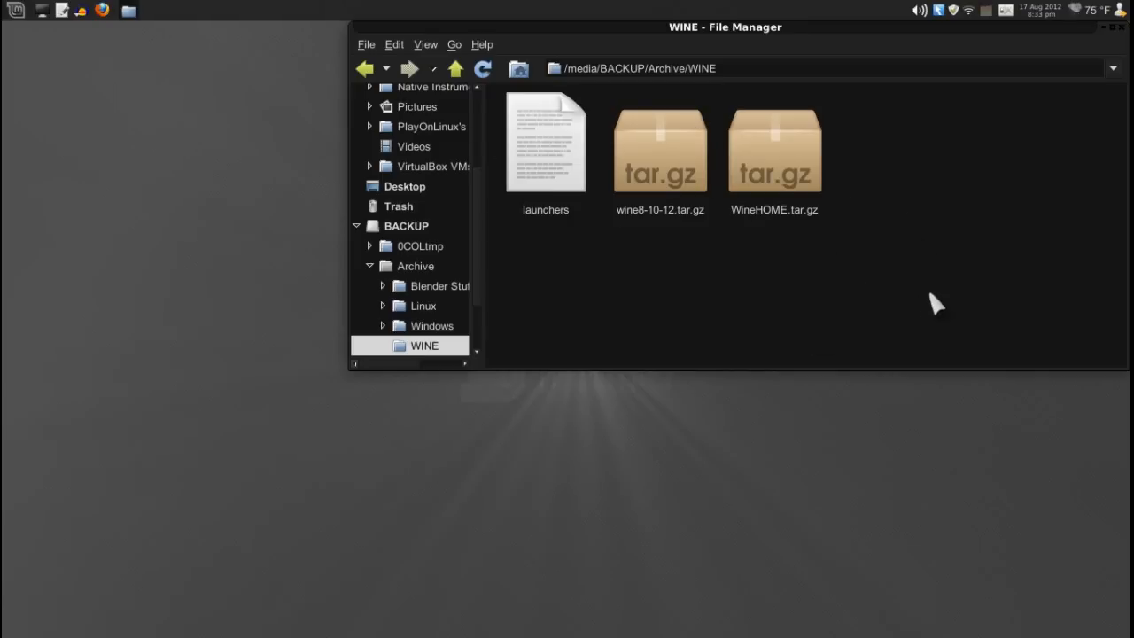
mouse_move(964, 284)
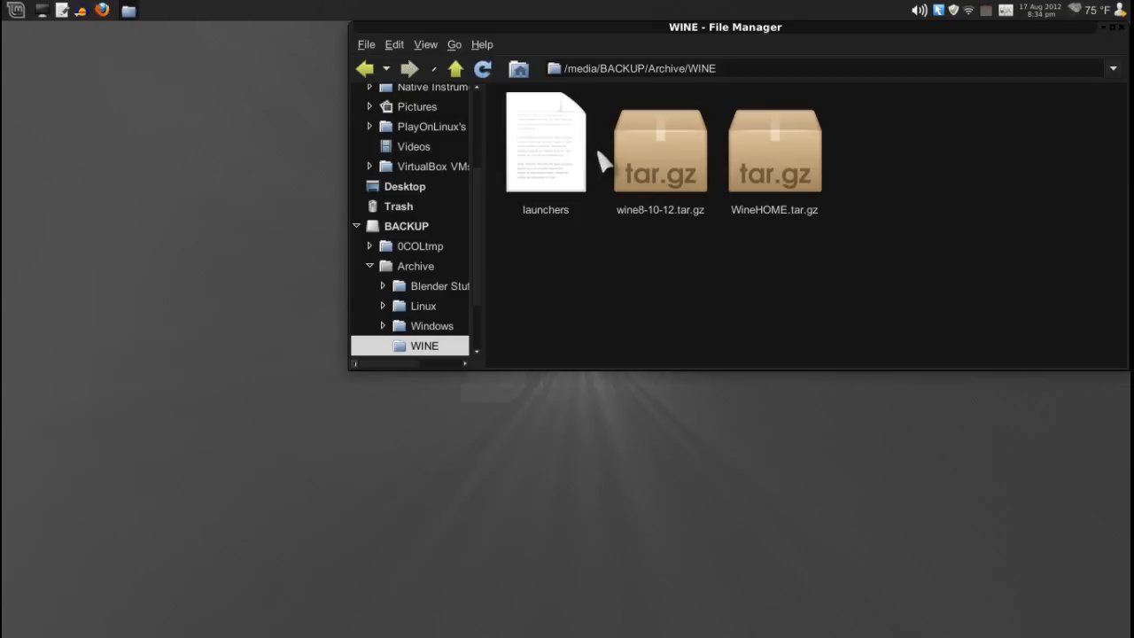
mouse_move(656, 160)
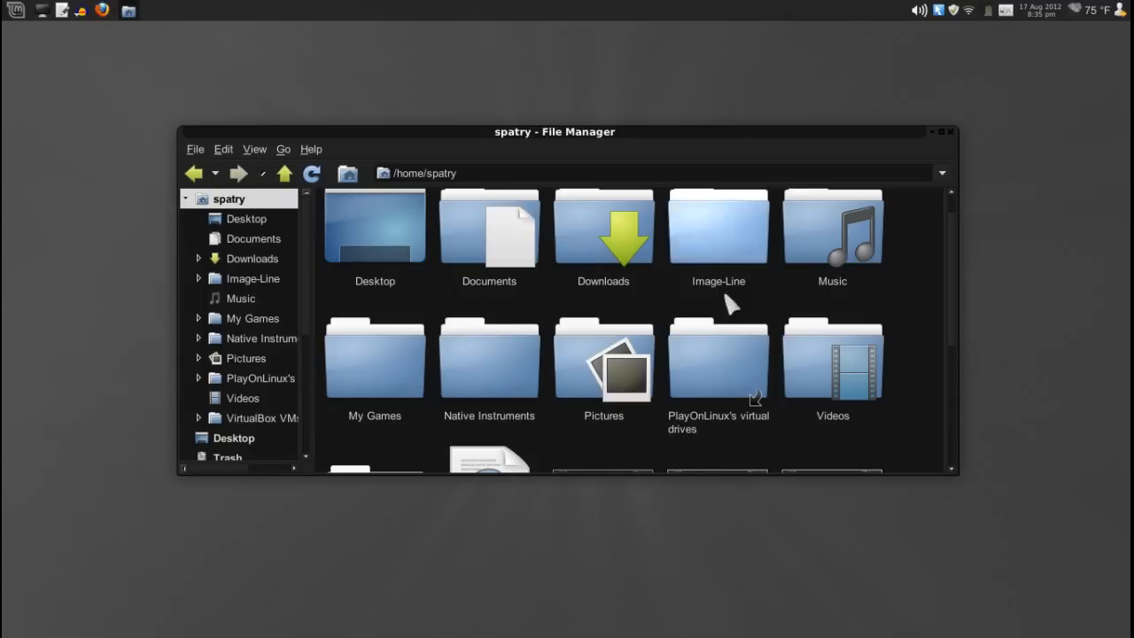
mouse_move(717, 372)
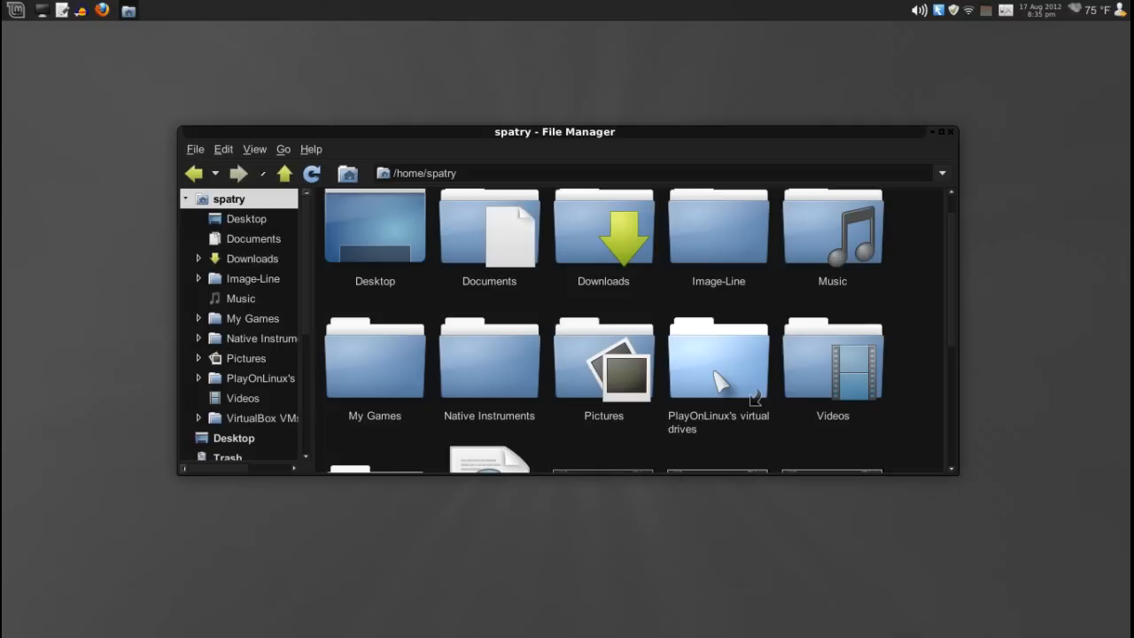
mouse_move(730, 355)
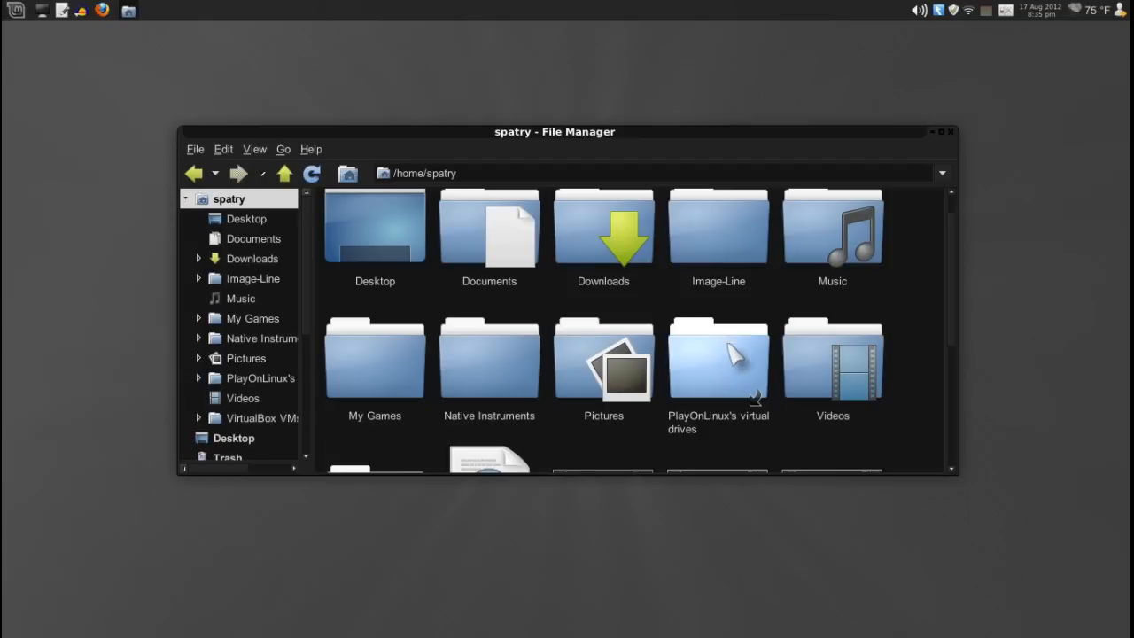
mouse_move(729, 363)
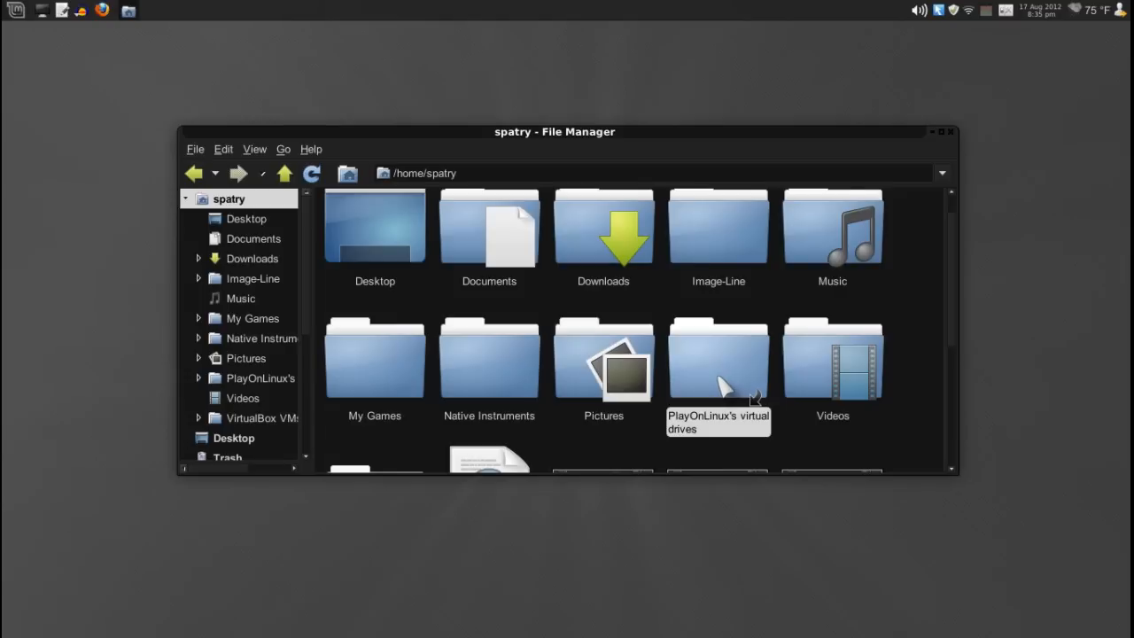
Browse into PlayOnLinux's virtual drives, listing default, Dragonshard_gog and NeverwinterNights_gog
double_click(718, 358)
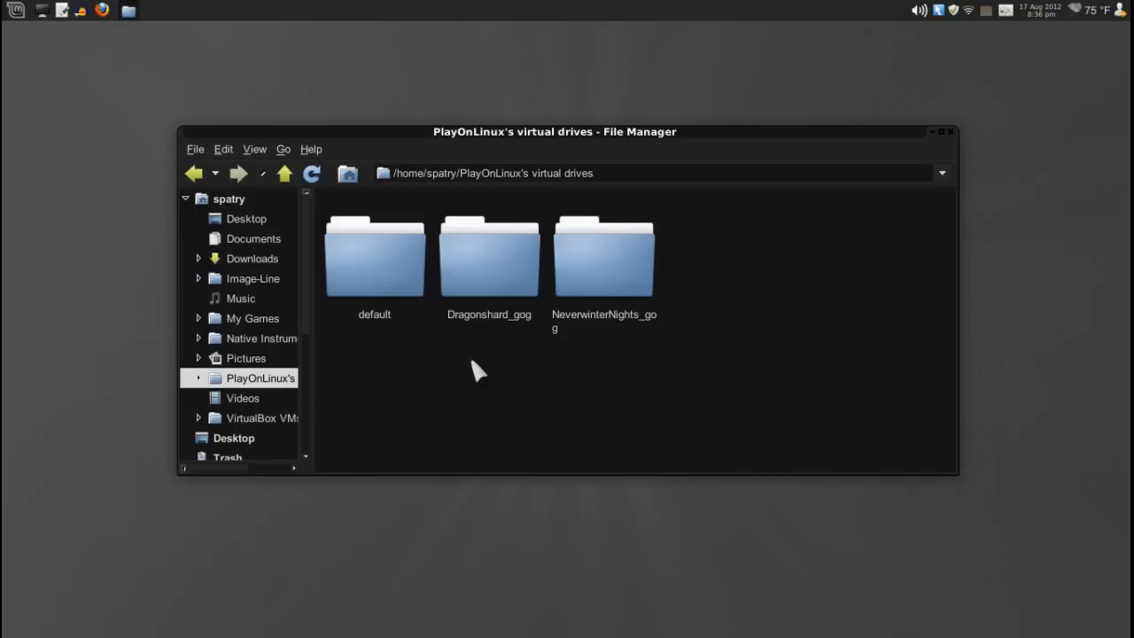
mouse_move(284, 173)
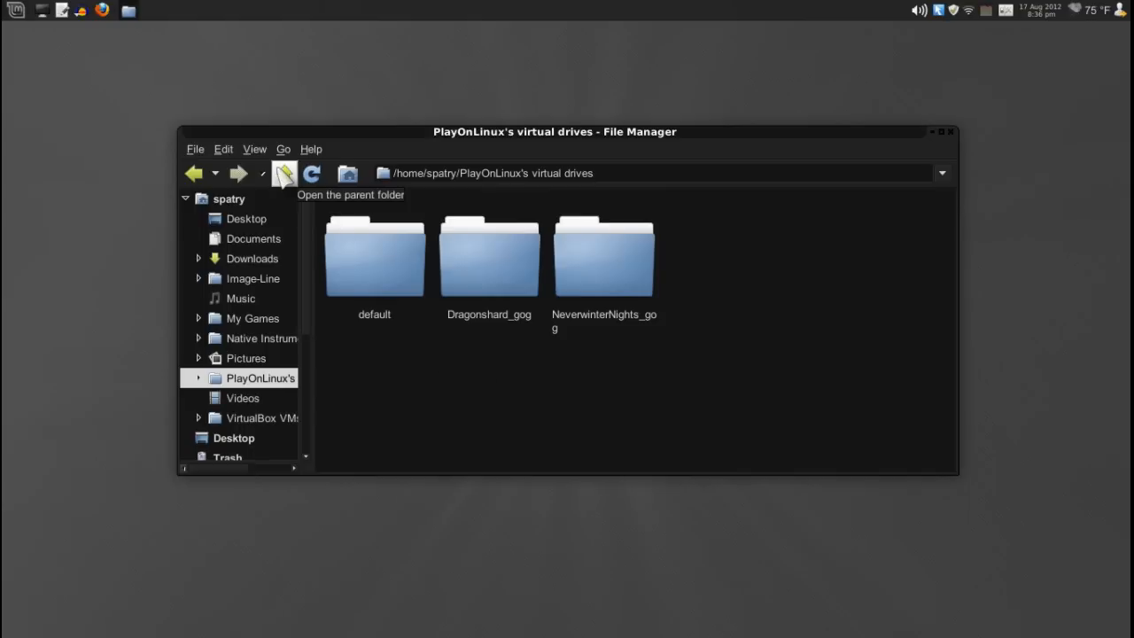